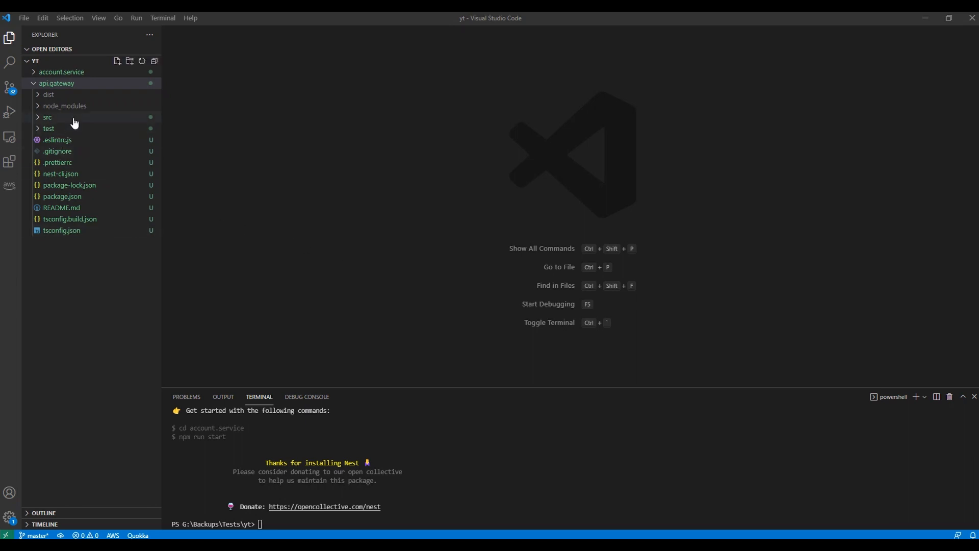
Step: Expand the api.gateway src folder to reveal main.ts with the port 3000 bootstrap
{"action": "left_click", "coordinate": [47, 117]}
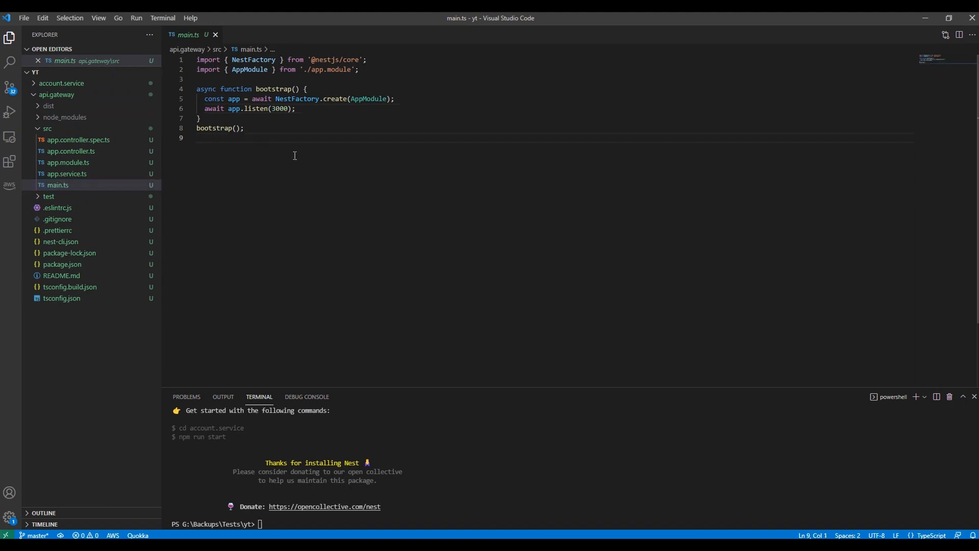
{"action": "mouse_move", "coordinate": [320, 155]}
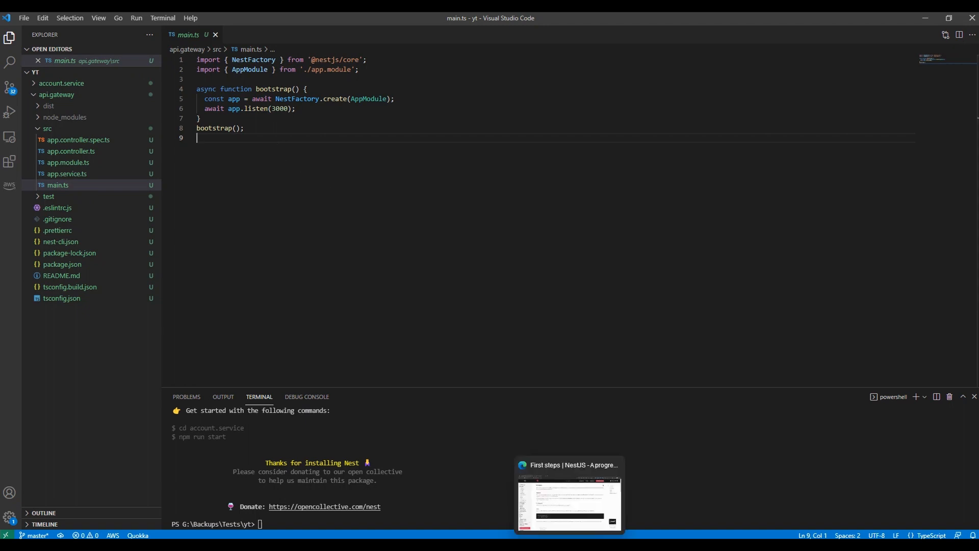
{"action": "left_click", "coordinate": [567, 500]}
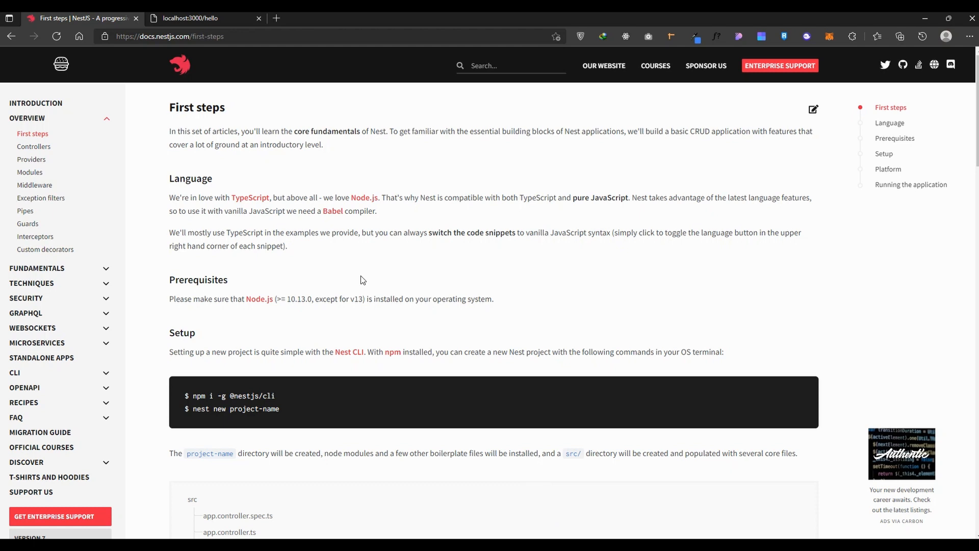
{"action": "mouse_move", "coordinate": [360, 284]}
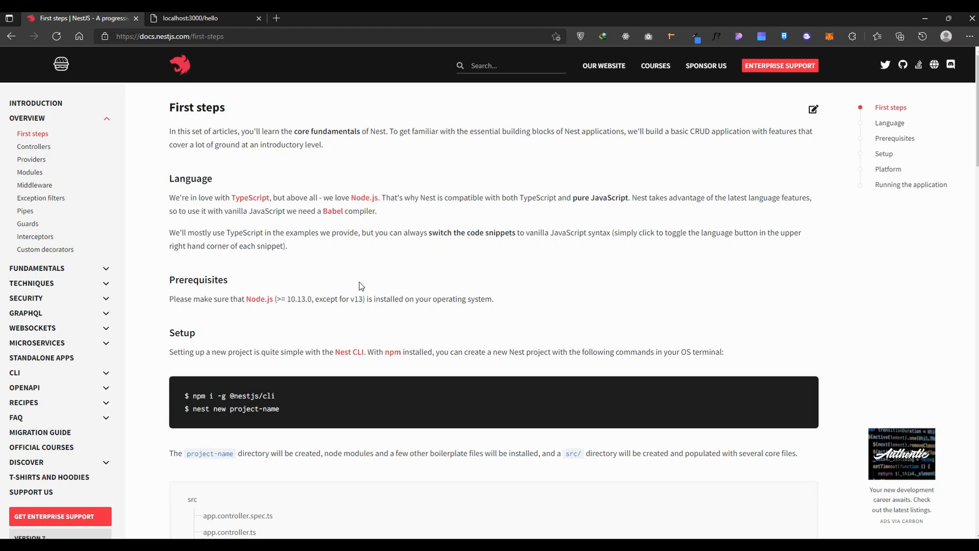
{"action": "scroll", "scroll_direction": "down", "scroll_amount": 3}
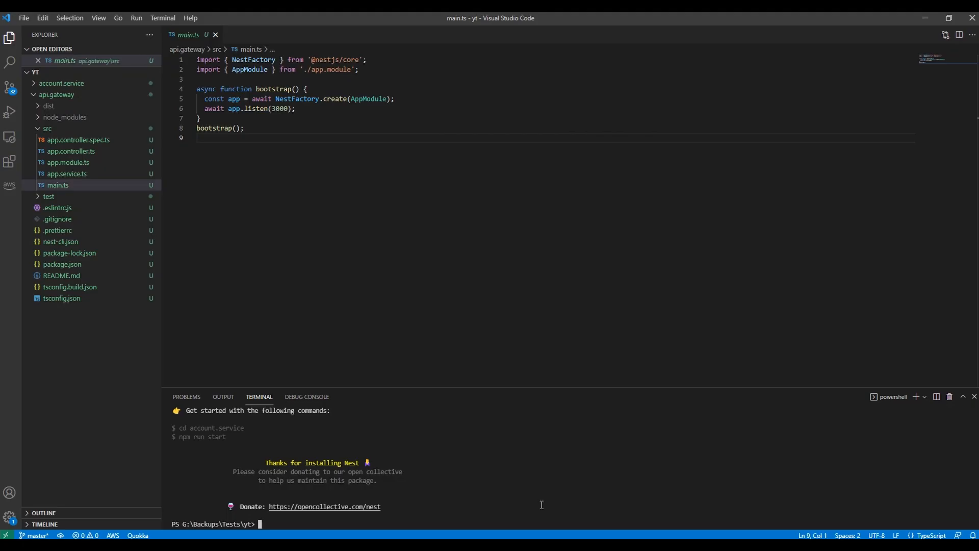
Step: Generate the account.service Nest project and expand its src folder, collapsing api.gateway
{"action": "type", "text": "nest new account.service"}
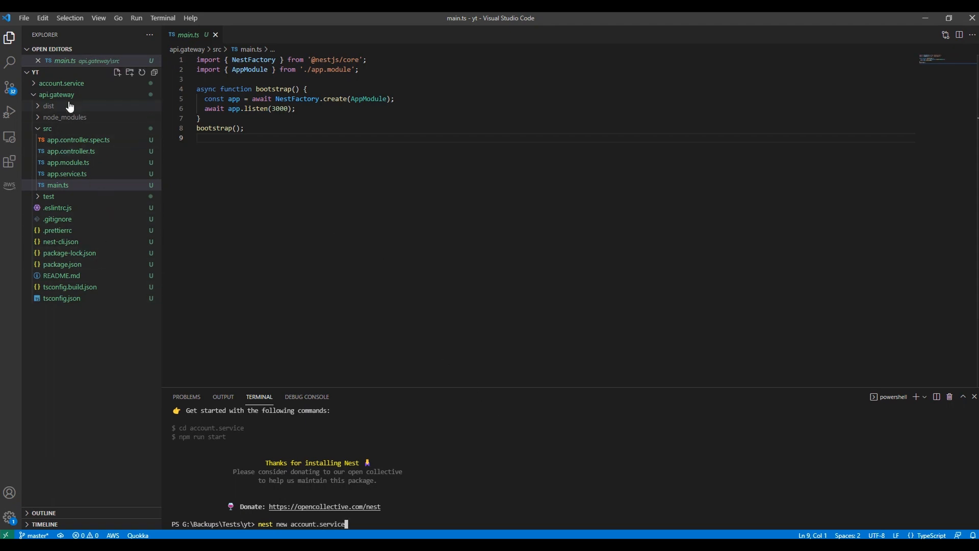
{"action": "left_click", "coordinate": [56, 94]}
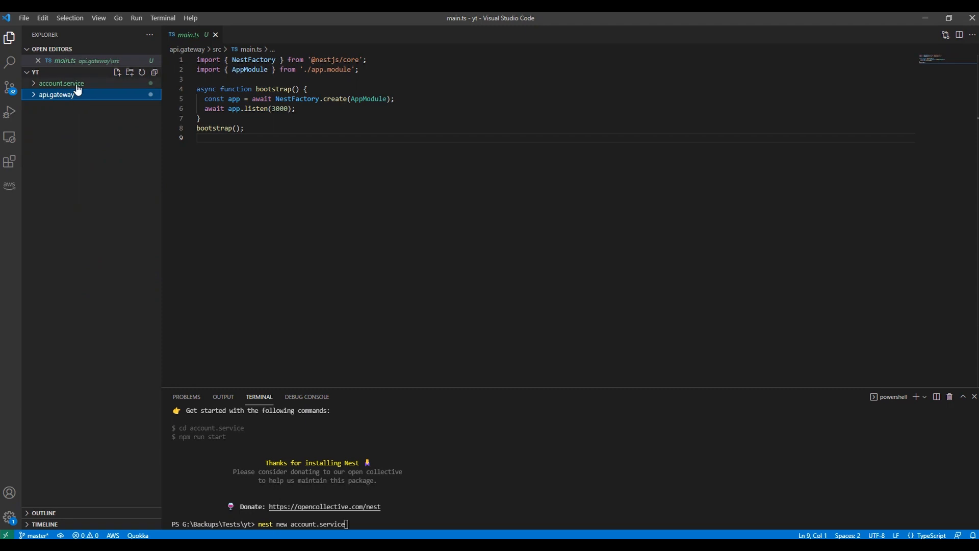
{"action": "left_click", "coordinate": [60, 82]}
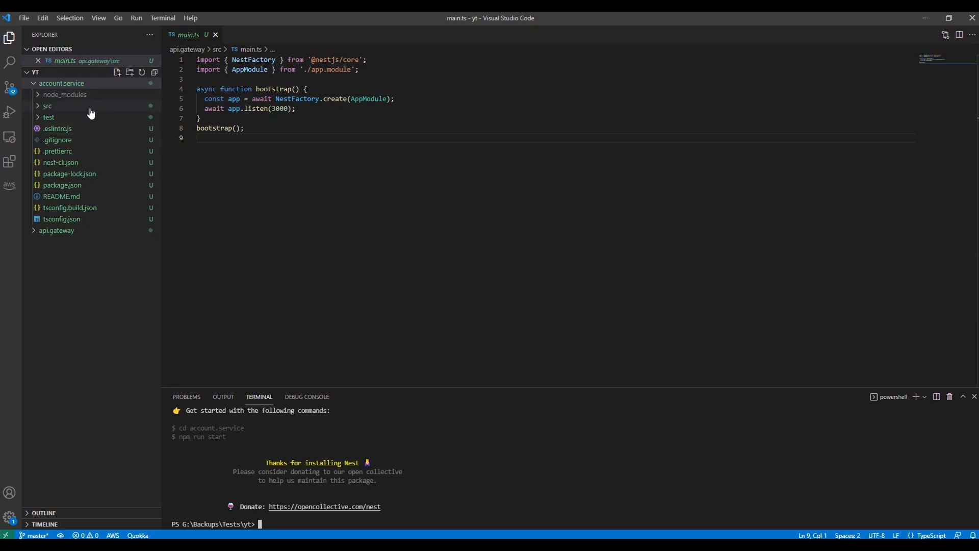
{"action": "left_click", "coordinate": [47, 105]}
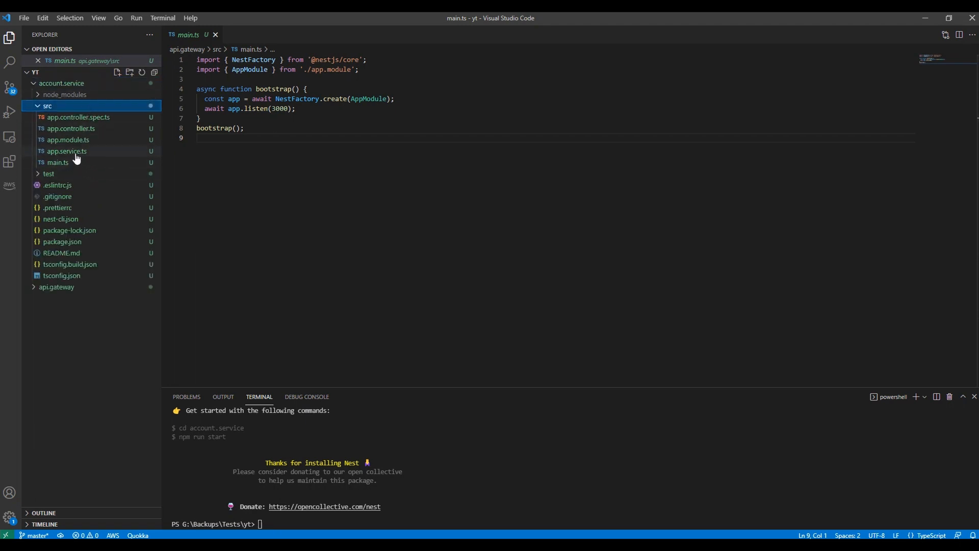
{"action": "mouse_move", "coordinate": [66, 151]}
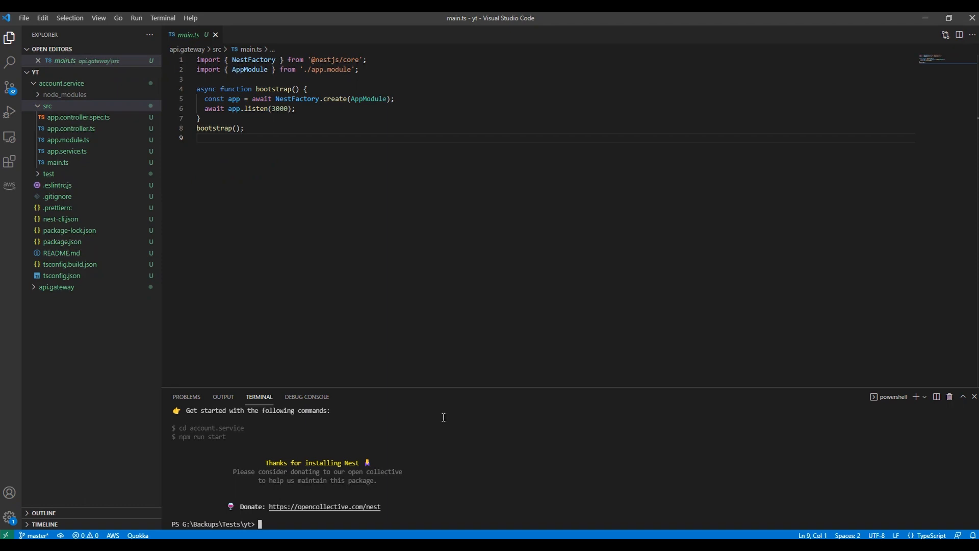
Step: Run npm install and npm start inside the account.service directory from the terminal
{"action": "type", "text": "ls"}
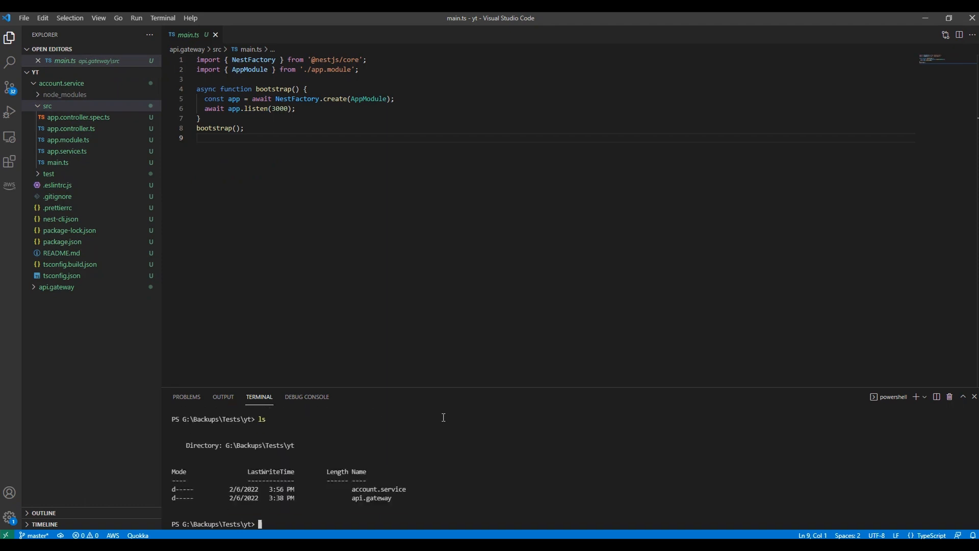
{"action": "type", "text": "cd .\\account.service\\"}
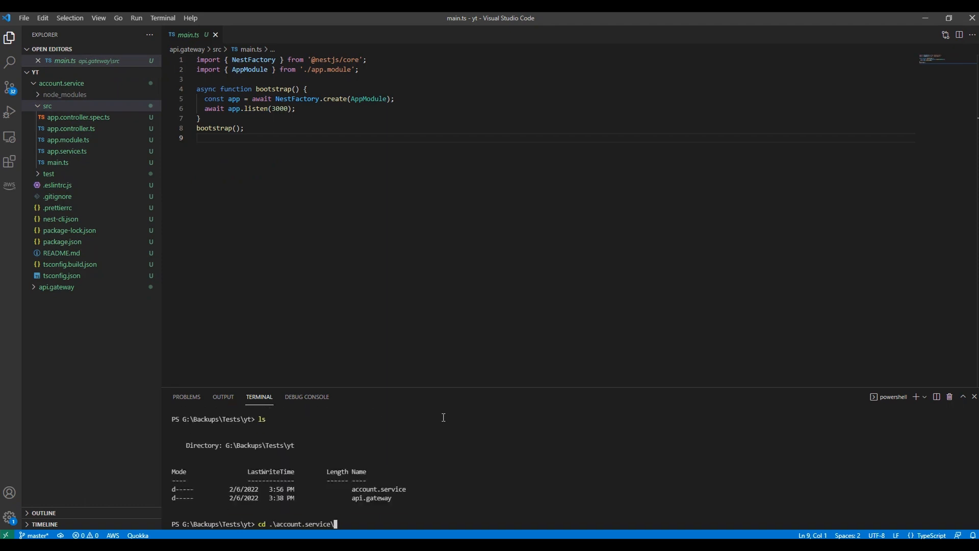
{"action": "type", "text": "npm i"}
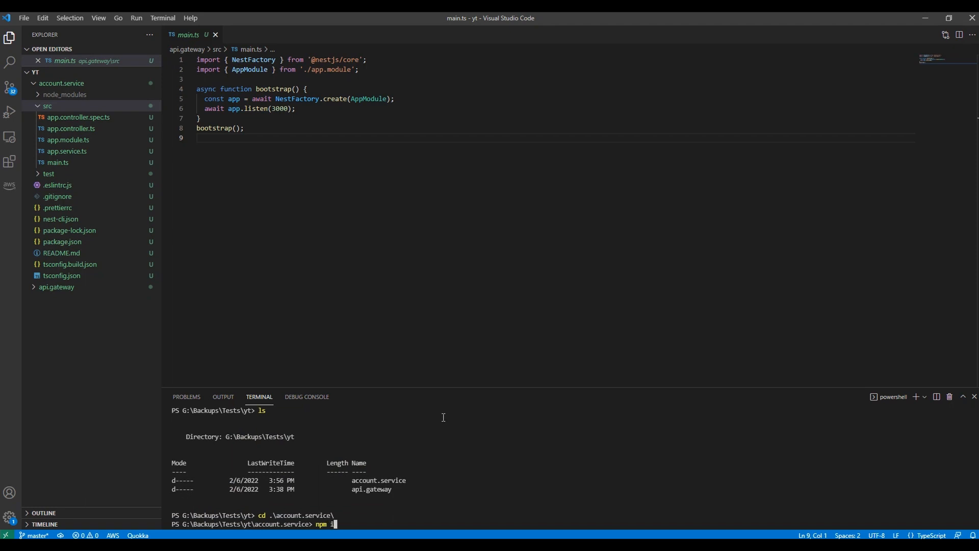
{"action": "type", "text": "nstall"}
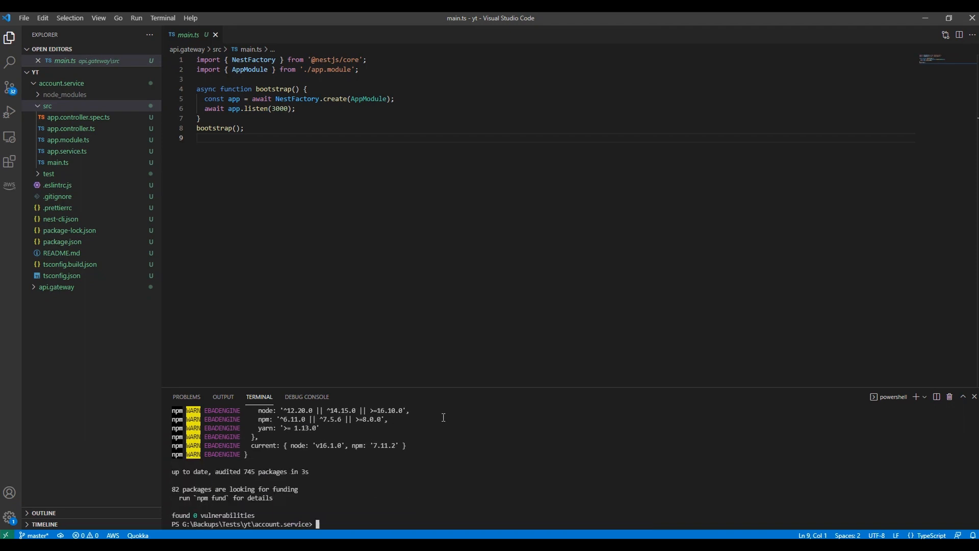
{"action": "type", "text": "n"}
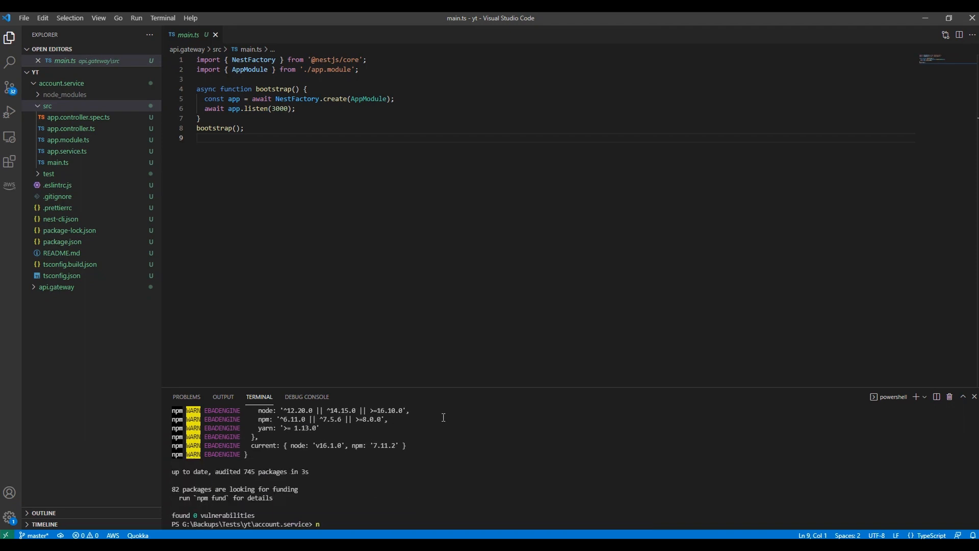
{"action": "type", "text": "npm start"}
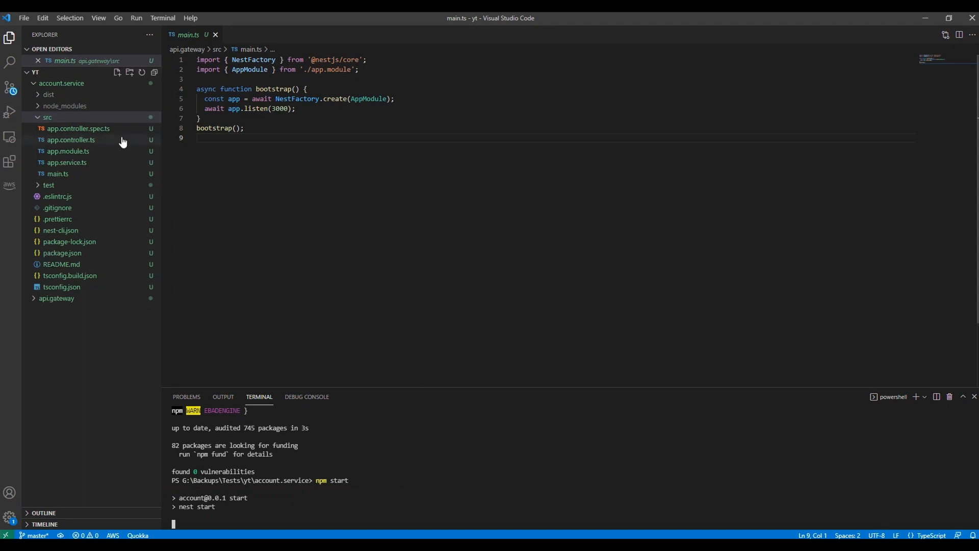
Step: Select all of account.service main.ts in the editor for replacement
{"action": "left_click", "coordinate": [57, 173]}
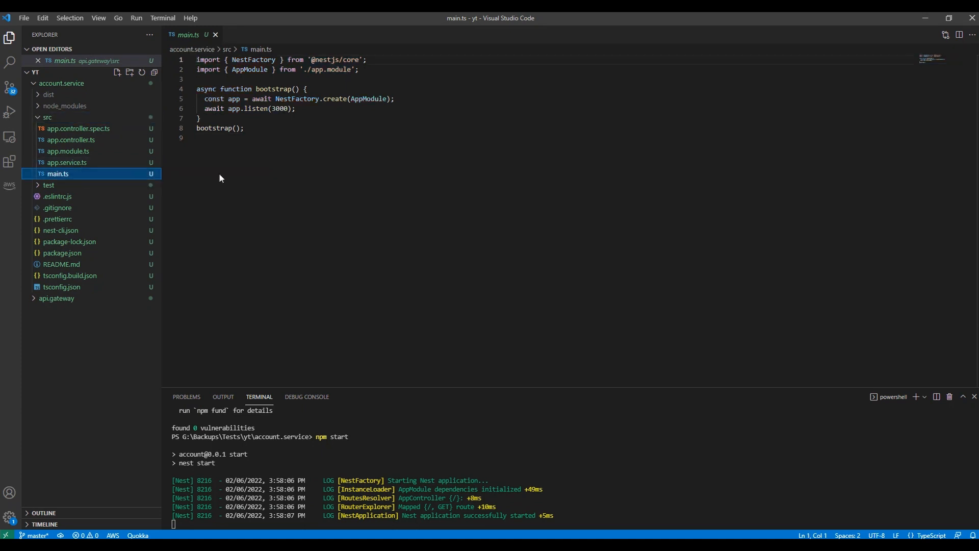
{"action": "key", "text": "ctrl+a"}
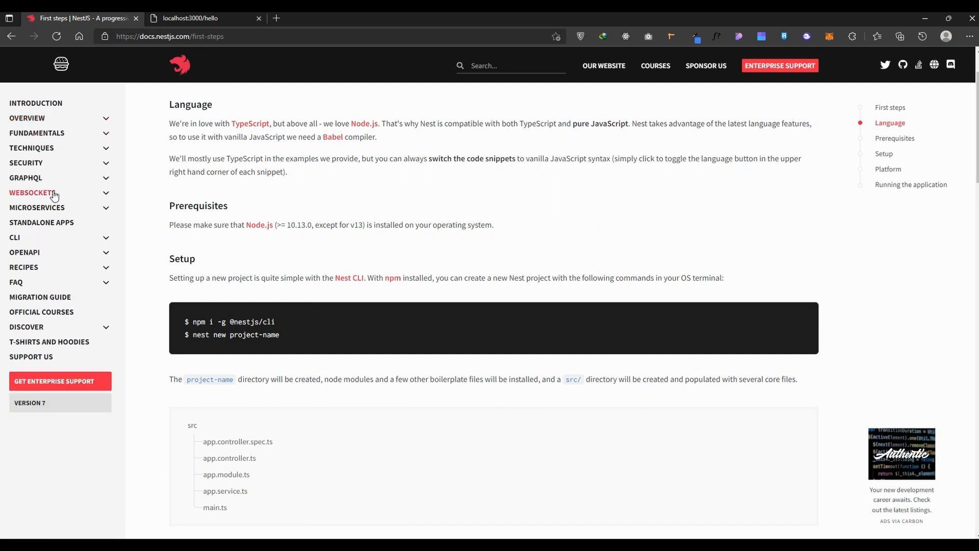
Step: Review the Microservices overview docs: install command and createMicroservice example
{"action": "left_click", "coordinate": [33, 193]}
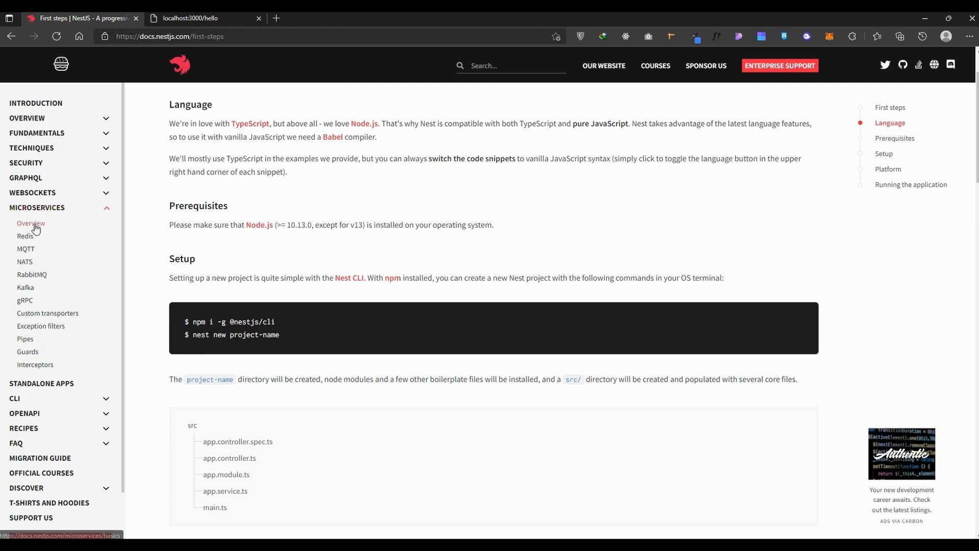
{"action": "left_click", "coordinate": [31, 224]}
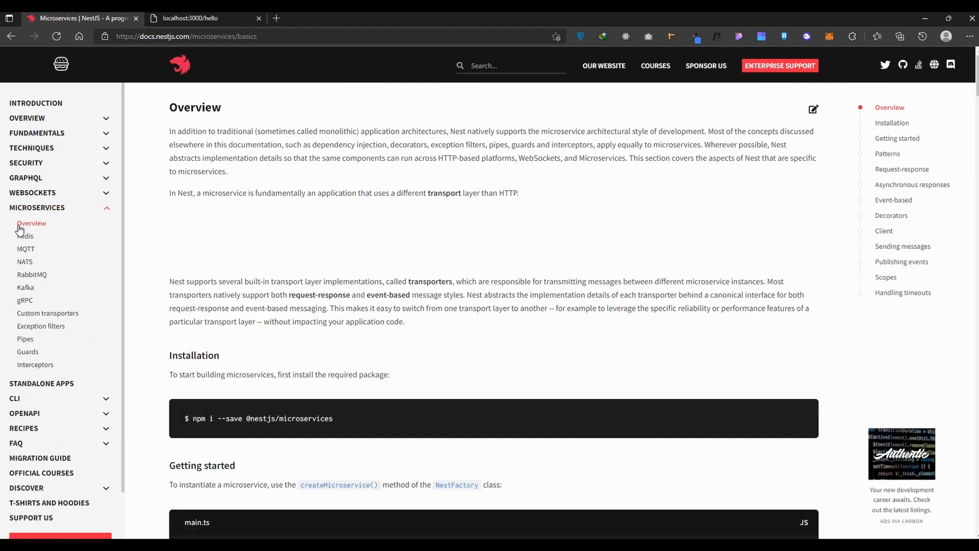
{"action": "scroll", "scroll_direction": "down", "scroll_amount": 3}
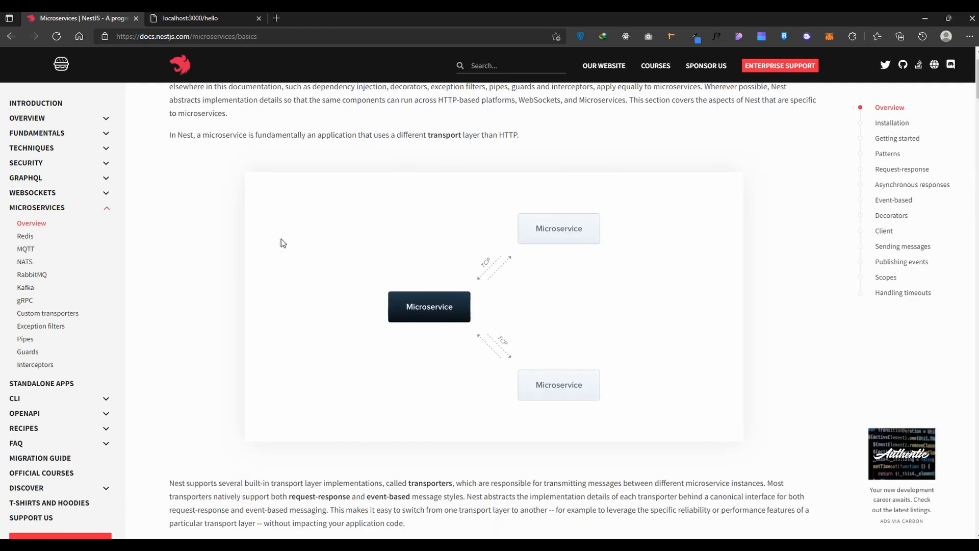
{"action": "scroll", "scroll_direction": "down", "scroll_amount": 3}
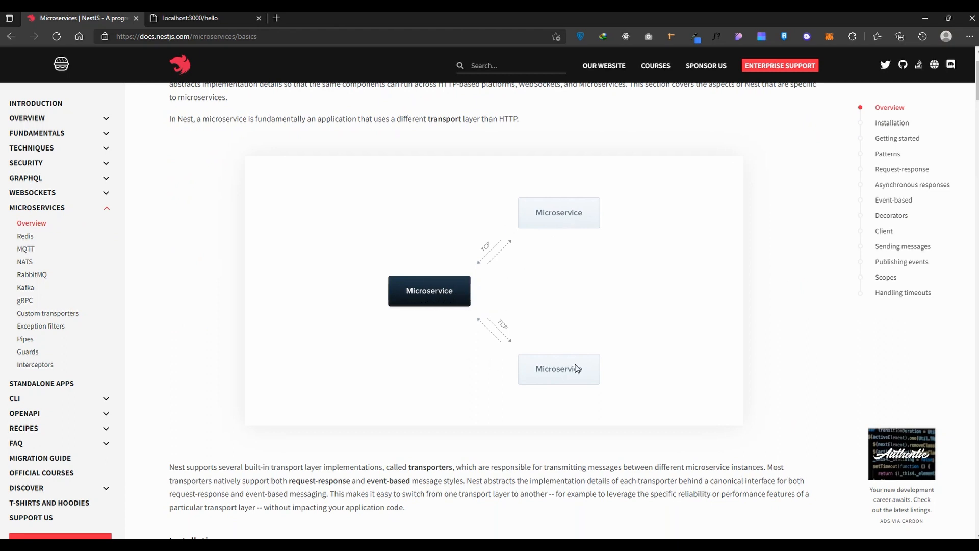
{"action": "mouse_move", "coordinate": [459, 266]}
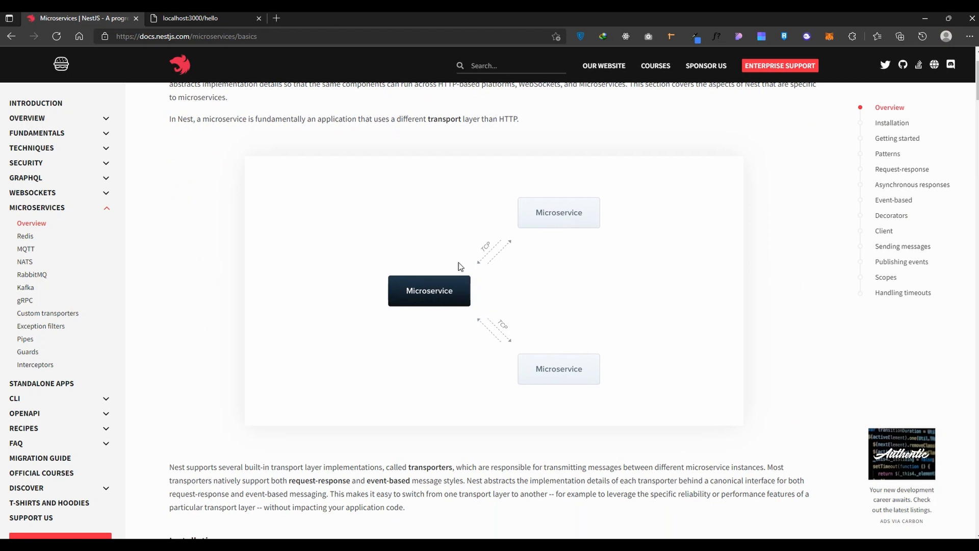
{"action": "mouse_move", "coordinate": [512, 258]}
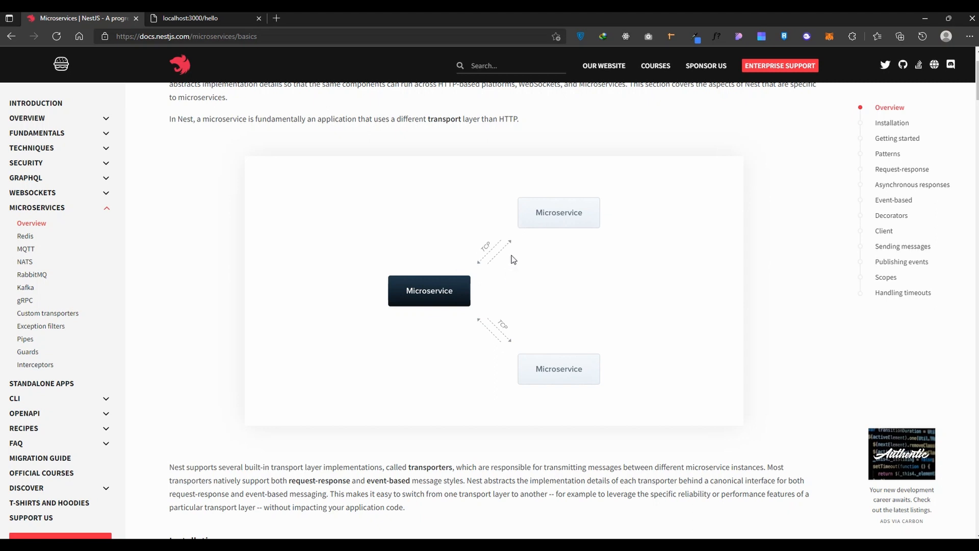
{"action": "scroll", "scroll_direction": "down", "scroll_amount": 3}
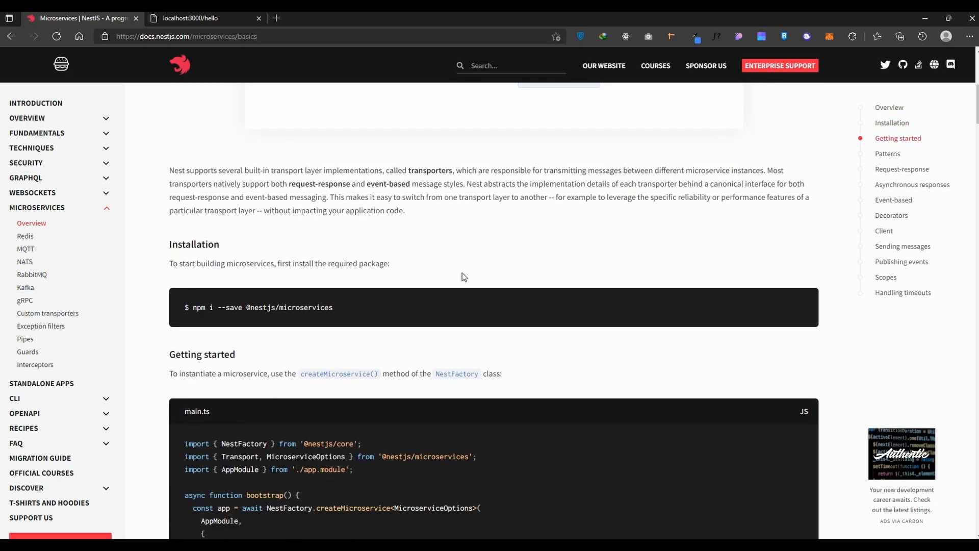
{"action": "scroll", "scroll_direction": "down", "scroll_amount": 3}
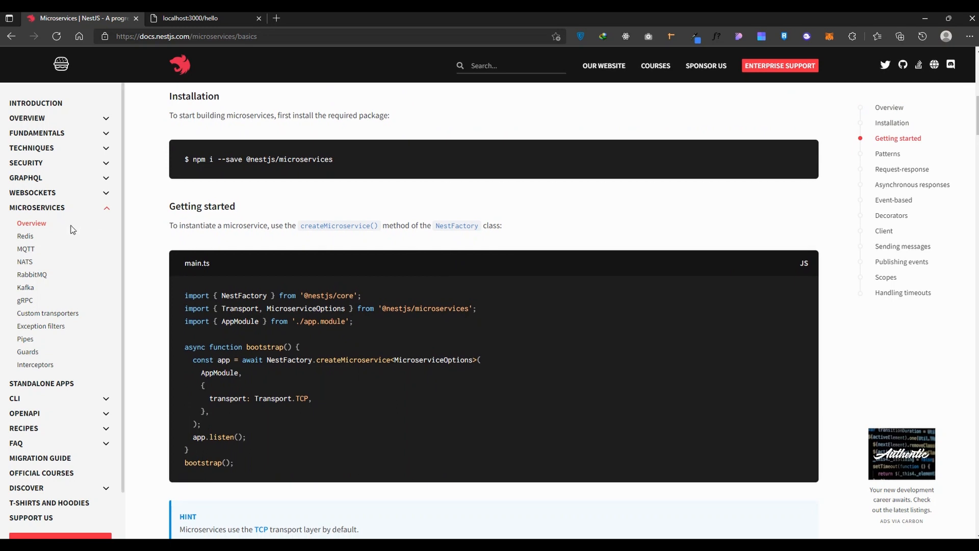
{"action": "mouse_move", "coordinate": [25, 288]}
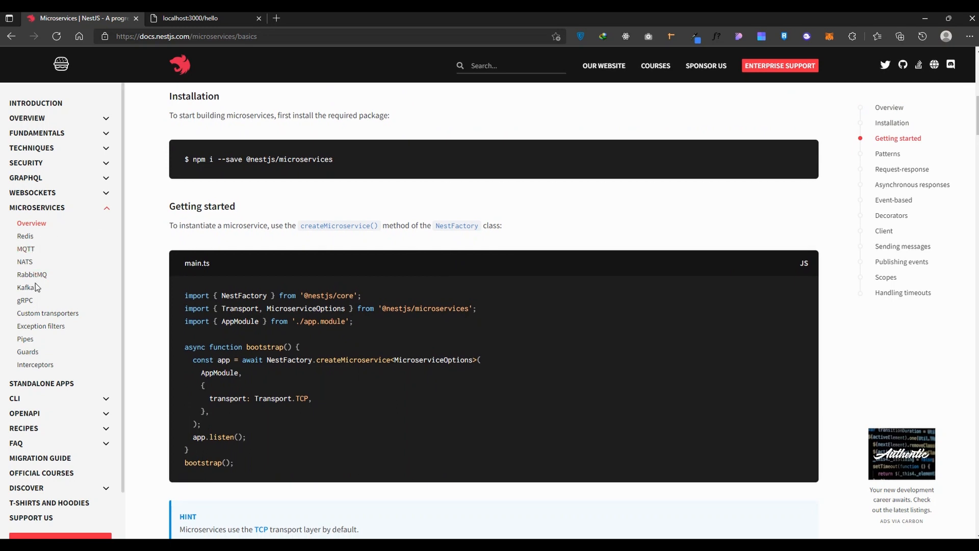
{"action": "mouse_move", "coordinate": [41, 289]}
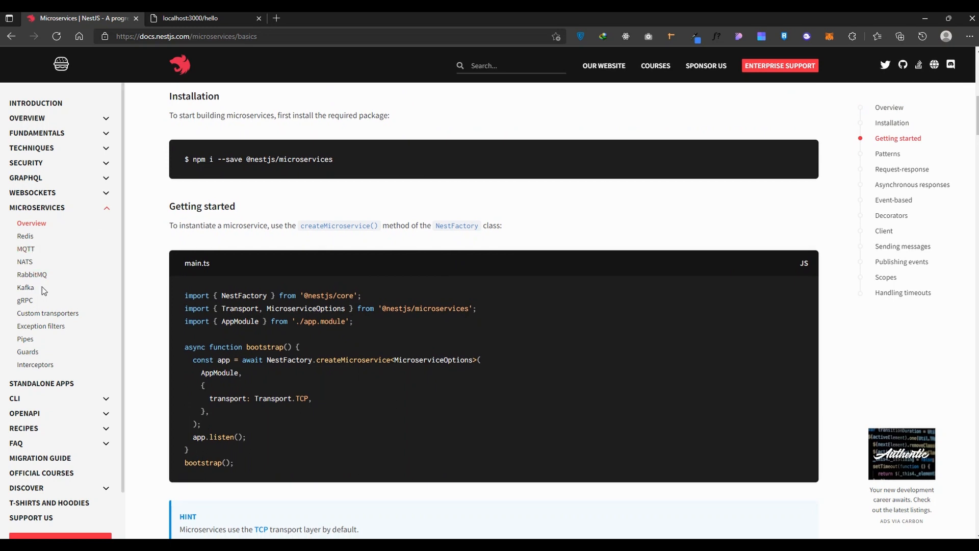
{"action": "mouse_move", "coordinate": [44, 308]}
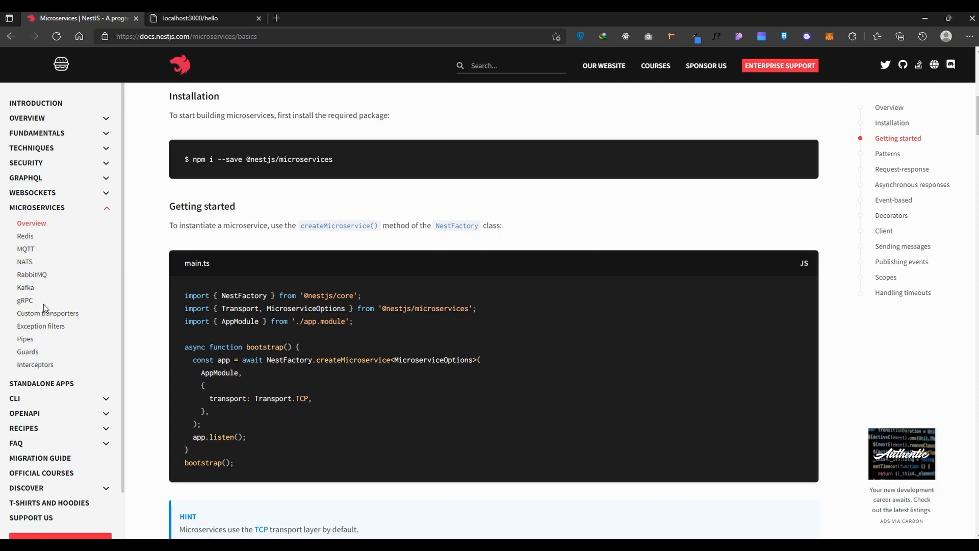
{"action": "mouse_move", "coordinate": [41, 304]}
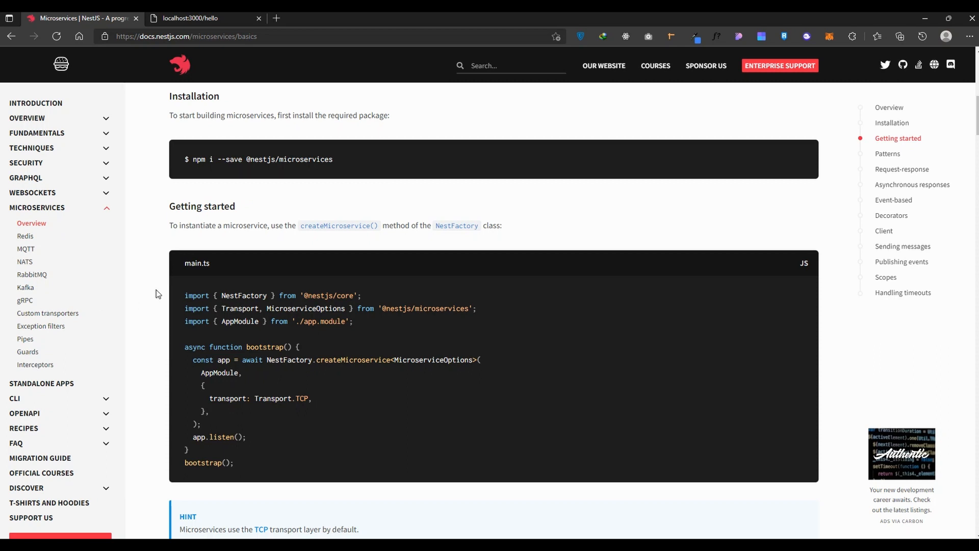
{"action": "mouse_move", "coordinate": [32, 274]}
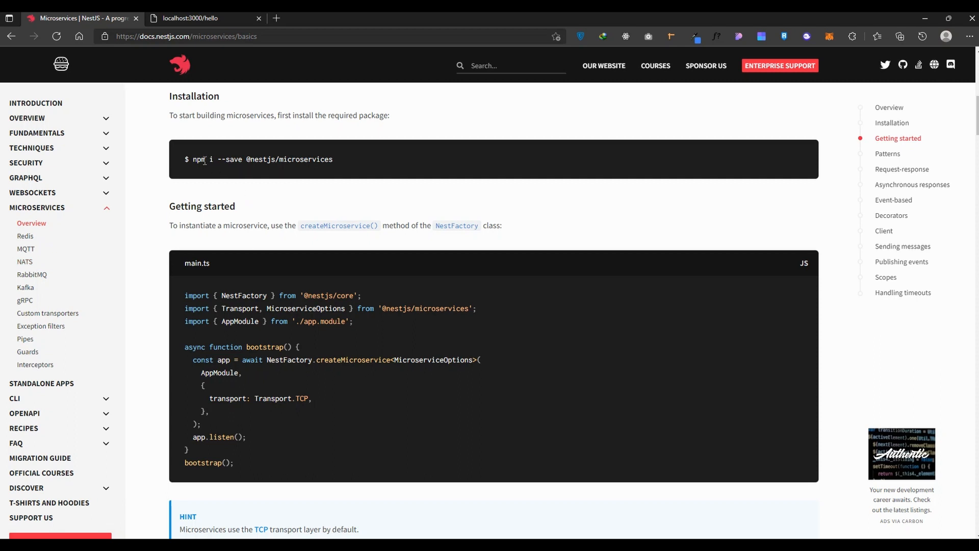
{"action": "left_click_drag", "start_coordinate": [193, 159], "coordinate": [333, 159]}
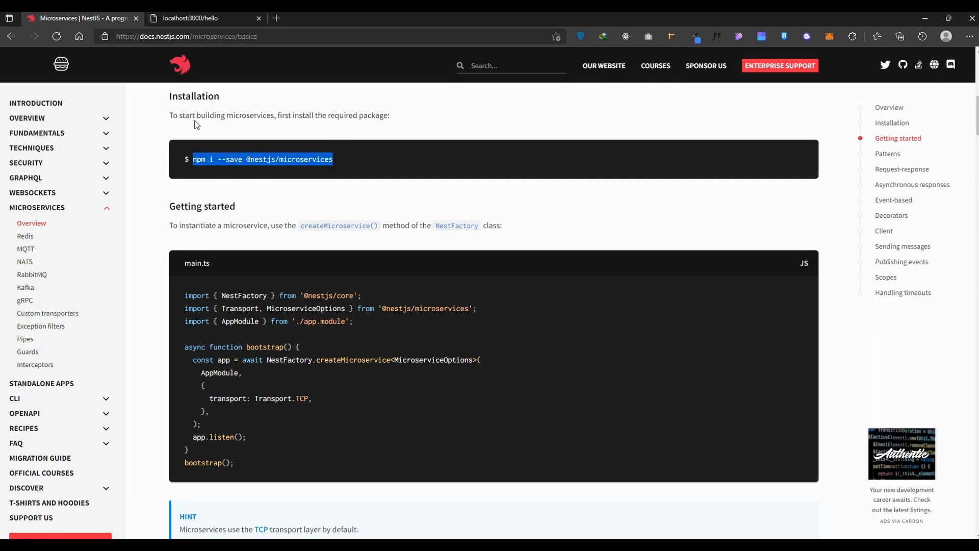
{"action": "mouse_move", "coordinate": [296, 128]}
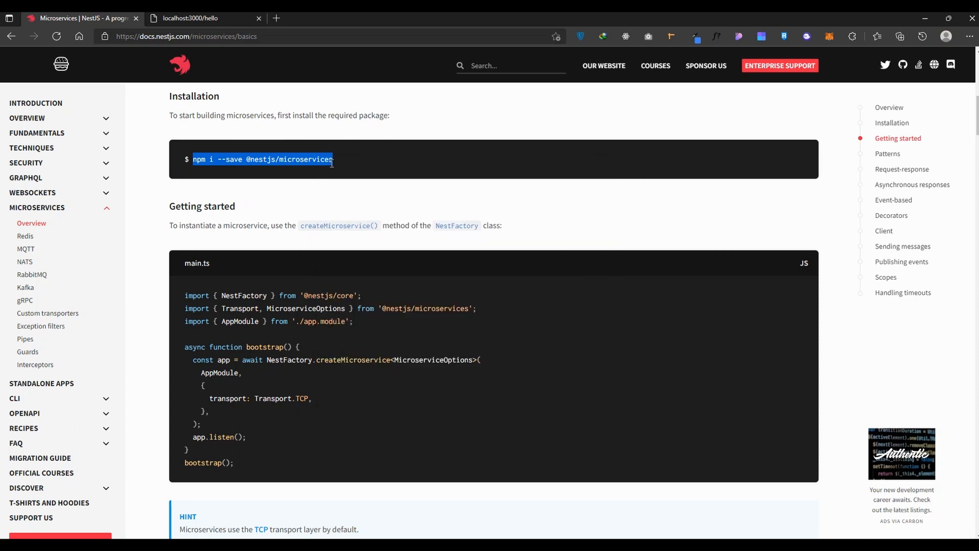
{"action": "mouse_move", "coordinate": [277, 167]}
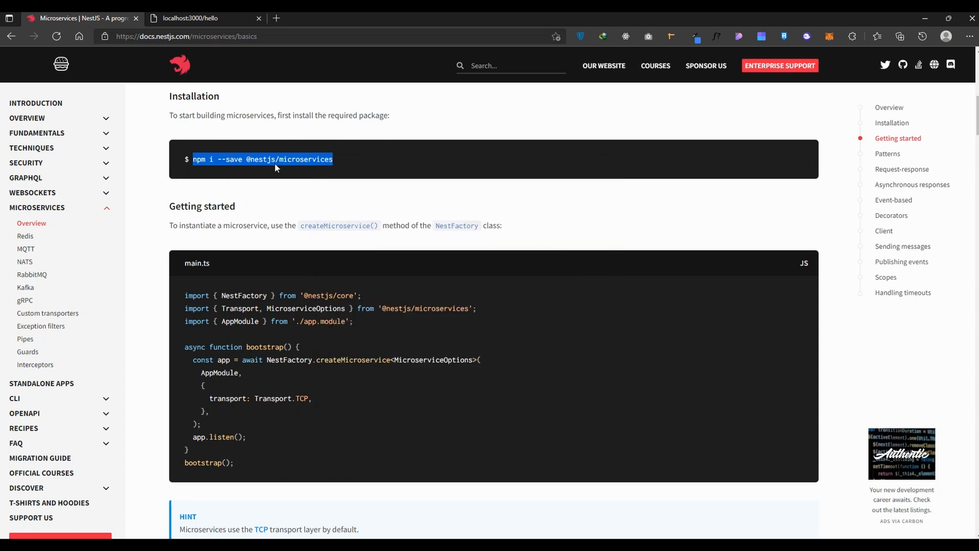
{"action": "mouse_move", "coordinate": [558, 532]}
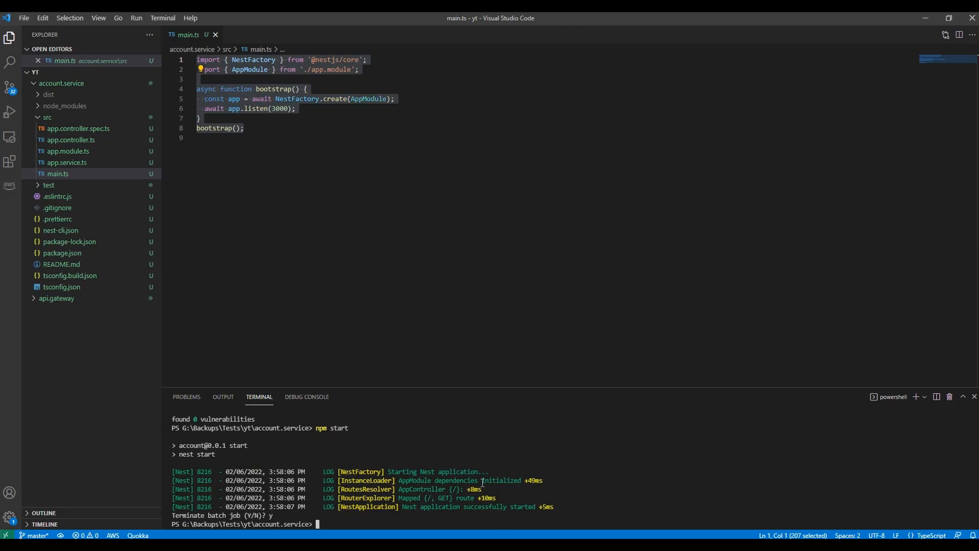
{"action": "type", "text": "npm i --save @nestjs/microservices"}
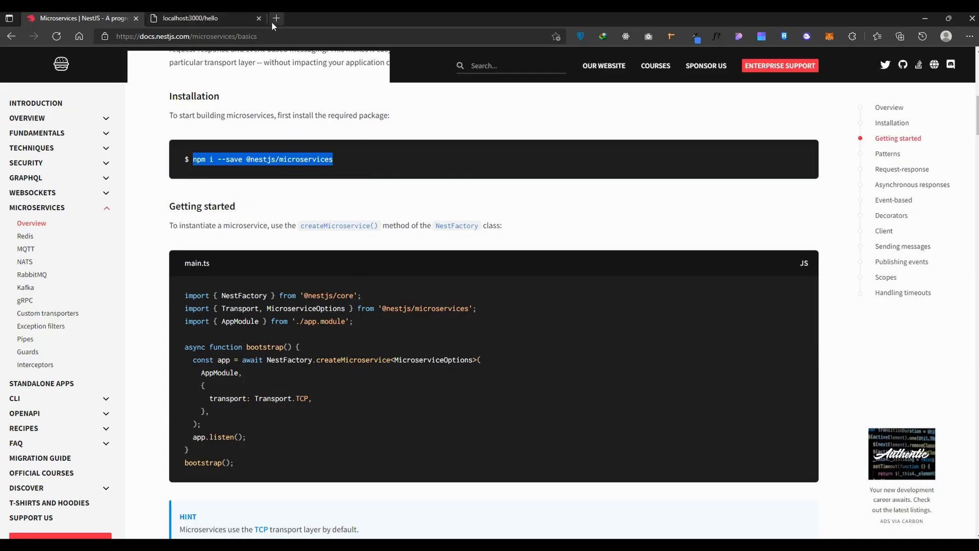
Step: Start a new browser tab to search Google for installing Go on Windows
{"action": "left_click", "coordinate": [277, 18]}
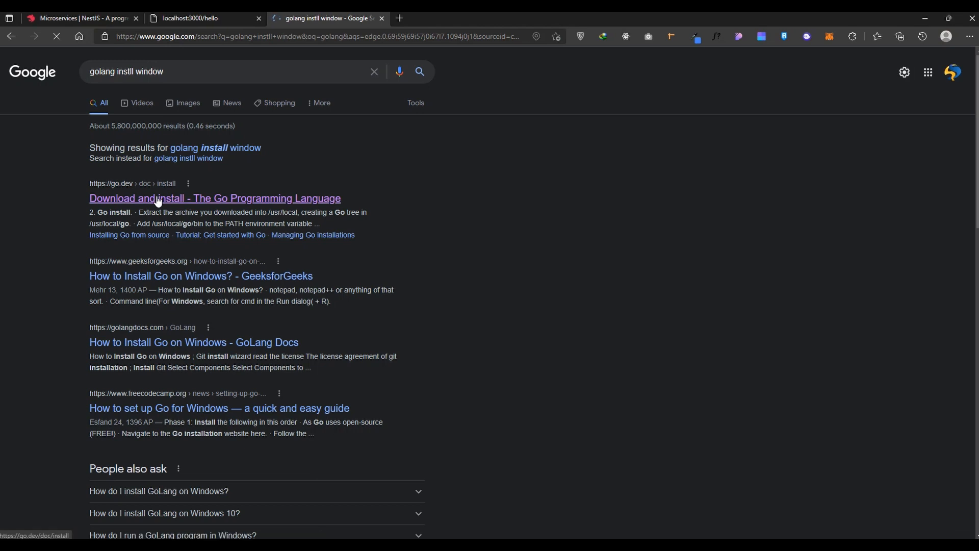
Step: Review the go.dev Download and install page and its Windows installation steps
{"action": "left_click", "coordinate": [214, 199]}
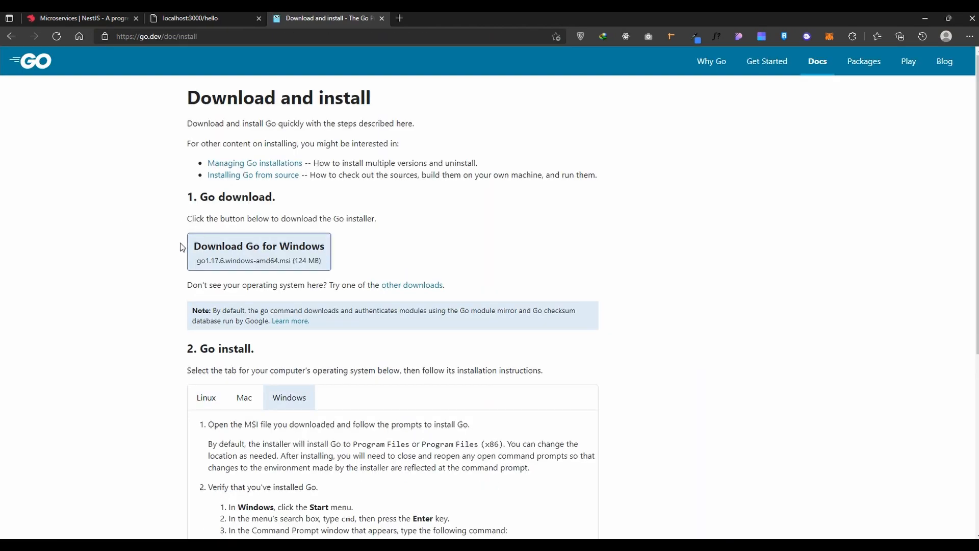
{"action": "scroll", "scroll_direction": "down", "scroll_amount": 3}
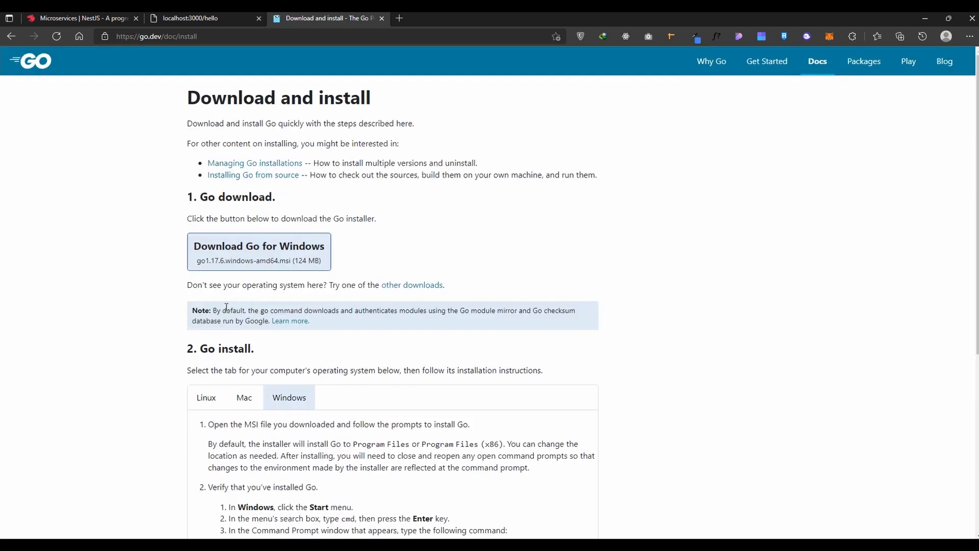
{"action": "double_click", "coordinate": [258, 246]}
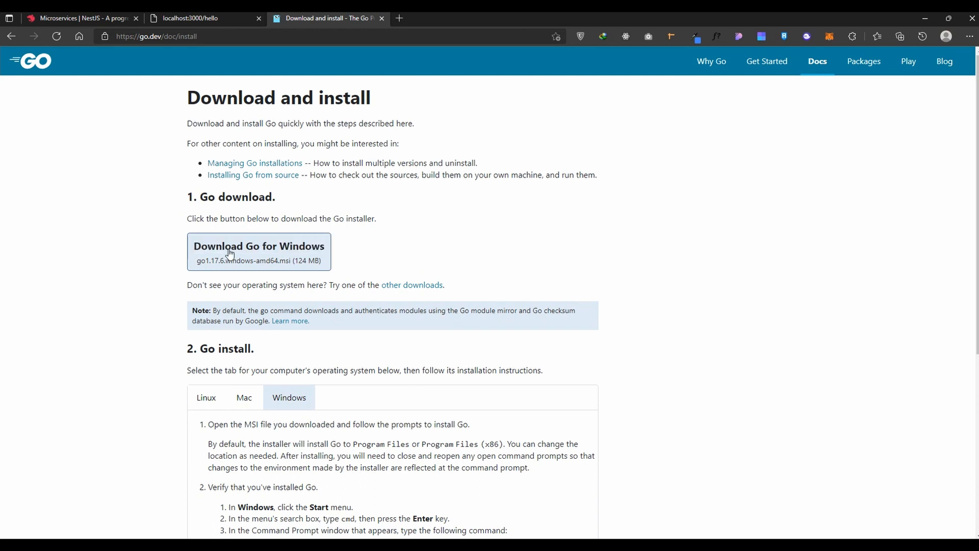
{"action": "mouse_move", "coordinate": [262, 261]}
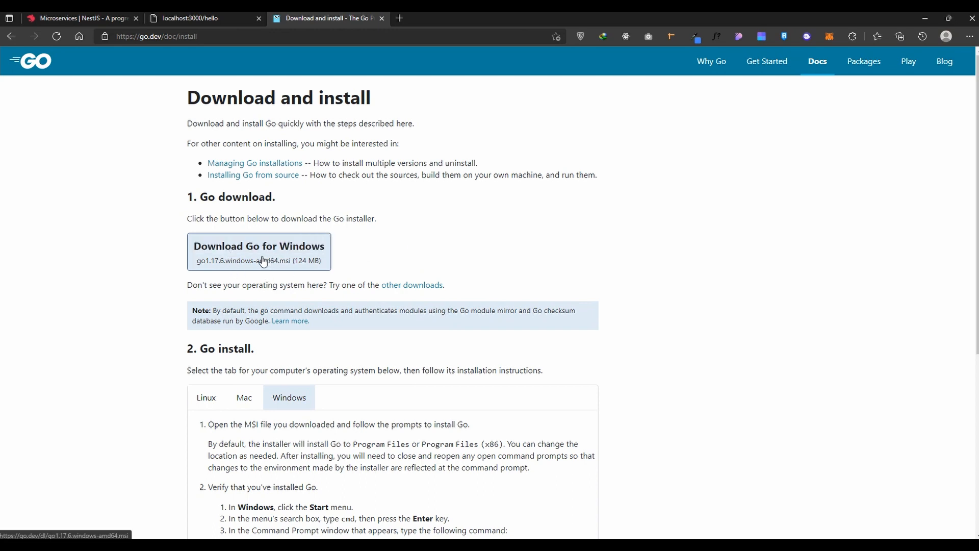
{"action": "mouse_move", "coordinate": [12, 37]}
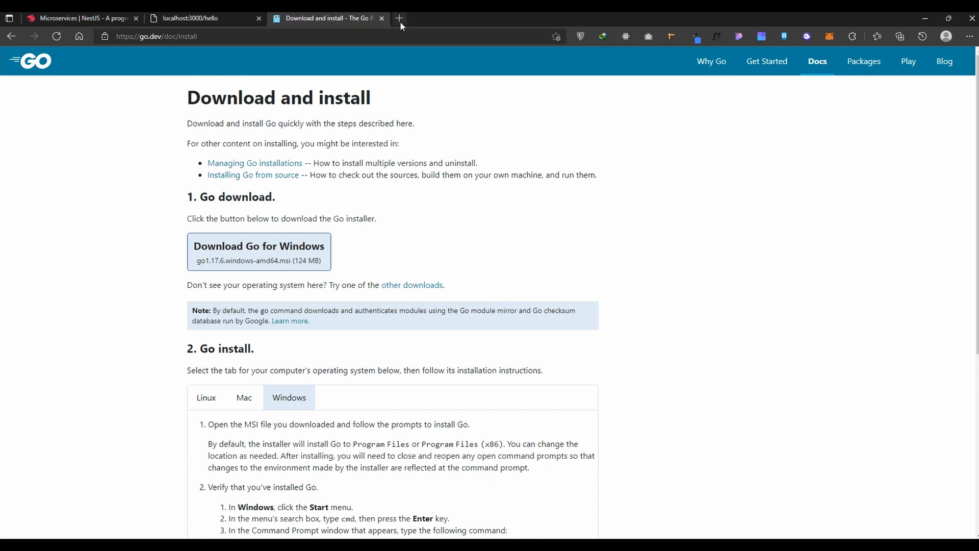
{"action": "mouse_move", "coordinate": [399, 24]}
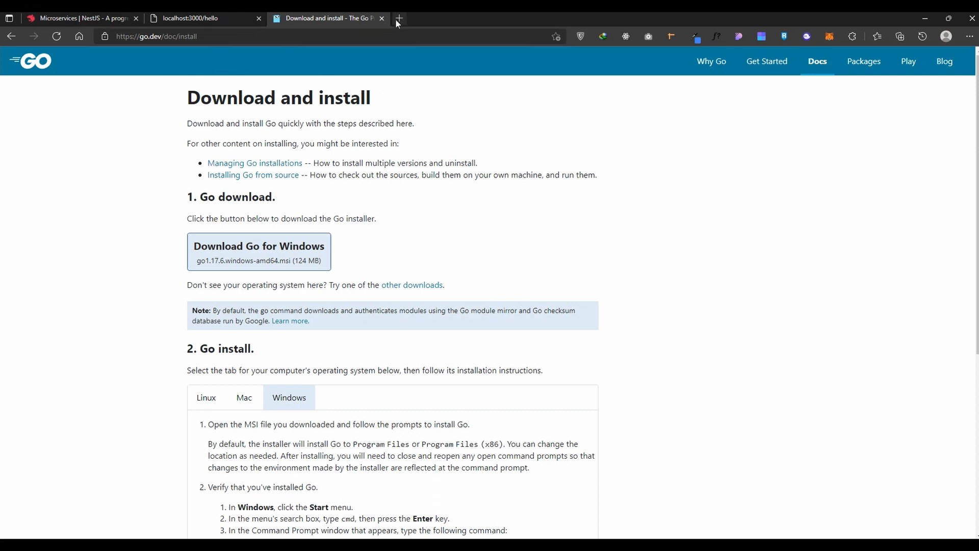
{"action": "mouse_move", "coordinate": [407, 77]}
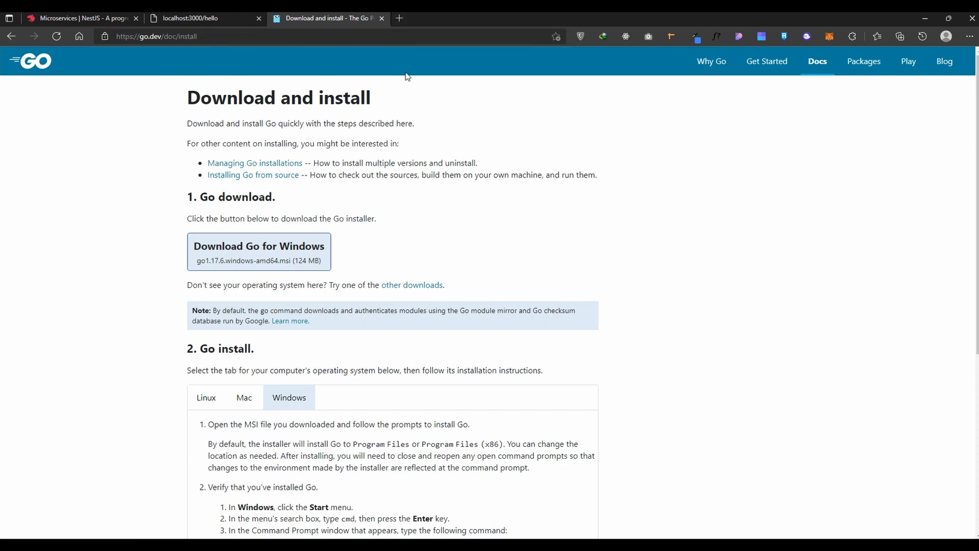
{"action": "mouse_move", "coordinate": [399, 19]}
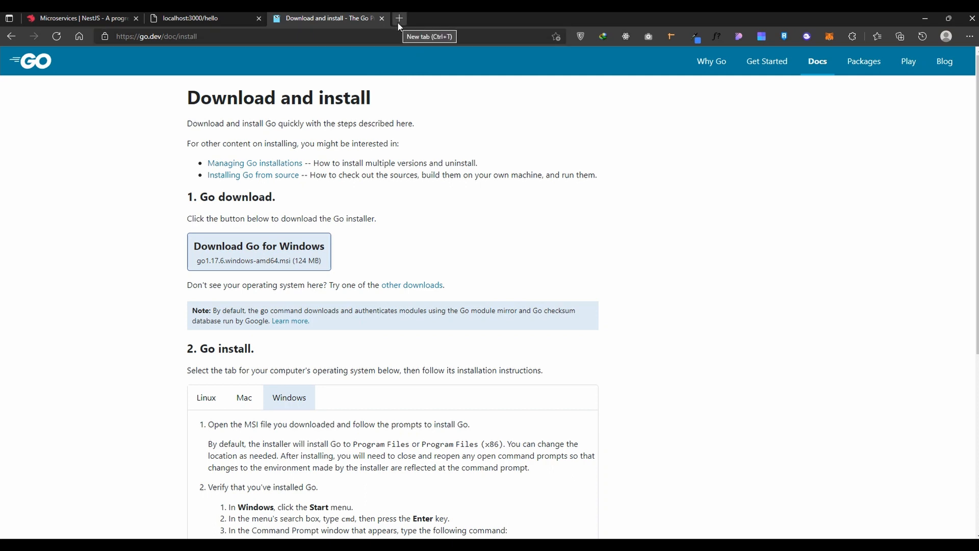
{"action": "mouse_move", "coordinate": [398, 18]}
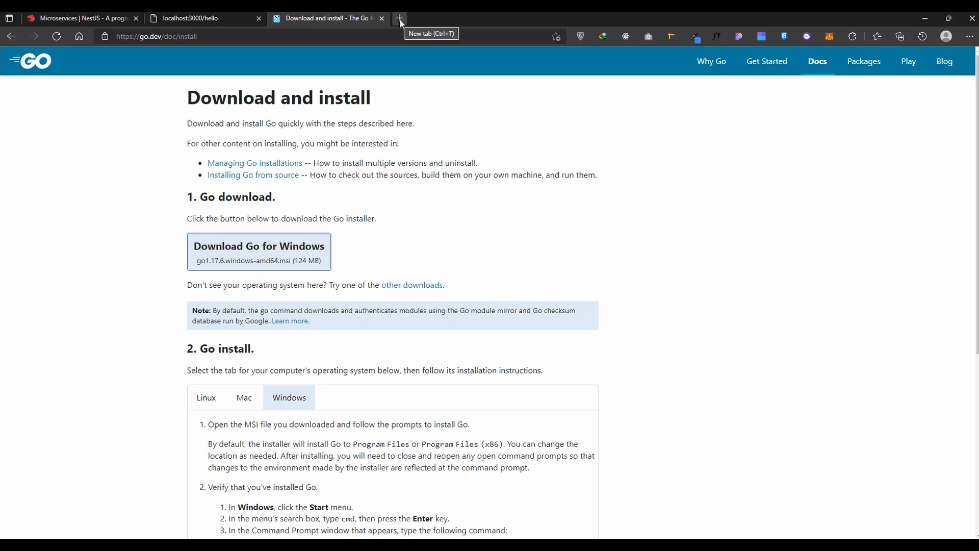
Step: Search for RabbitMQ and reach its Downloading and Installing guide from the homepage
{"action": "type", "text": "rabboi"}
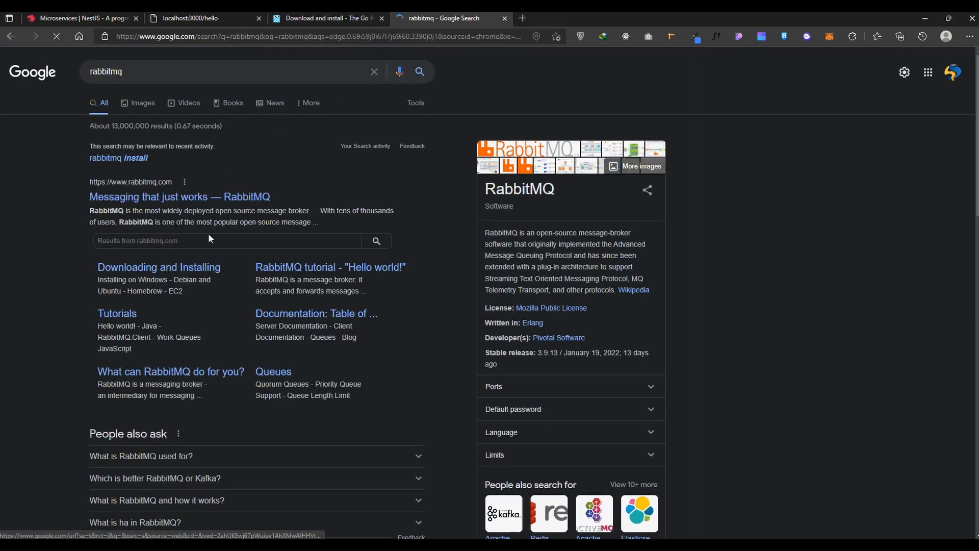
{"action": "left_click", "coordinate": [179, 197]}
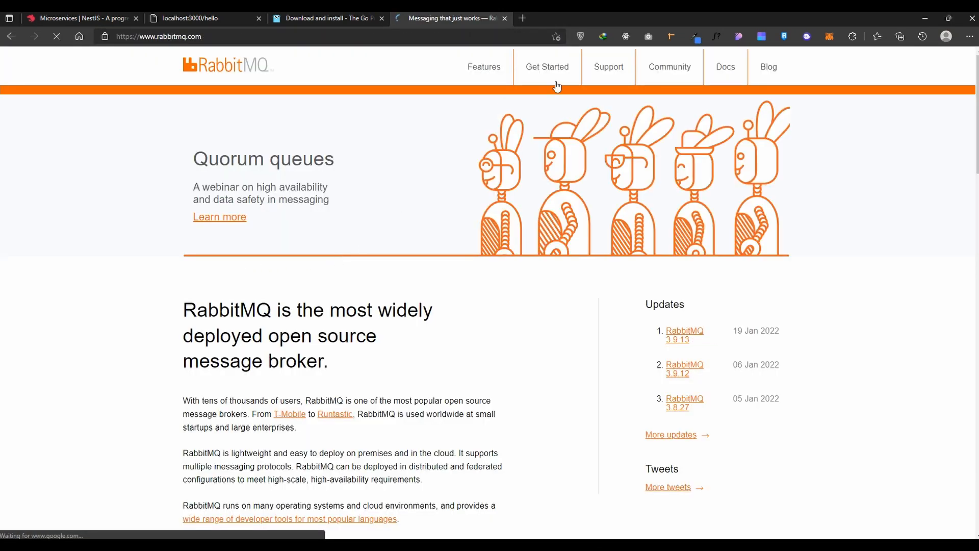
{"action": "scroll", "scroll_direction": "down", "scroll_amount": 3}
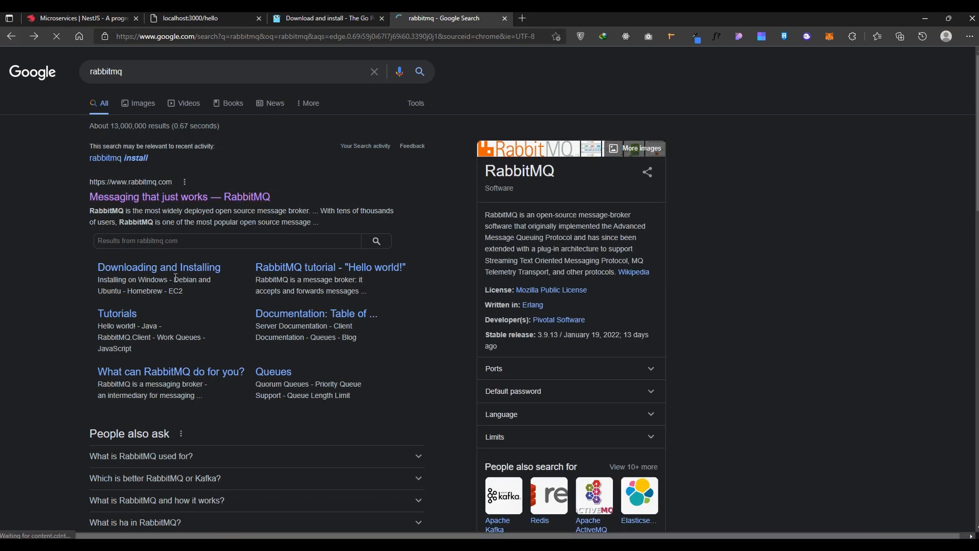
{"action": "left_click", "coordinate": [159, 267]}
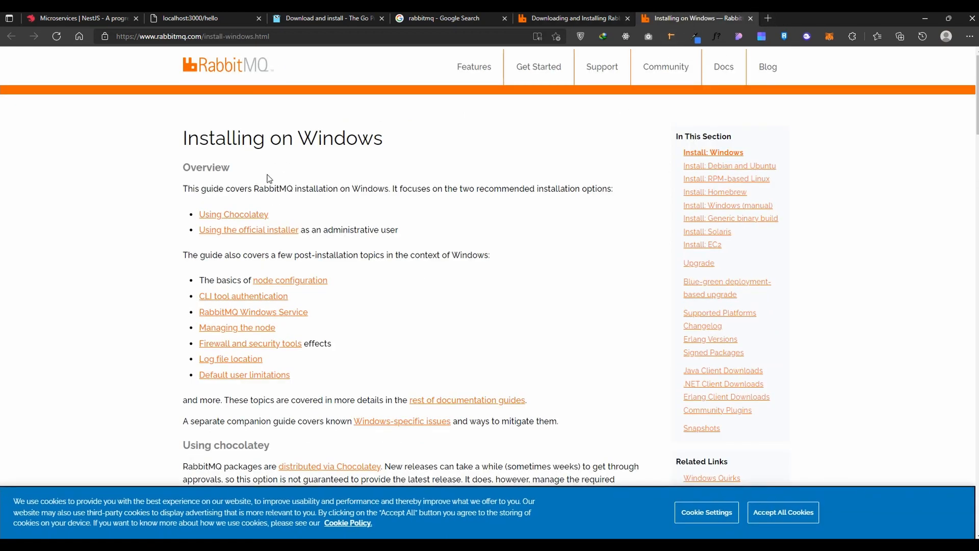
{"action": "mouse_move", "coordinate": [246, 224]}
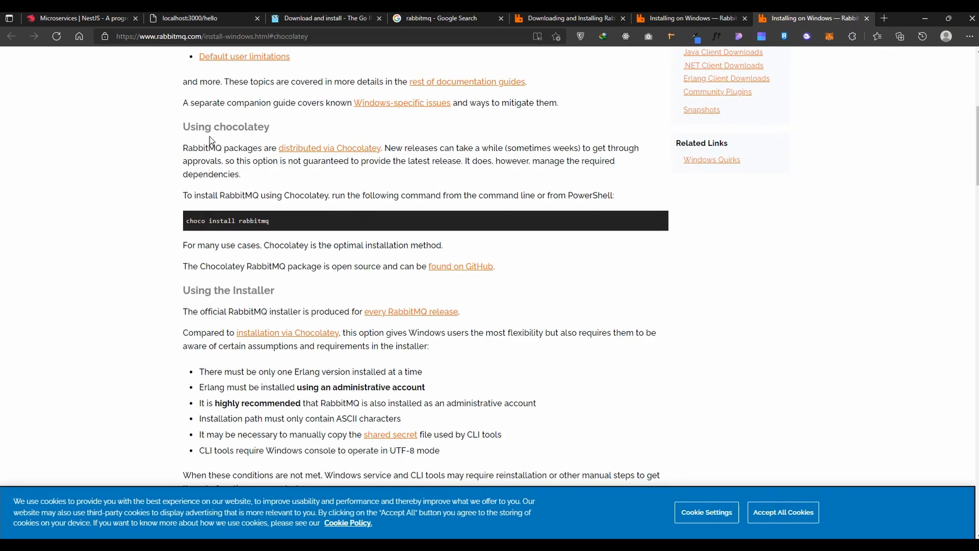
Step: Locate the choco install rabbitmq command and launch a web search for installing Chocolatey
{"action": "scroll", "scroll_direction": "down", "scroll_amount": 3}
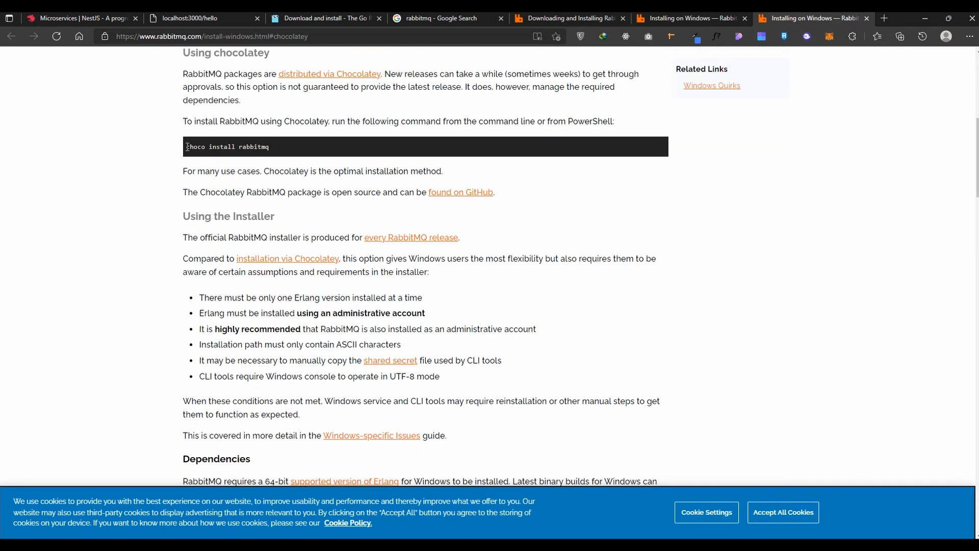
{"action": "double_click", "coordinate": [195, 147]}
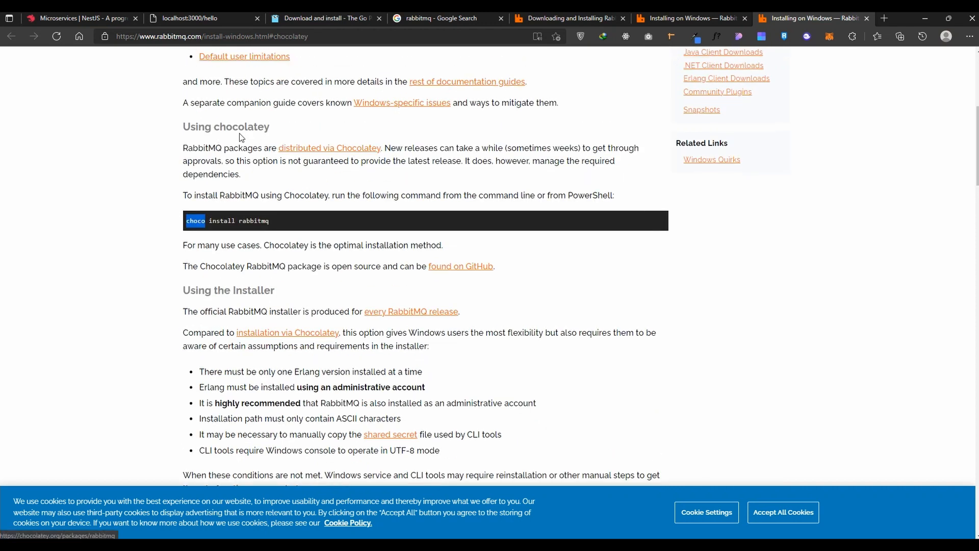
{"action": "double_click", "coordinate": [241, 127]}
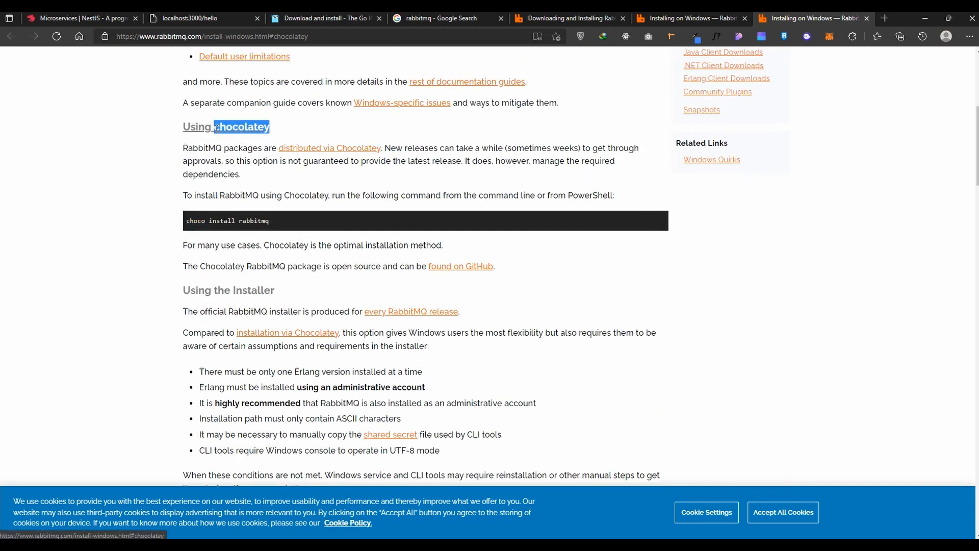
{"action": "left_click", "coordinate": [884, 18]}
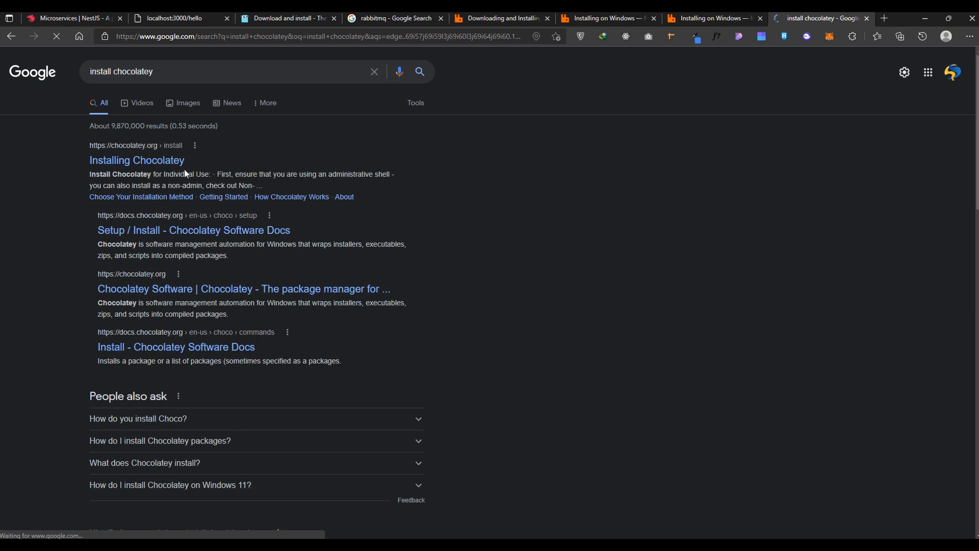
Step: Review the Installing Chocolatey page's individual-use steps and PowerShell install command
{"action": "left_click", "coordinate": [136, 160]}
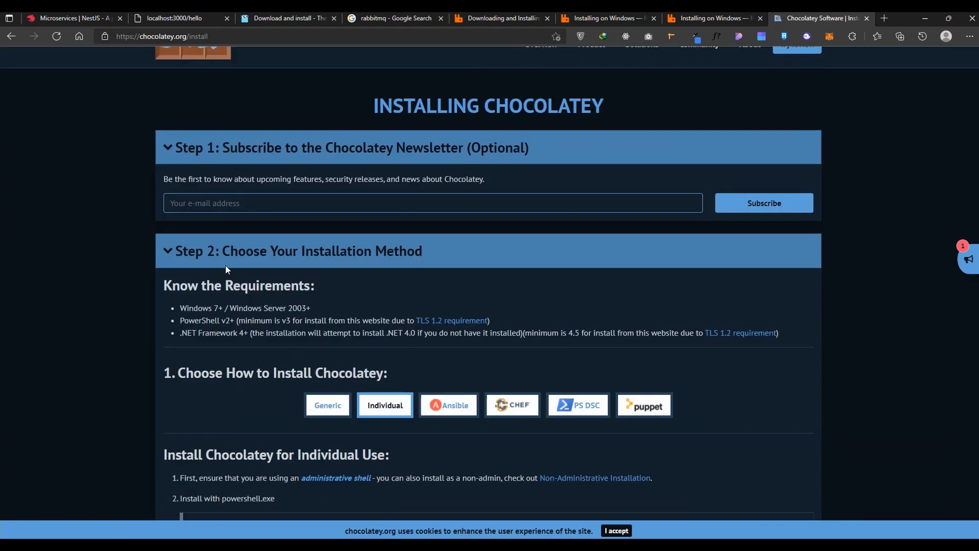
{"action": "scroll", "scroll_direction": "down", "scroll_amount": 3}
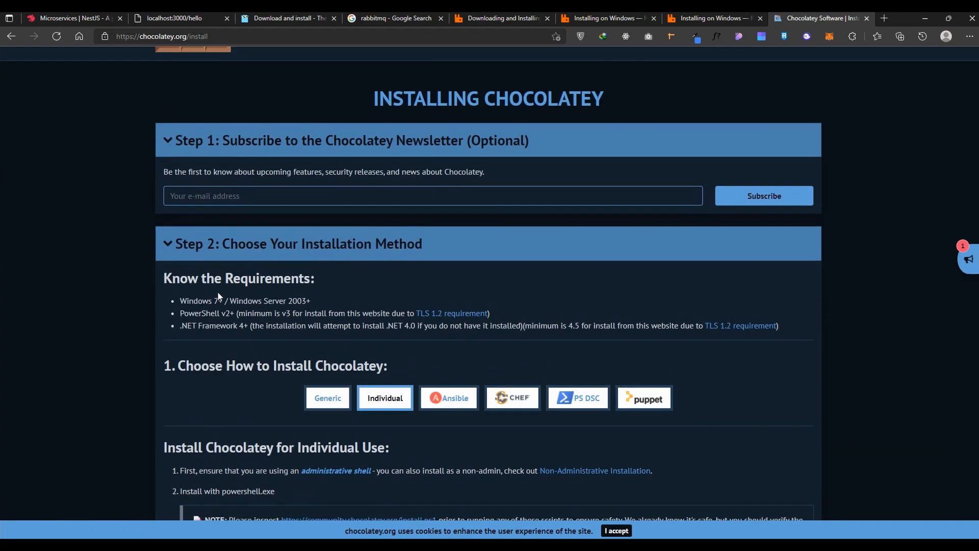
{"action": "scroll", "scroll_direction": "down", "scroll_amount": 3}
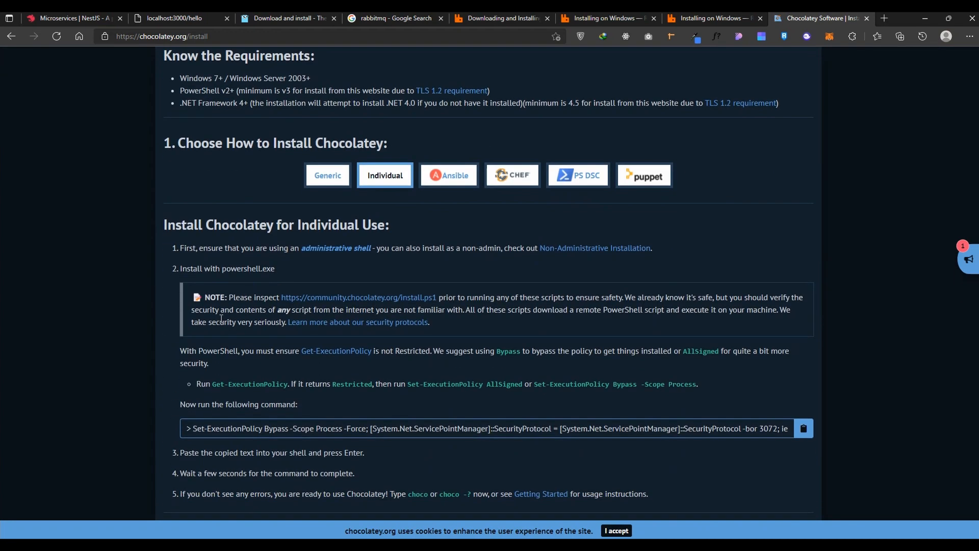
{"action": "scroll", "scroll_direction": "down", "scroll_amount": 3}
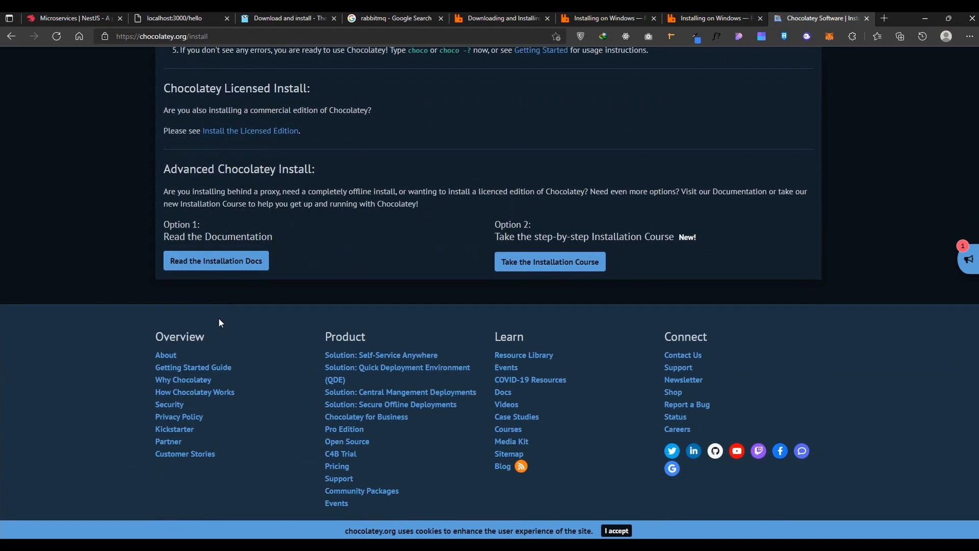
{"action": "scroll", "scroll_direction": "up", "scroll_amount": 3}
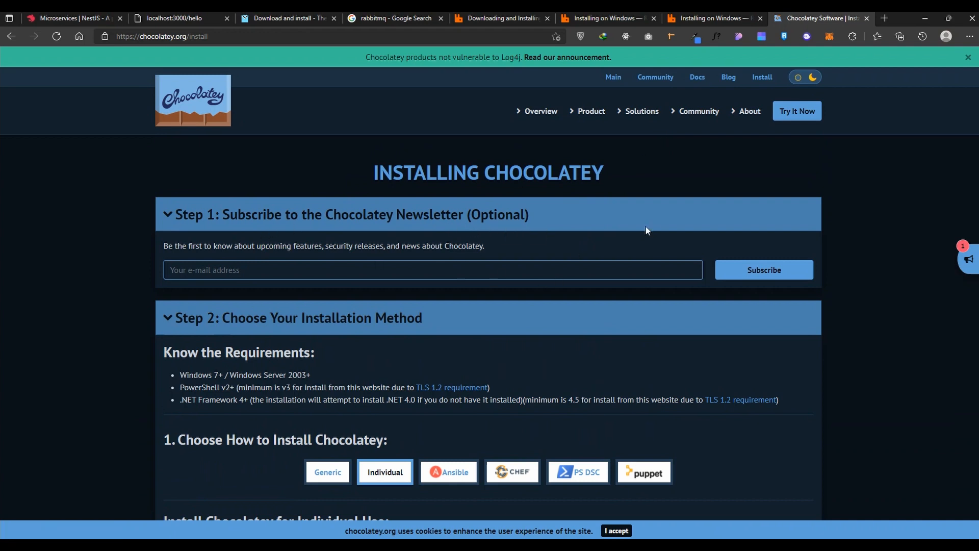
{"action": "mouse_move", "coordinate": [712, 18]}
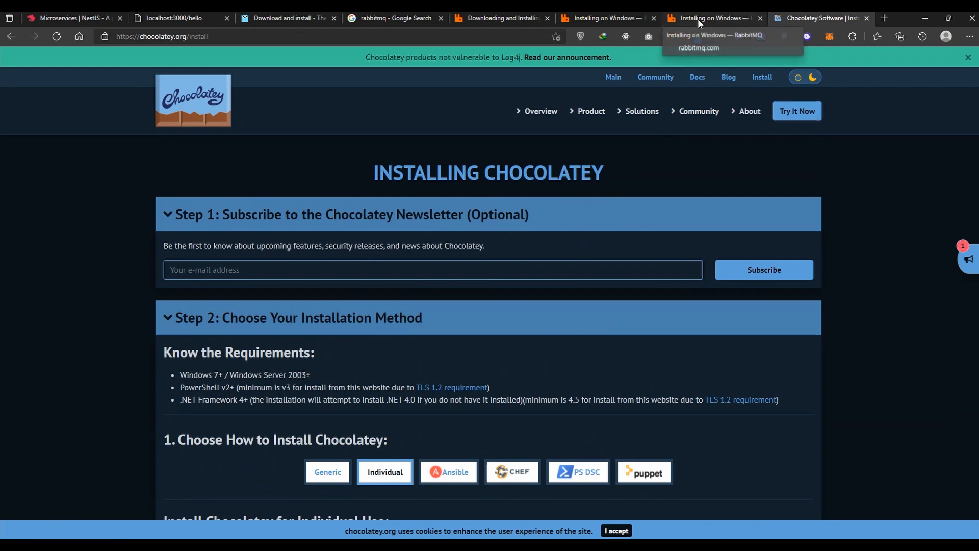
Step: Return to the RabbitMQ Windows guide and view the 'choco install rabbitmq' Chocolatey section
{"action": "left_click", "coordinate": [712, 18]}
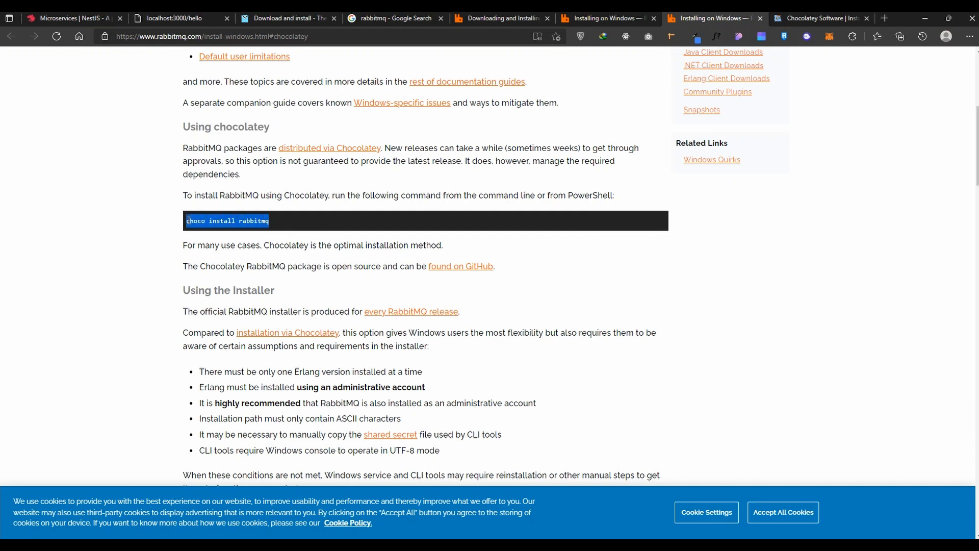
{"action": "left_click", "coordinate": [218, 240]}
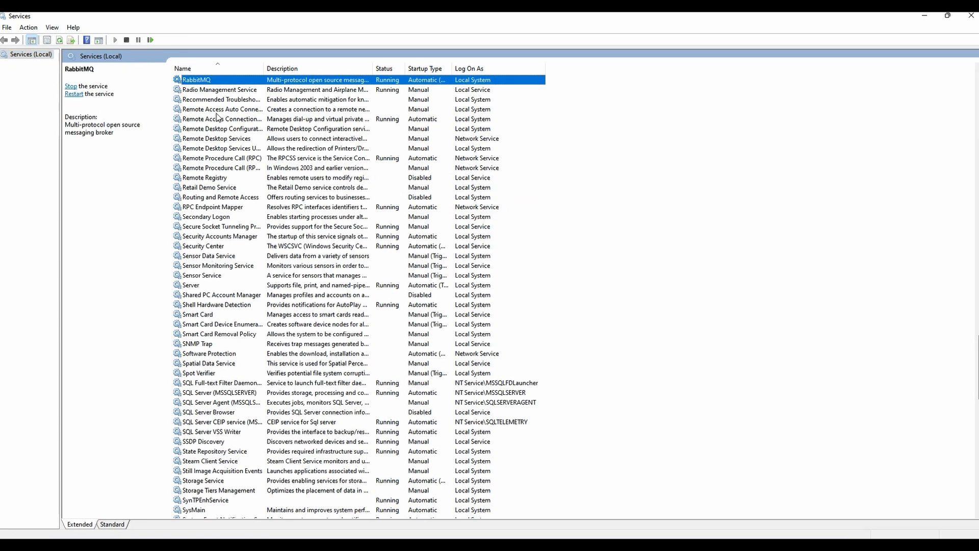
Step: Locate the RabbitMQ entry in Windows Services and check it is Running with Automatic startup
{"action": "scroll", "scroll_direction": "up", "scroll_amount": 3}
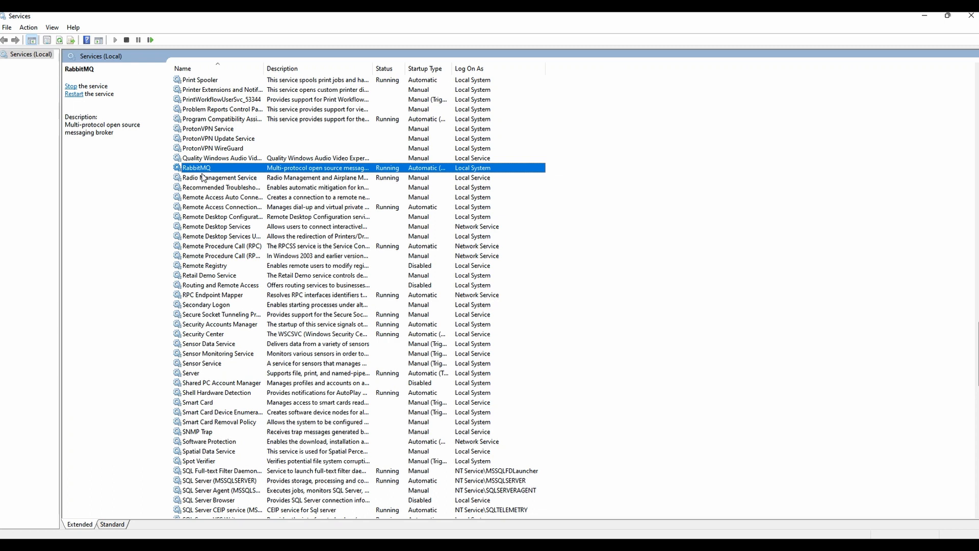
{"action": "right_click", "coordinate": [197, 167]}
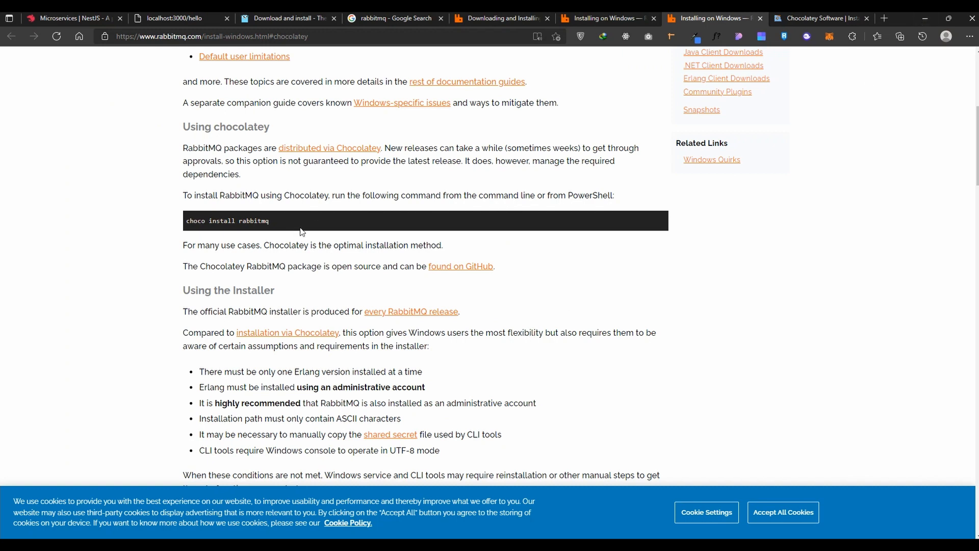
{"action": "mouse_move", "coordinate": [272, 213]}
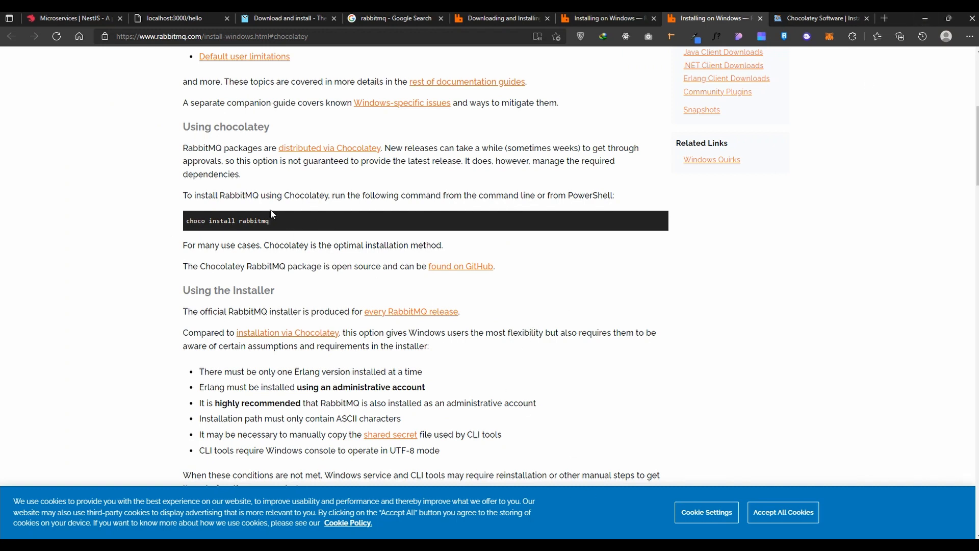
{"action": "mouse_move", "coordinate": [795, 38]}
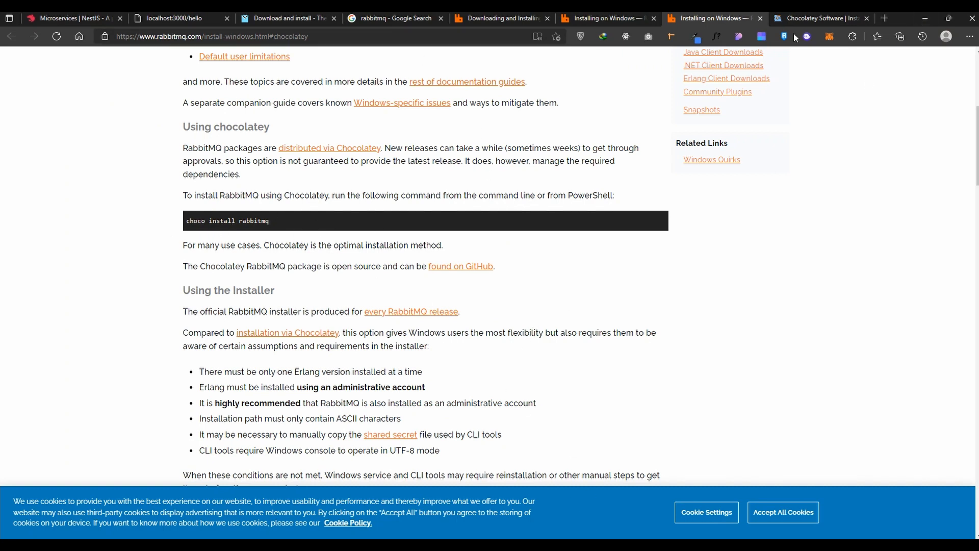
Step: Show the NestJS Microservices docs with the main.ts createMicroservice example
{"action": "left_click", "coordinate": [70, 17]}
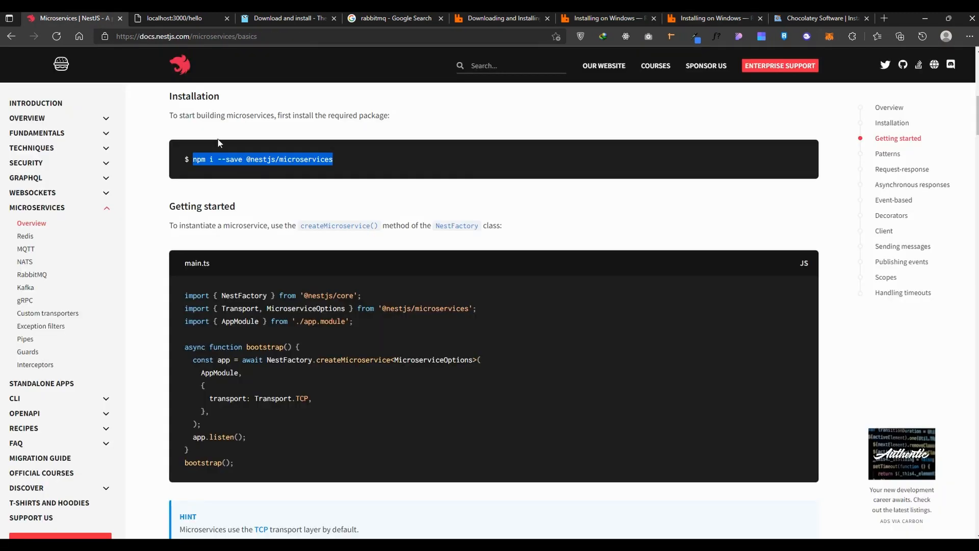
{"action": "mouse_move", "coordinate": [331, 300]}
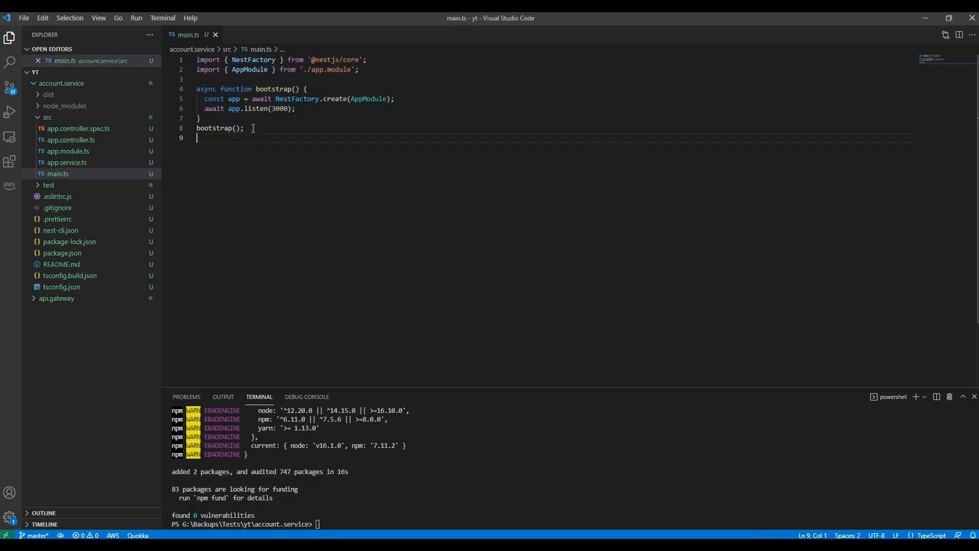
{"action": "key", "text": "Backspace"}
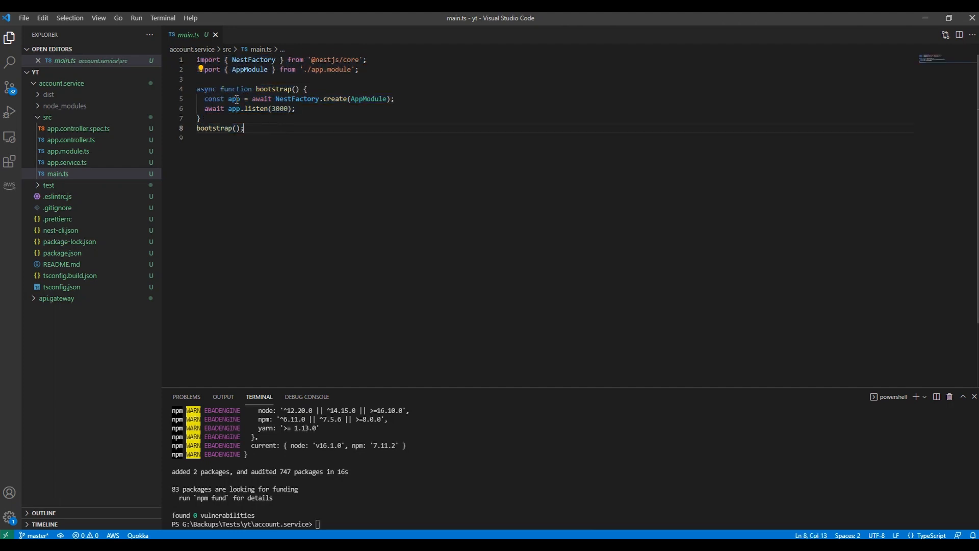
{"action": "left_click", "coordinate": [215, 35]}
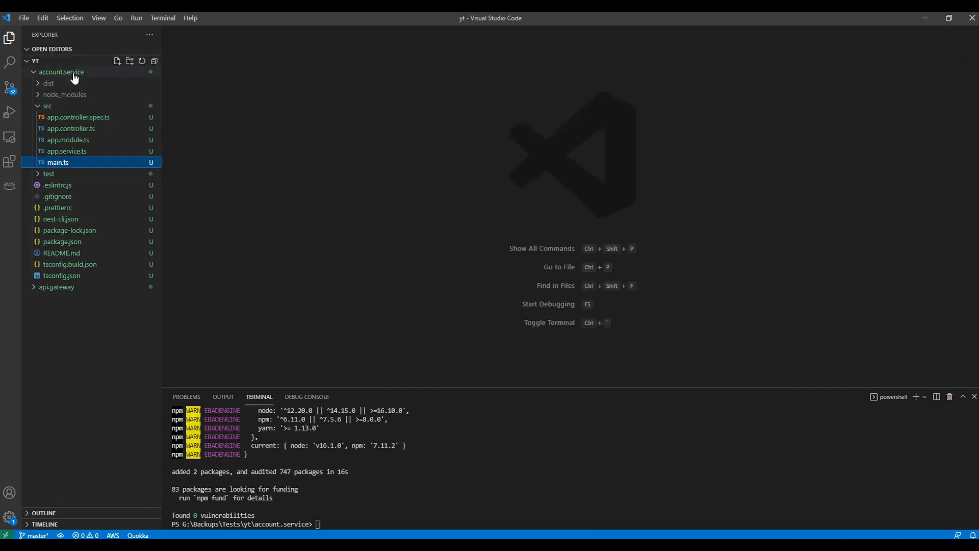
{"action": "left_click", "coordinate": [61, 71]}
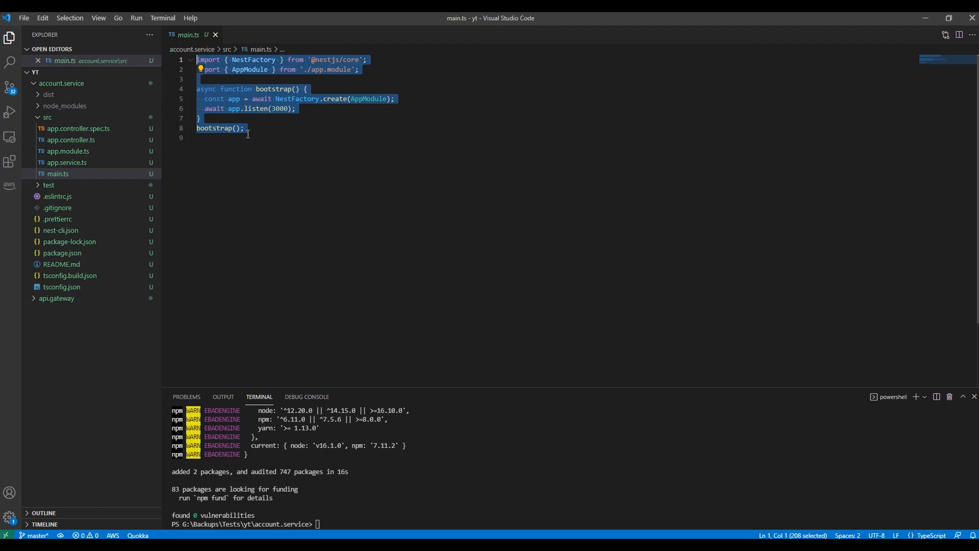
{"action": "left_click", "coordinate": [296, 110]}
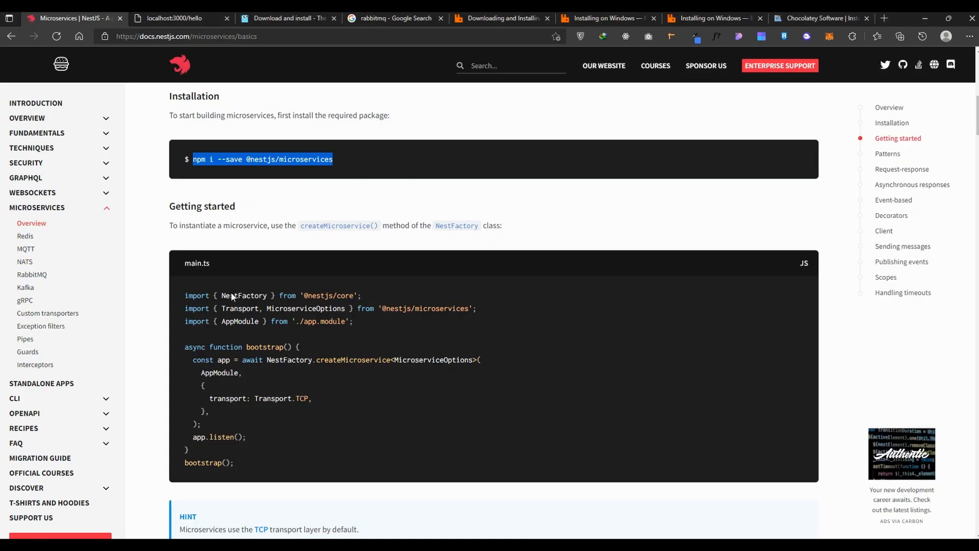
Step: Scroll the NestJS docs to bring the full main.ts createMicroservice example into view
{"action": "scroll", "scroll_direction": "down", "scroll_amount": 3}
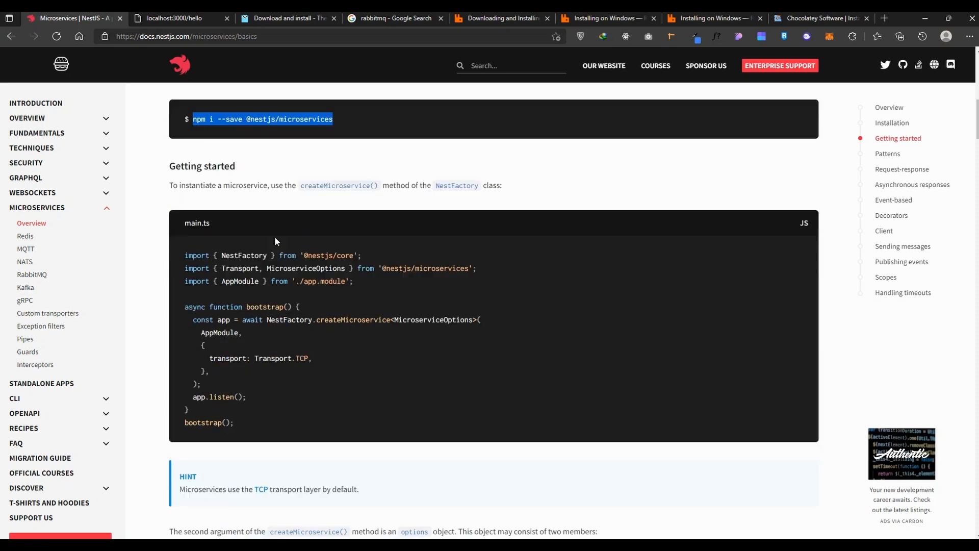
{"action": "scroll", "scroll_direction": "down", "scroll_amount": 3}
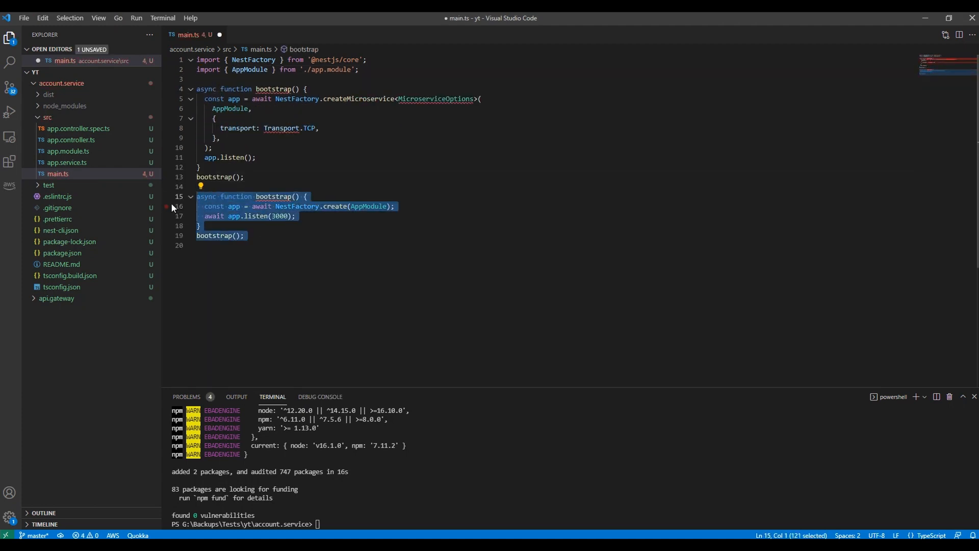
{"action": "key", "text": "ctrl+/"}
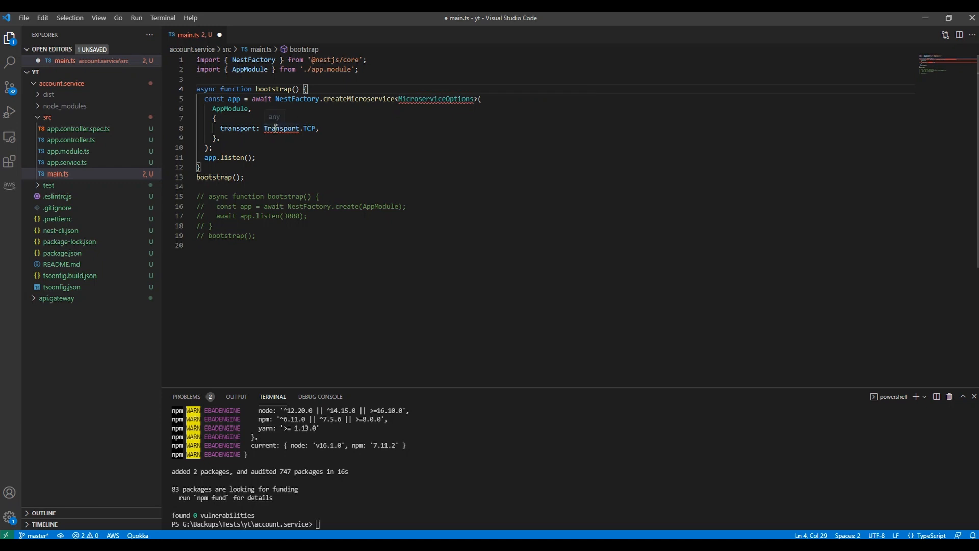
{"action": "mouse_move", "coordinate": [282, 128]}
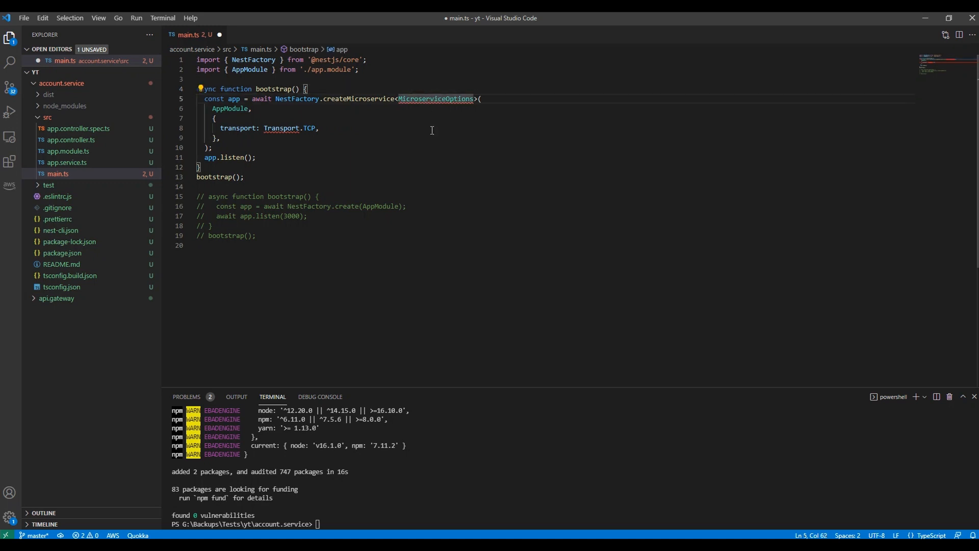
{"action": "mouse_move", "coordinate": [432, 140]}
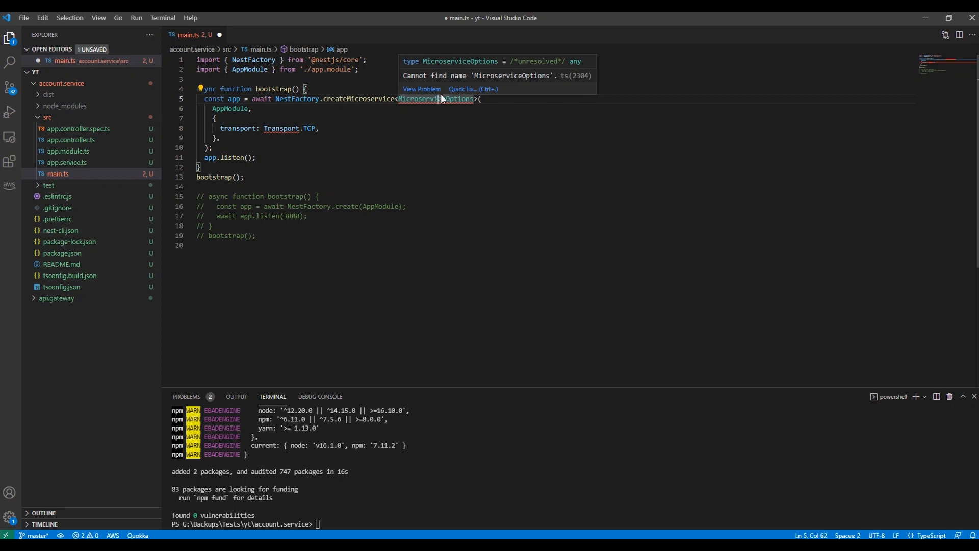
{"action": "left_click", "coordinate": [462, 89]}
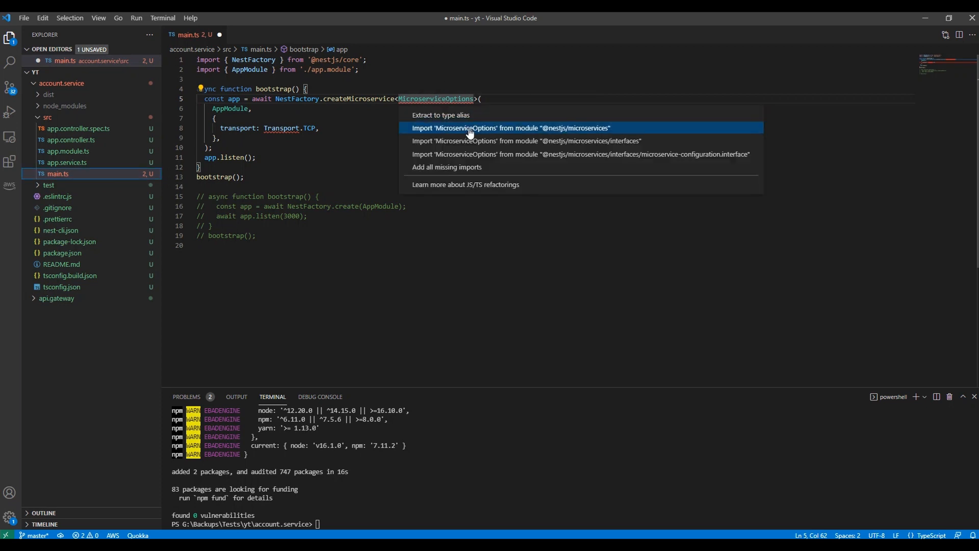
{"action": "left_click", "coordinate": [510, 128]}
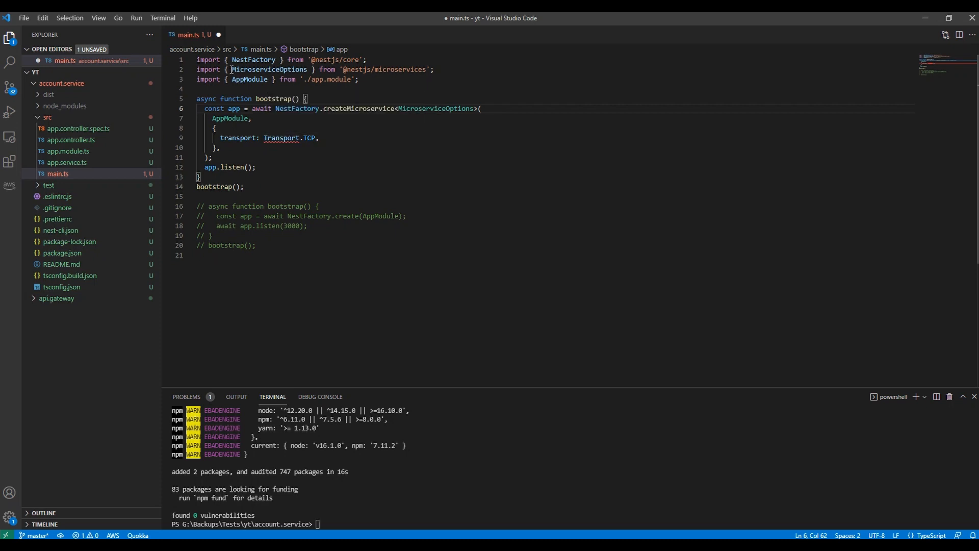
Step: Import Transport, switch createMicroservice from Transport.TCP to Transport.RMQ, and save main.ts
{"action": "double_click", "coordinate": [268, 70]}
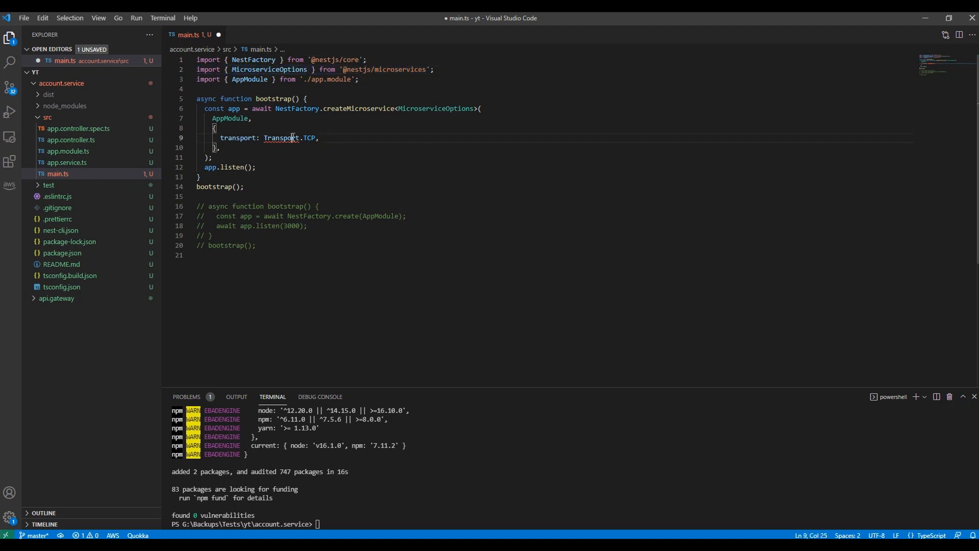
{"action": "left_click", "coordinate": [201, 138]}
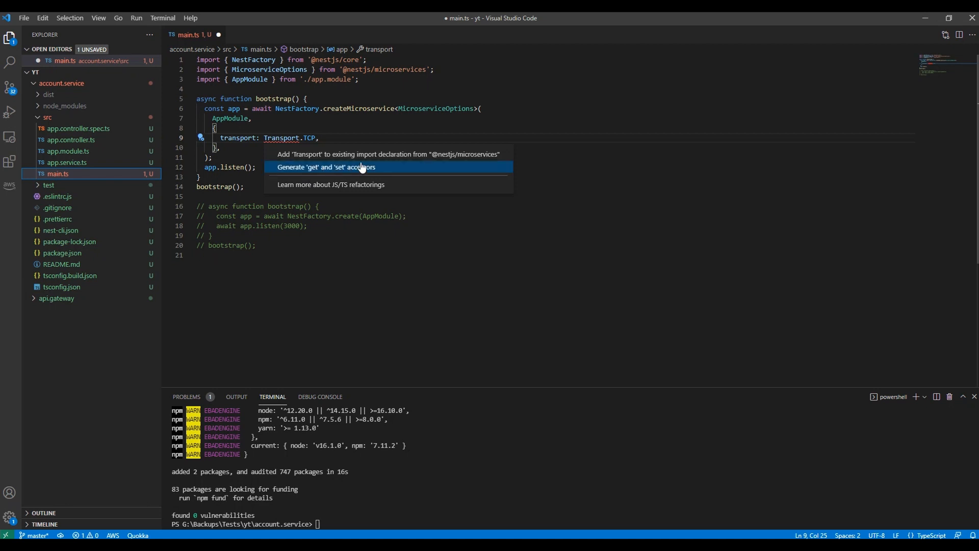
{"action": "left_click", "coordinate": [391, 154]}
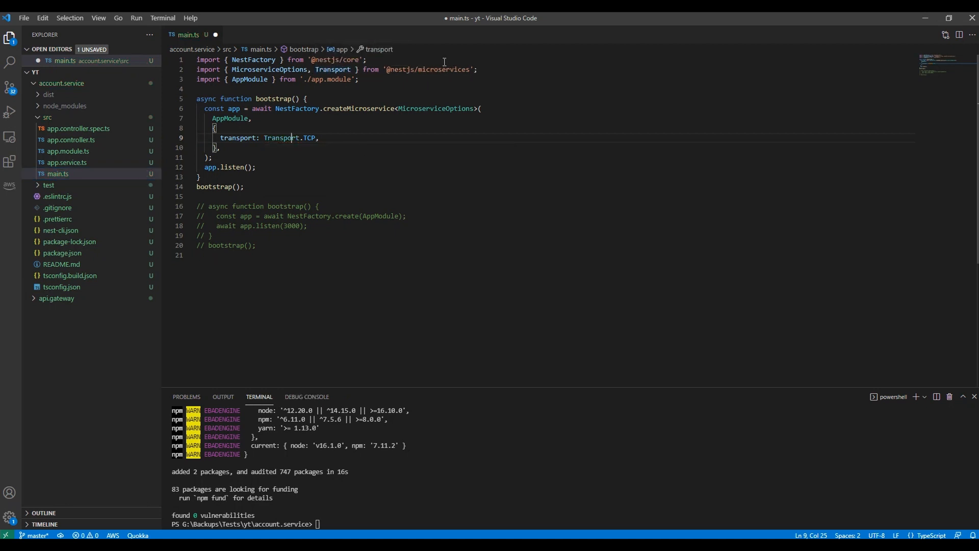
{"action": "left_click", "coordinate": [310, 138]}
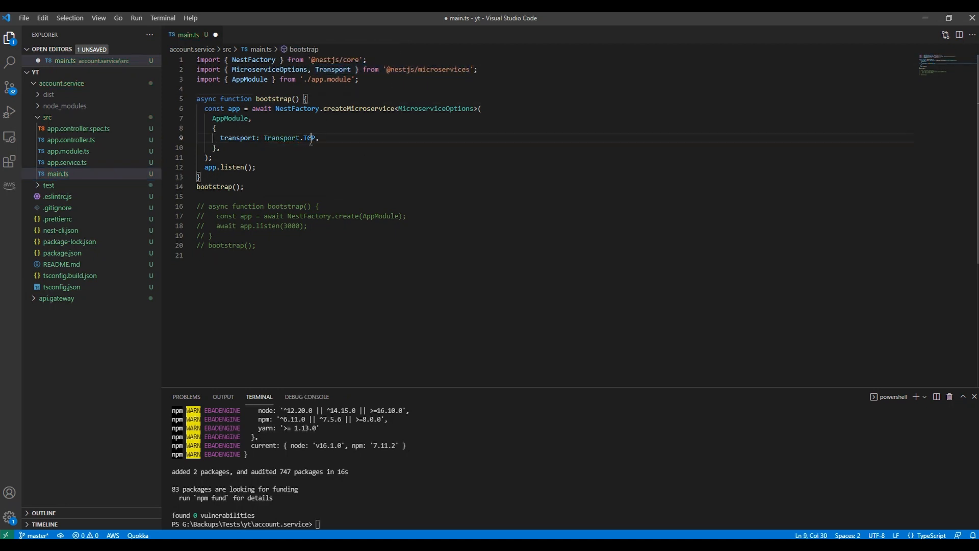
{"action": "key", "text": "Backspace"}
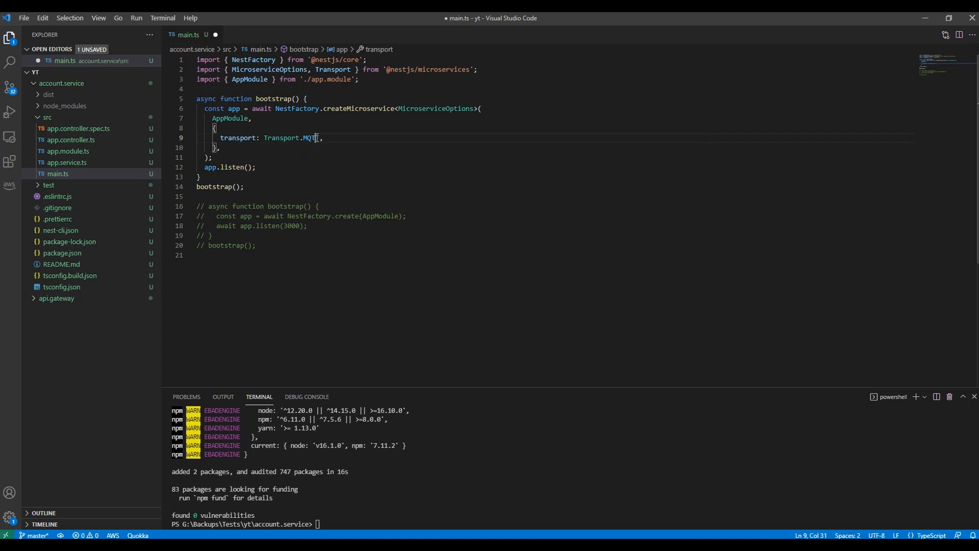
{"action": "type", "text": "RMQ"}
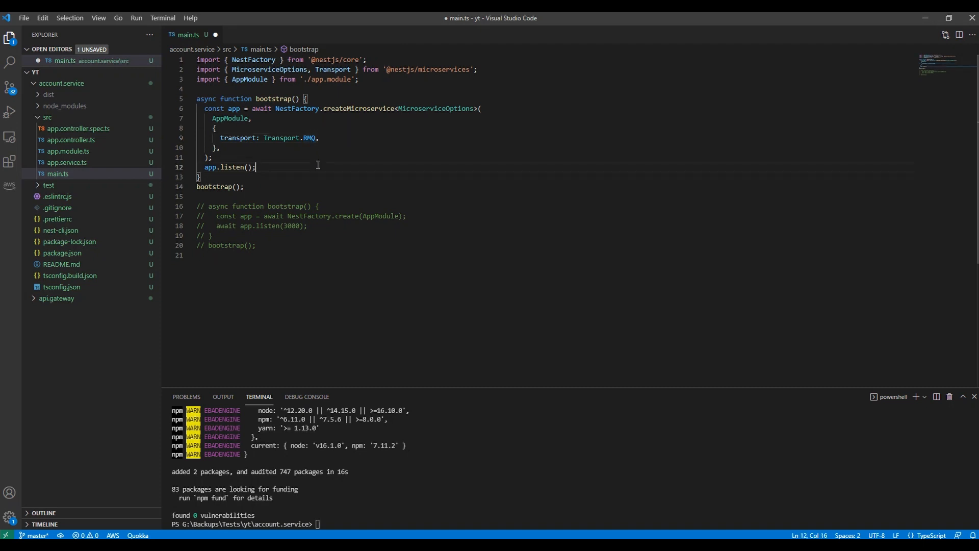
{"action": "key", "text": "ctrl+s"}
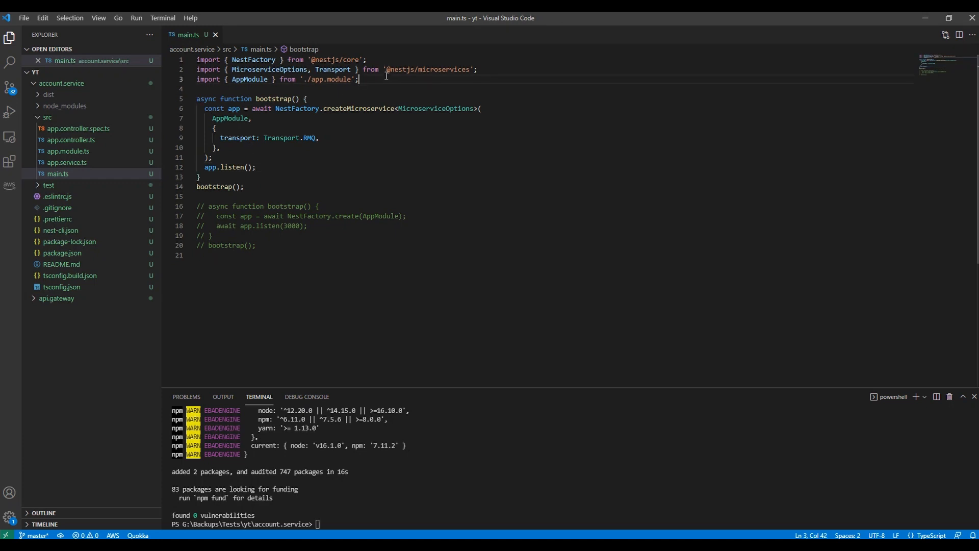
Step: Declare 'const microservicesOptions: MicroserviceOptions = {' above the bootstrap function
{"action": "key", "text": "Enter"}
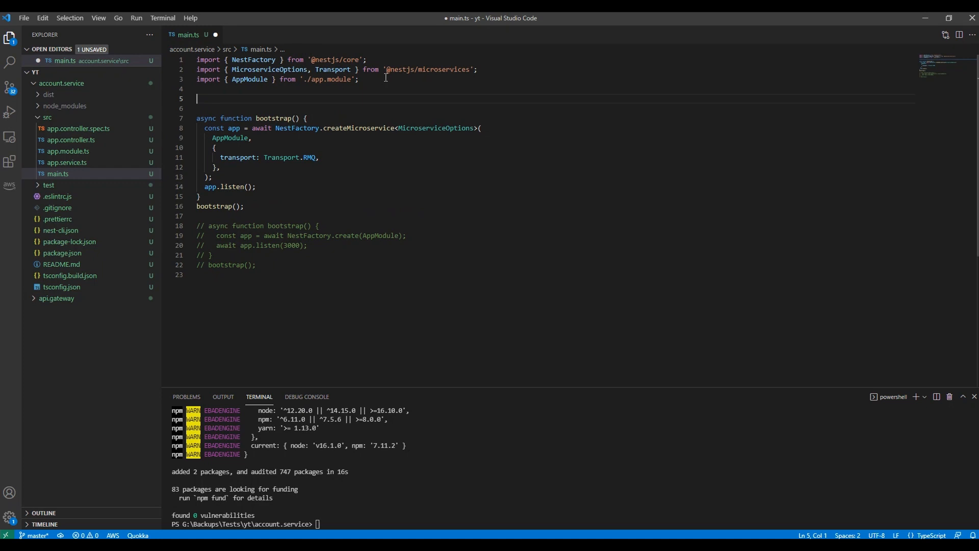
{"action": "type", "text": "ci"}
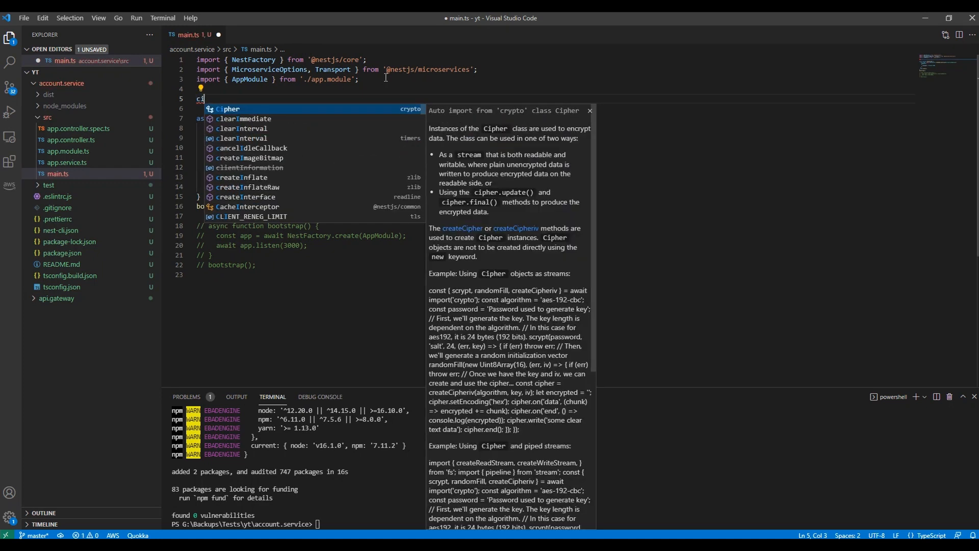
{"action": "type", "text": "onst"}
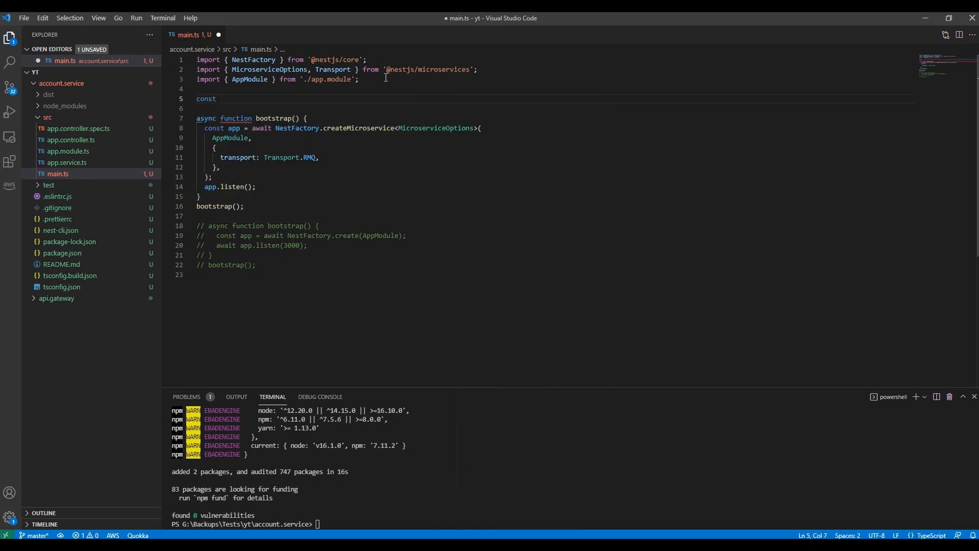
{"action": "type", "text": "n"}
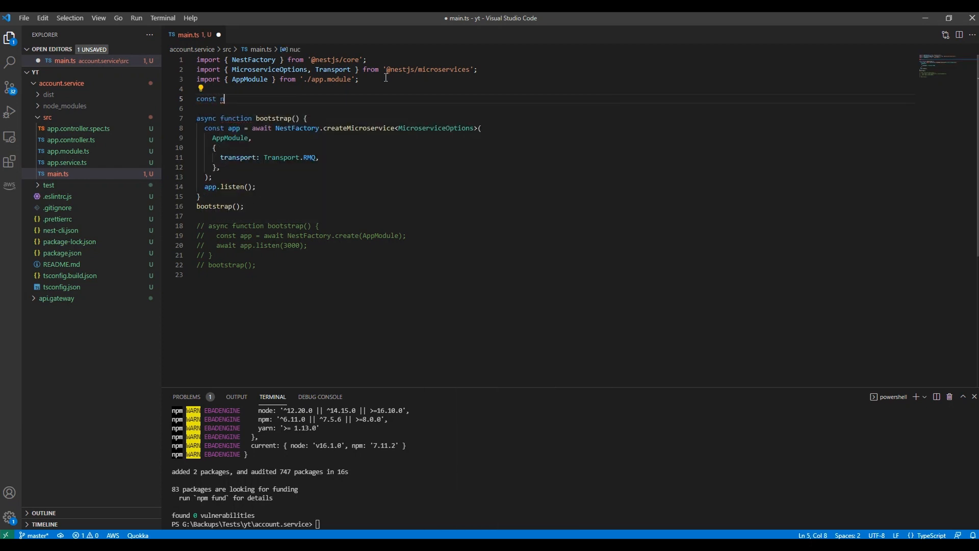
{"action": "type", "text": "microservices"}
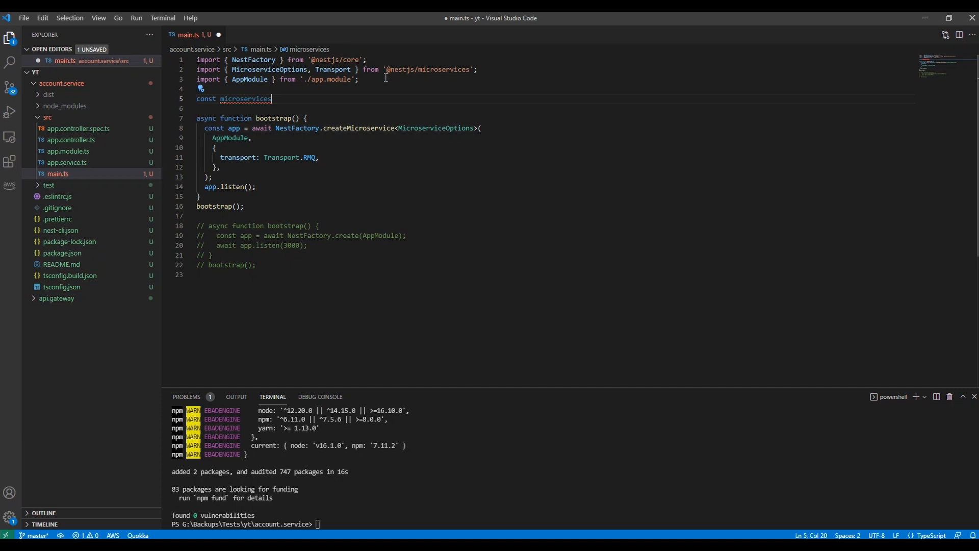
{"action": "type", "text": "Options"}
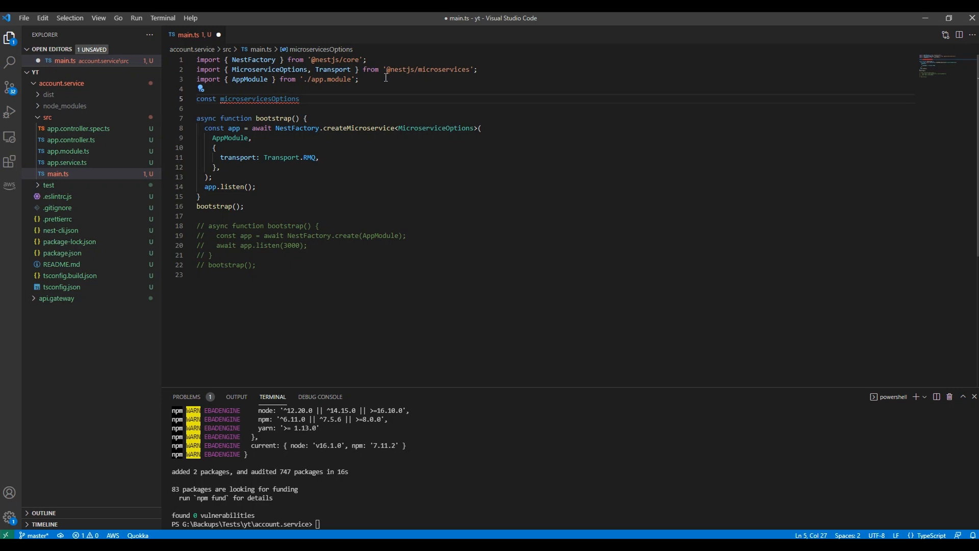
{"action": "type", "text": ":"}
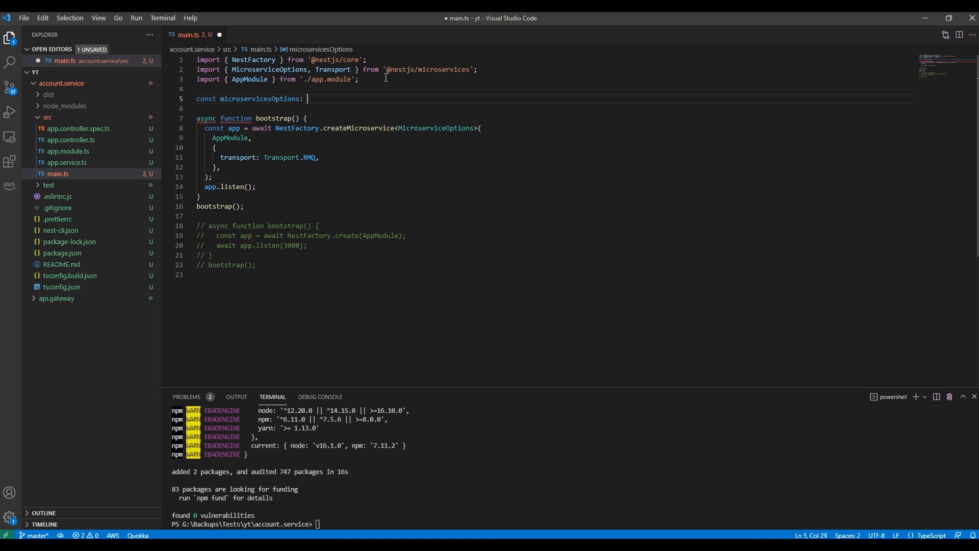
{"action": "mouse_move", "coordinate": [221, 104]}
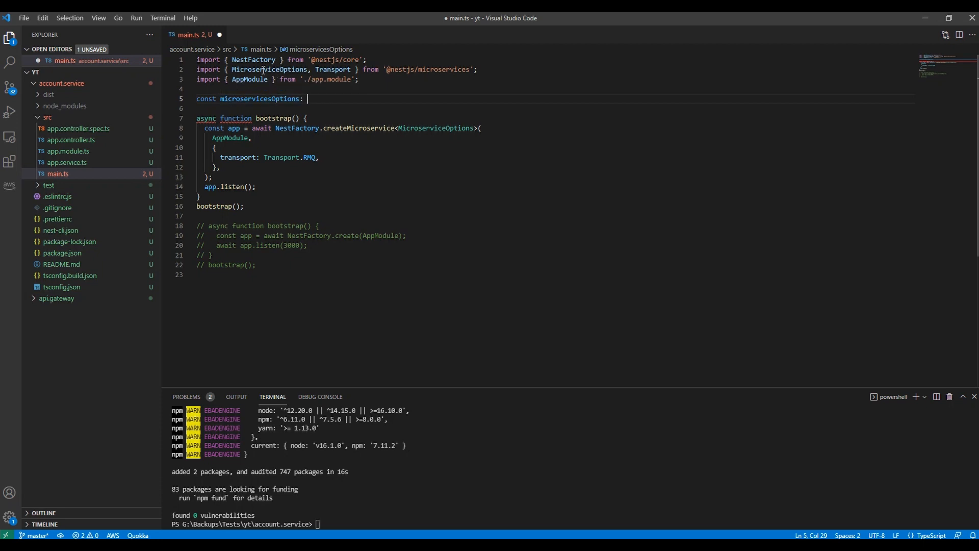
{"action": "type", "text": "MicroserviceOptions"}
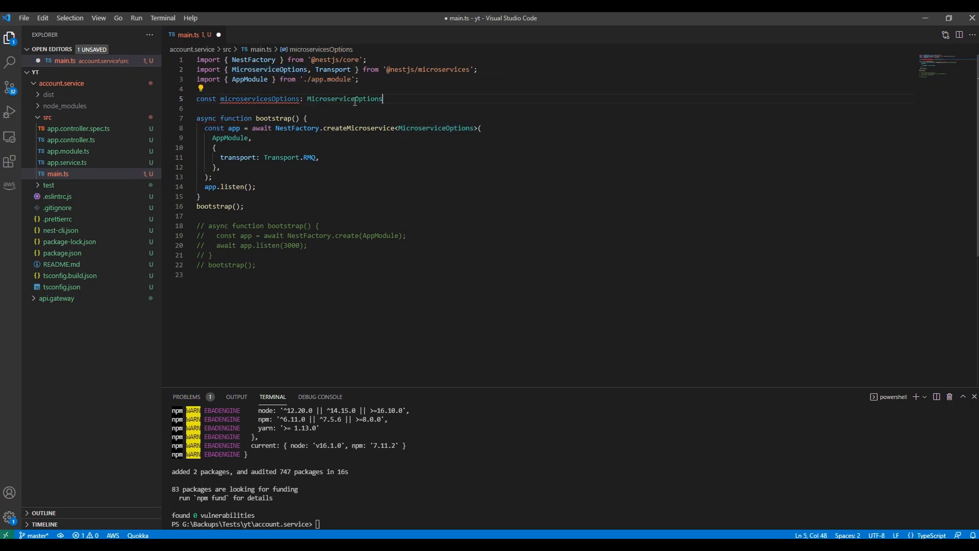
{"action": "mouse_move", "coordinate": [357, 158]}
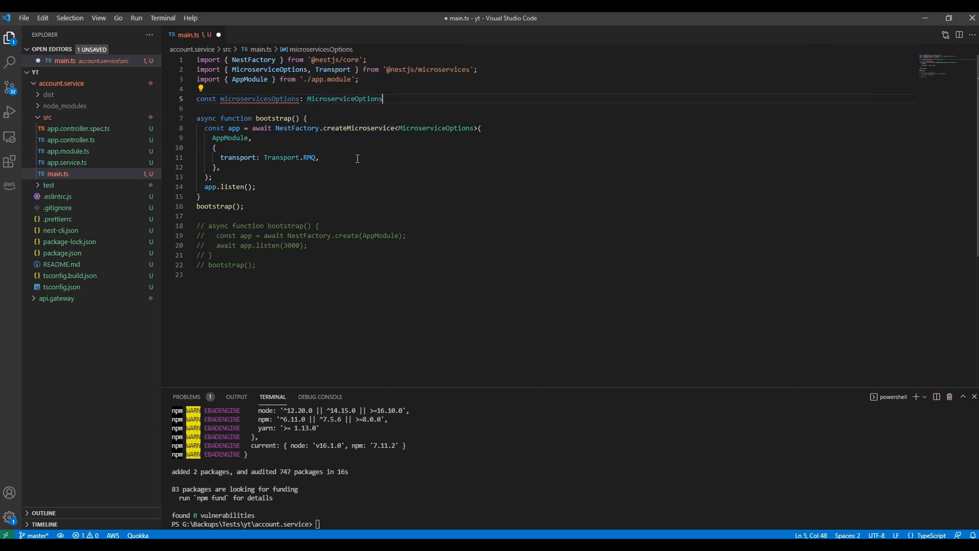
{"action": "type", "text": "= {"}
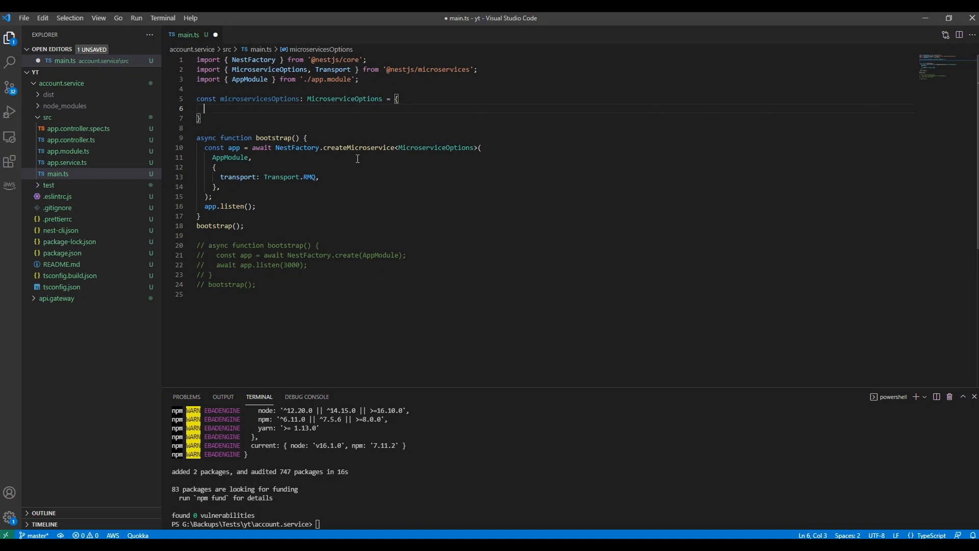
Step: Add transport: Transport.RMQ and an options object with urls: [''] to microservicesOptions
{"action": "type", "text": "transport:"}
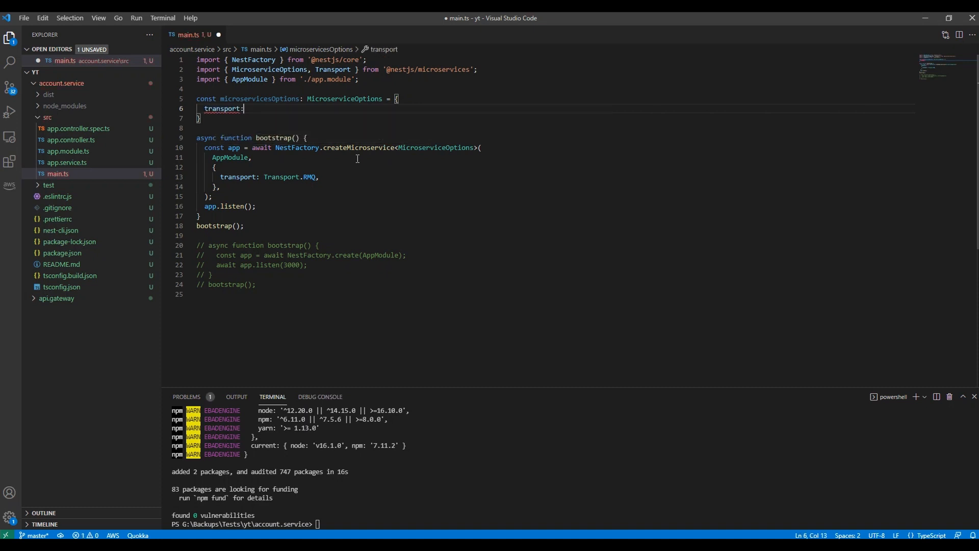
{"action": "type", "text": "Transport."}
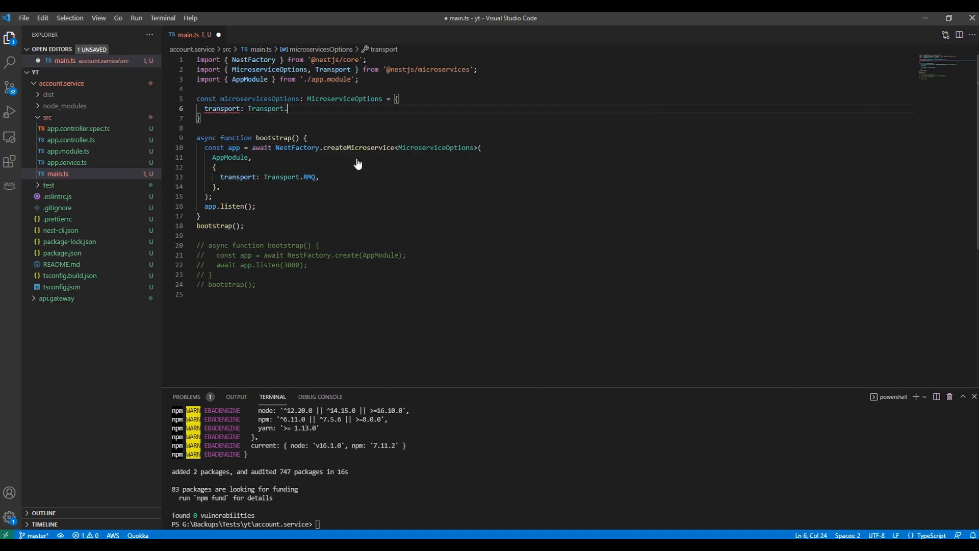
{"action": "type", "text": "RMQ,"}
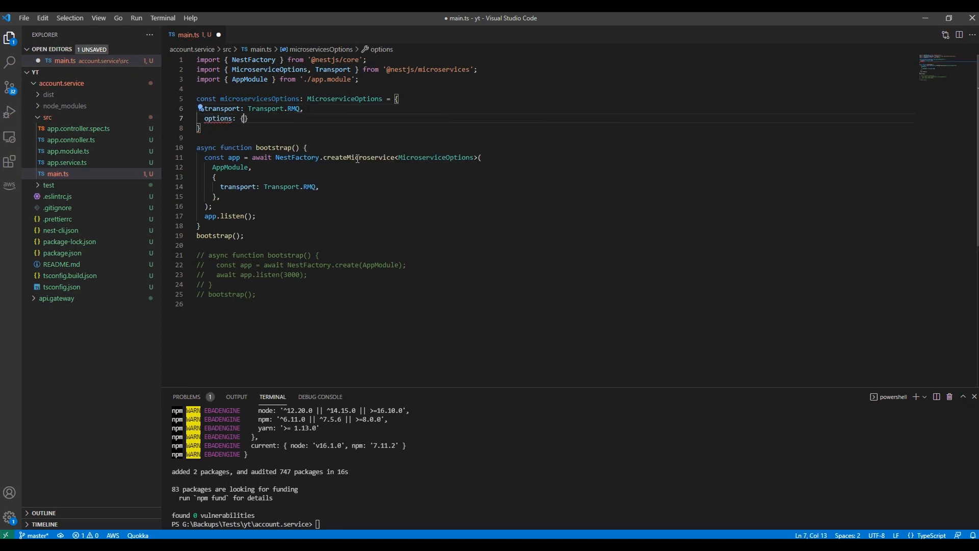
{"action": "type", "text": "ur"}
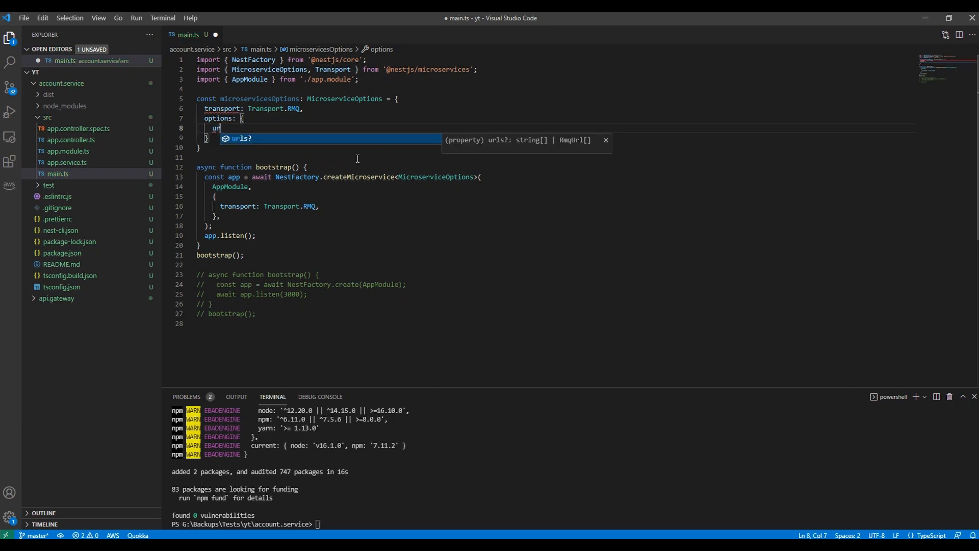
{"action": "type", "text": "ls"}
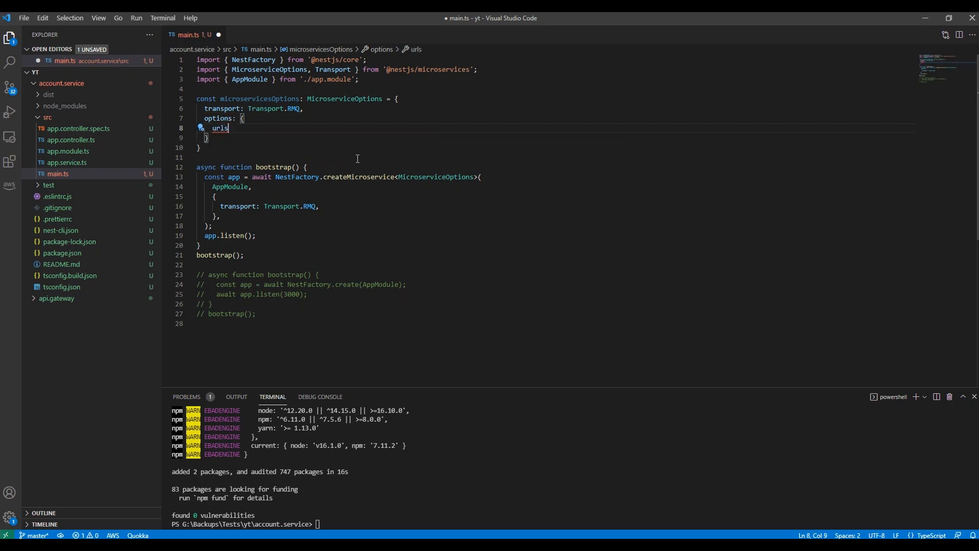
{"action": "type", "text": ":"}
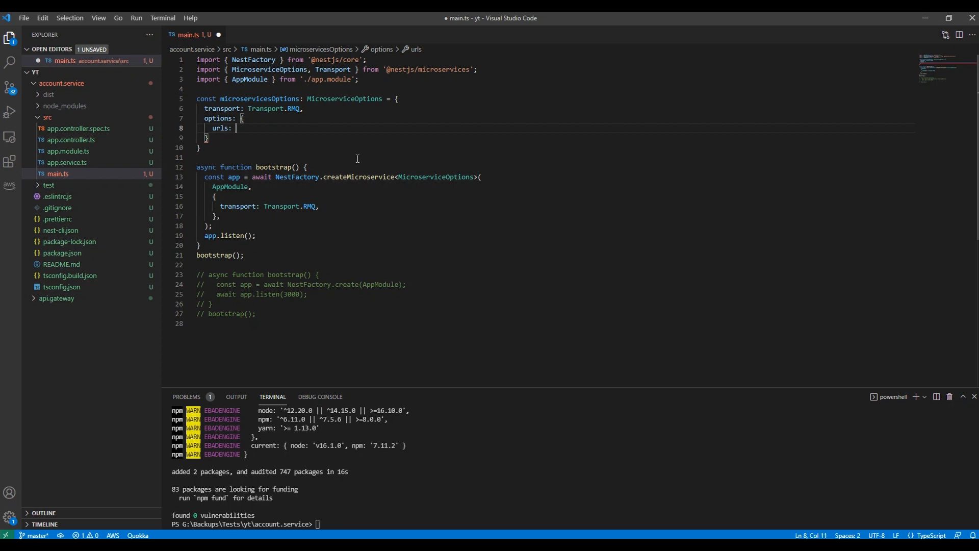
{"action": "type", "text": "[]"}
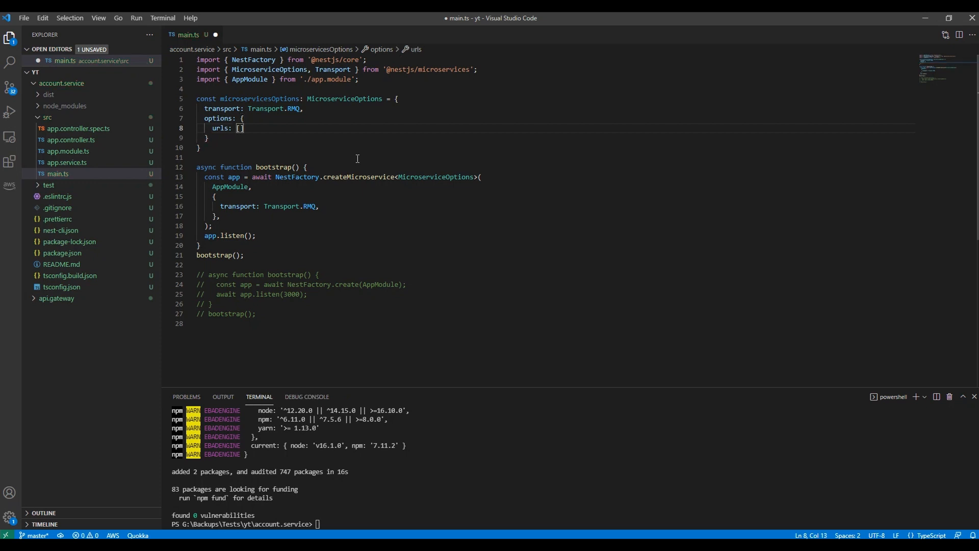
{"action": "type", "text": ","}
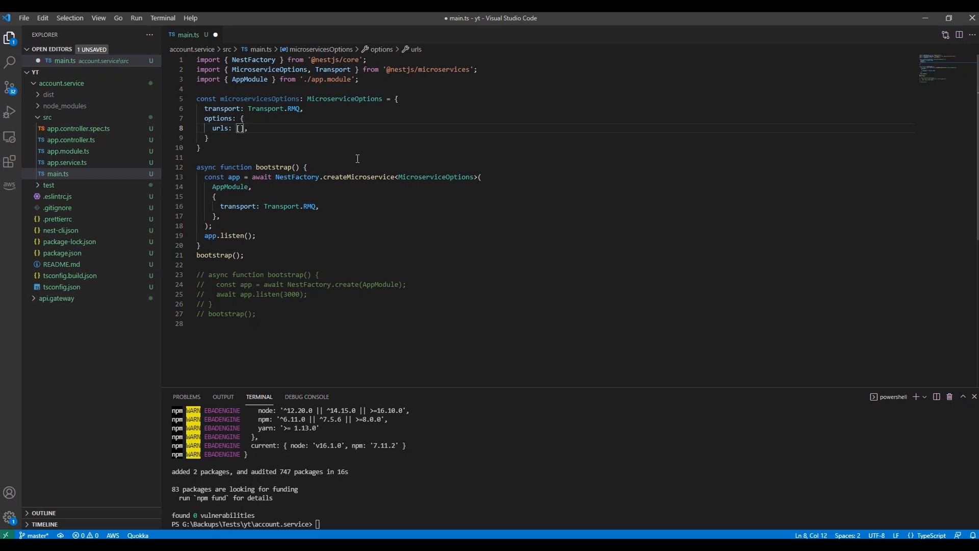
{"action": "type", "text": "''"}
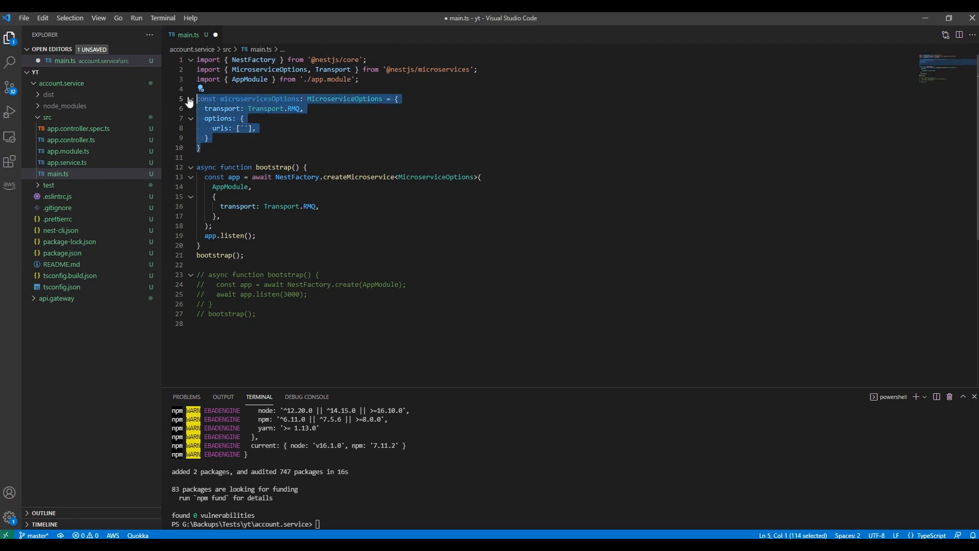
Step: Fill the urls entry with 'amqp://localhost:5672'
{"action": "left_click", "coordinate": [244, 128]}
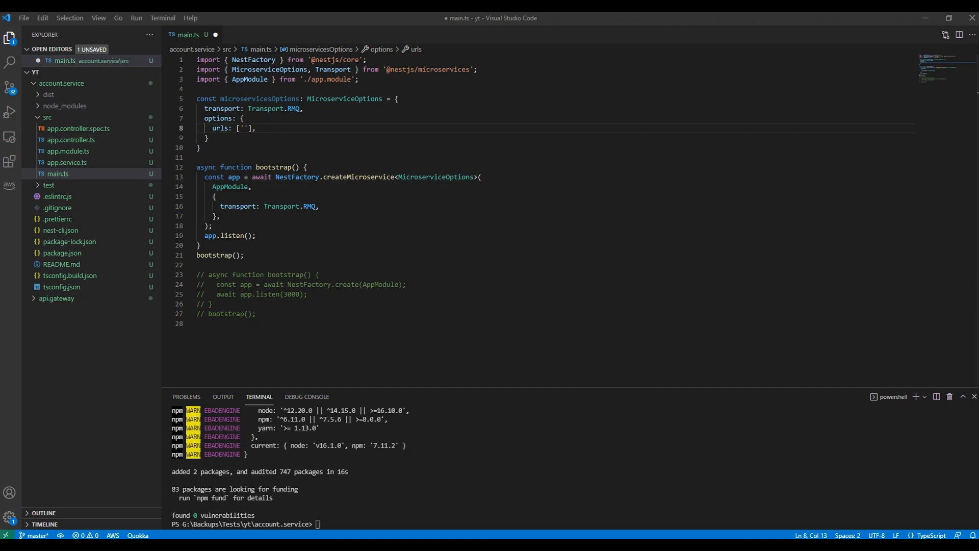
{"action": "mouse_move", "coordinate": [245, 135]}
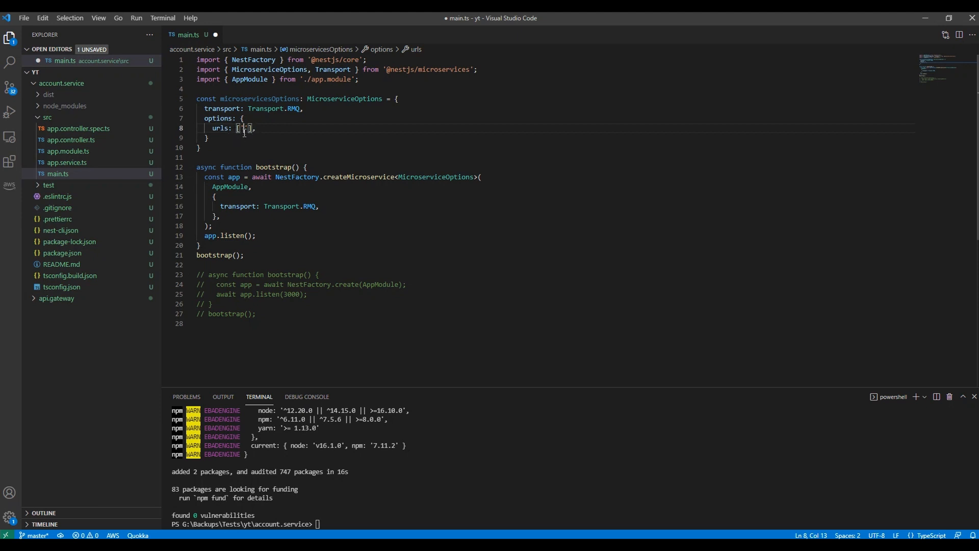
{"action": "type", "text": "amqp://localhost:5672"}
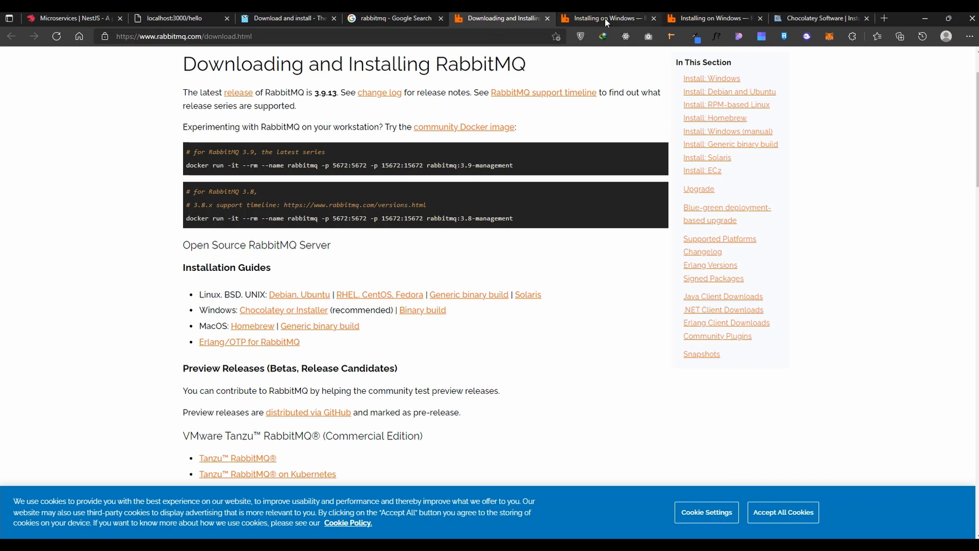
{"action": "mouse_move", "coordinate": [336, 163]}
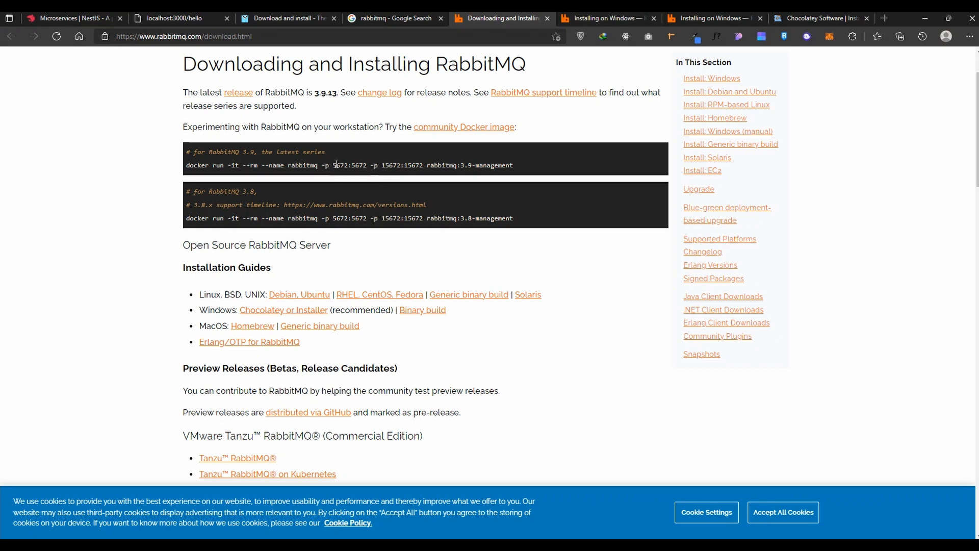
Step: Go to the RabbitMQ management page on localhost:15672 and fill in the login credentials
{"action": "double_click", "coordinate": [339, 165]}
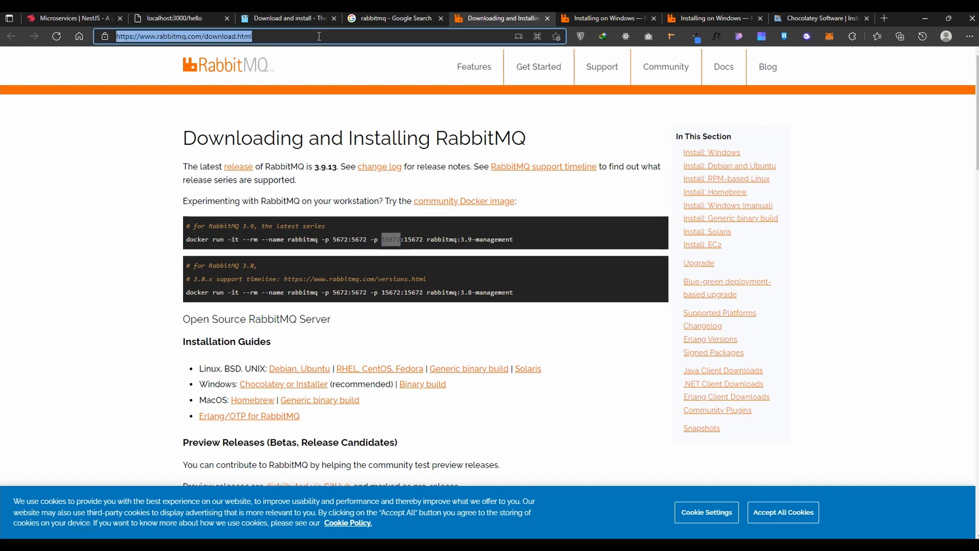
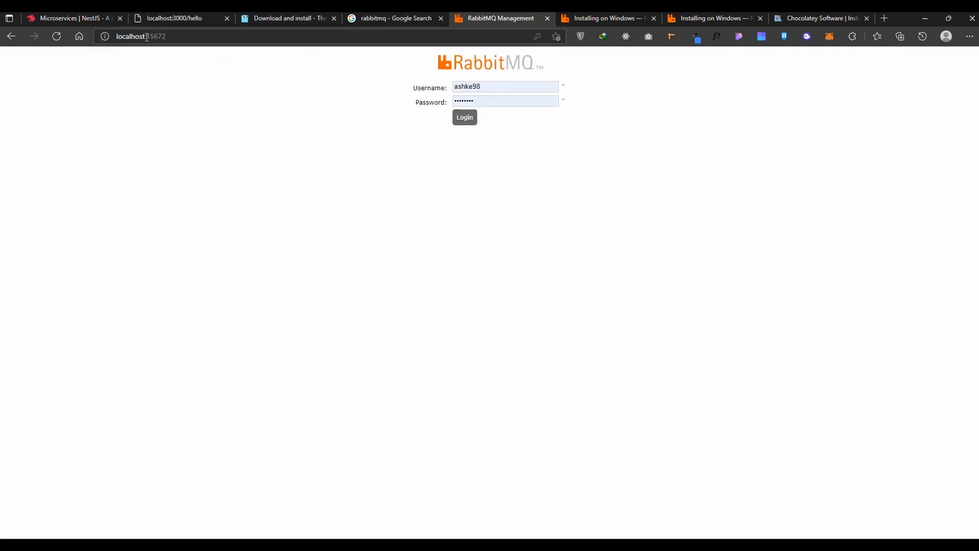
{"action": "left_click", "coordinate": [150, 36]}
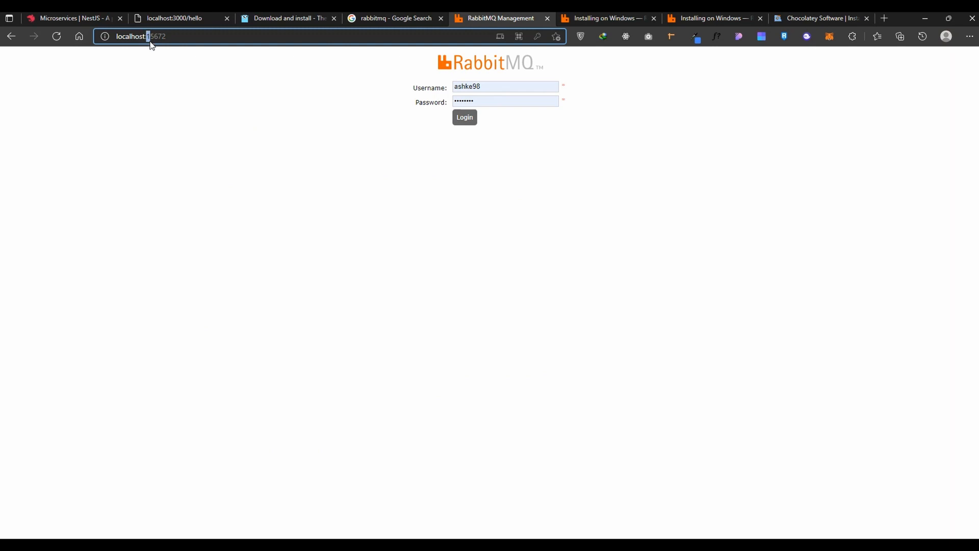
{"action": "mouse_move", "coordinate": [483, 122]}
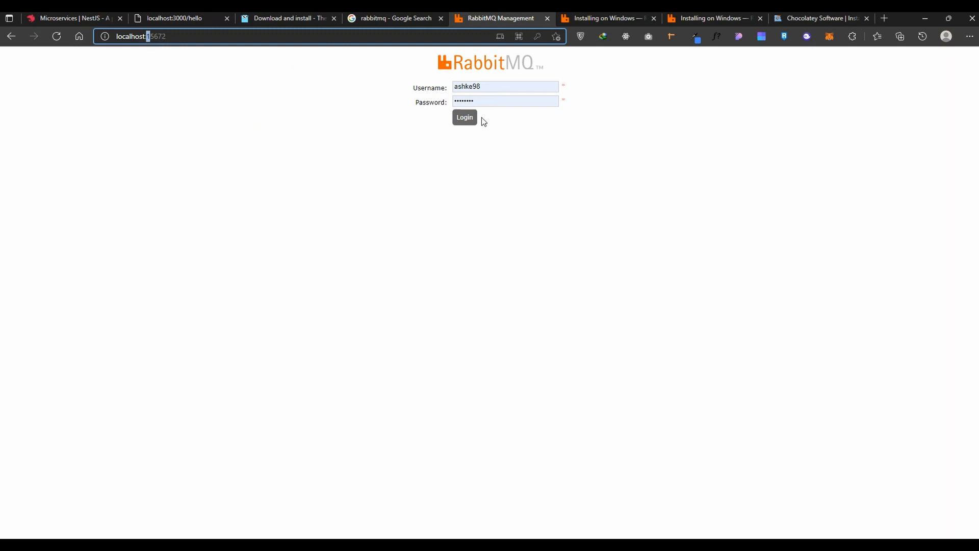
Step: Log in to RabbitMQ Management and review the users on the Admin tab
{"action": "left_click", "coordinate": [464, 118]}
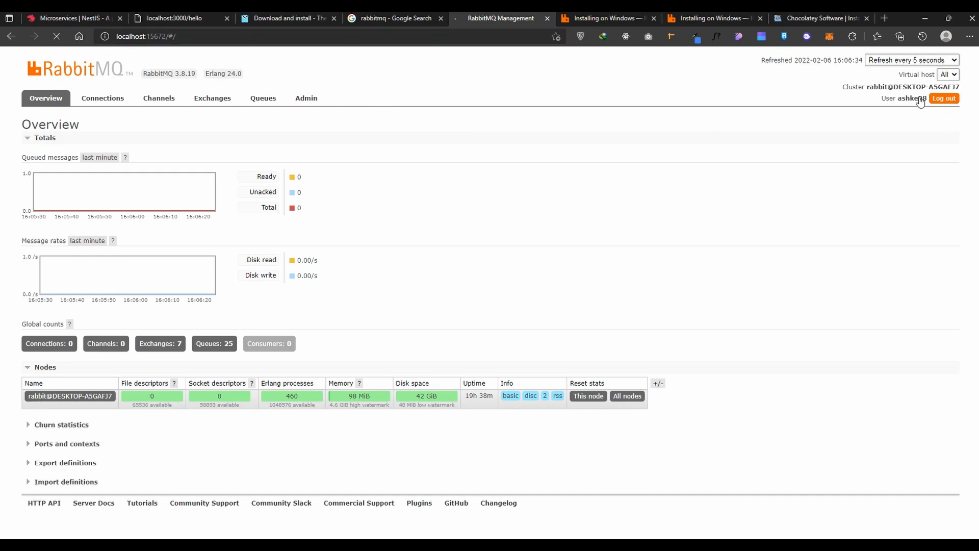
{"action": "left_click", "coordinate": [943, 98]}
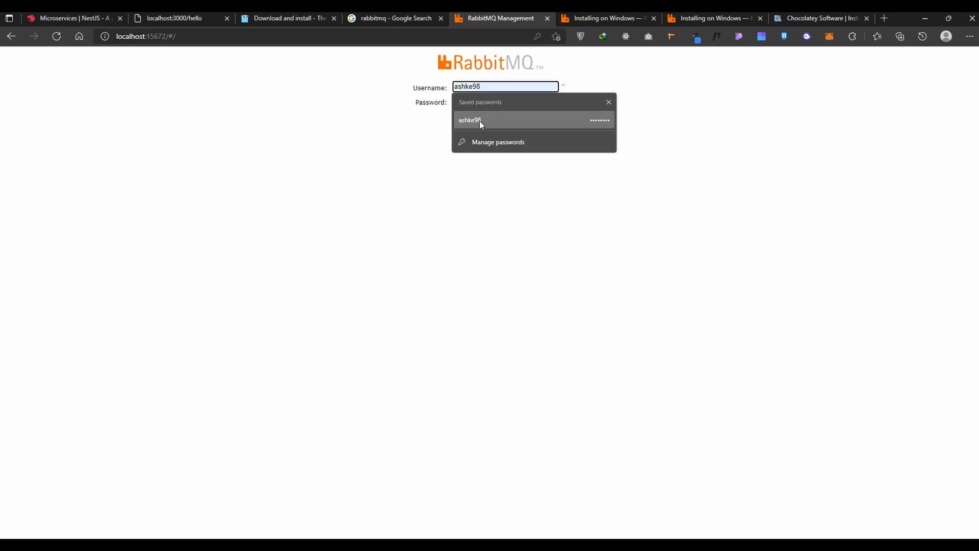
{"action": "left_click", "coordinate": [470, 120]}
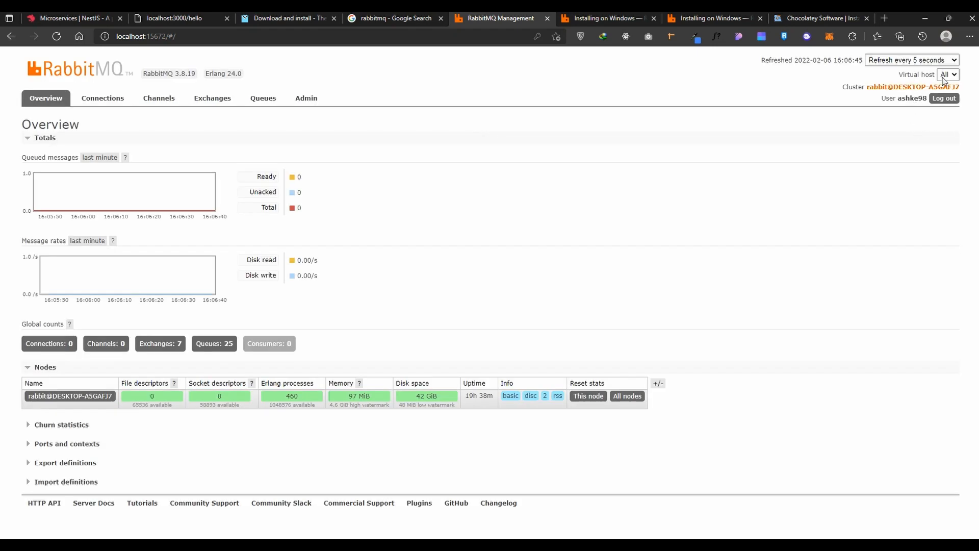
{"action": "left_click", "coordinate": [305, 98]}
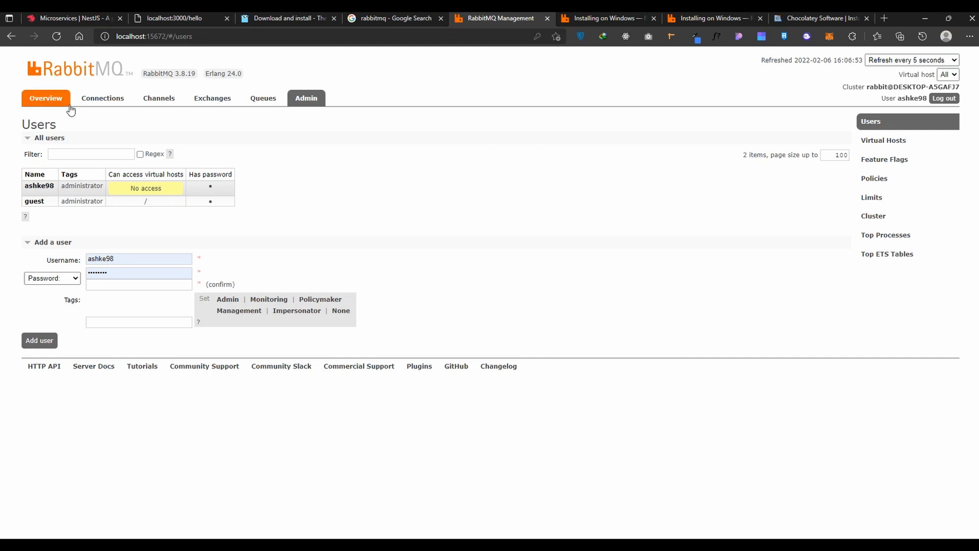
Step: Browse the Overview, Channels and Queues tabs, confirming existing queues are idle
{"action": "left_click", "coordinate": [45, 98]}
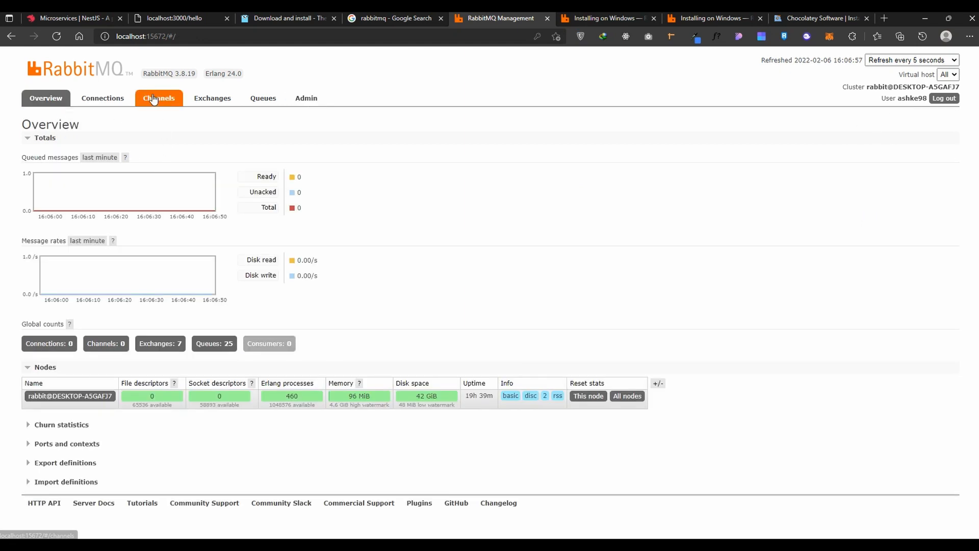
{"action": "left_click", "coordinate": [158, 98]}
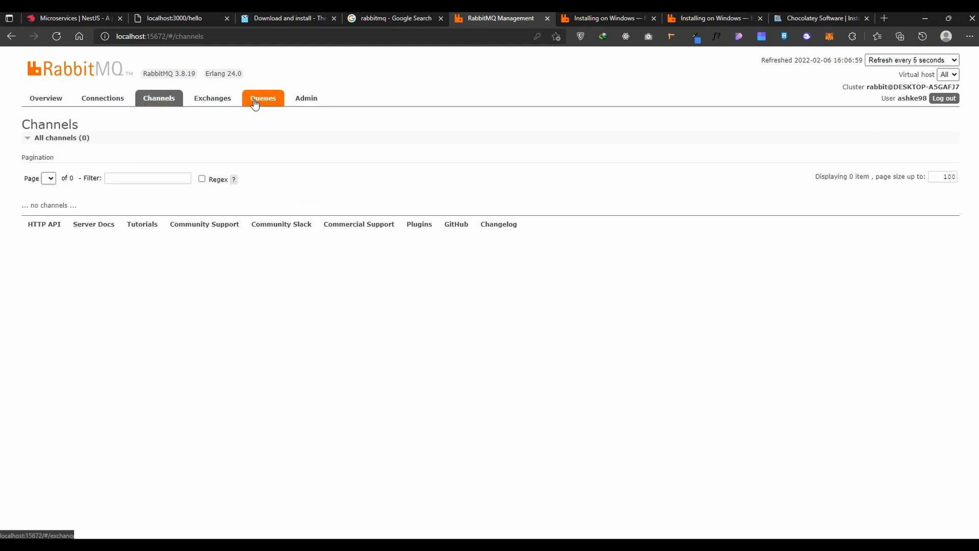
{"action": "left_click", "coordinate": [262, 98]}
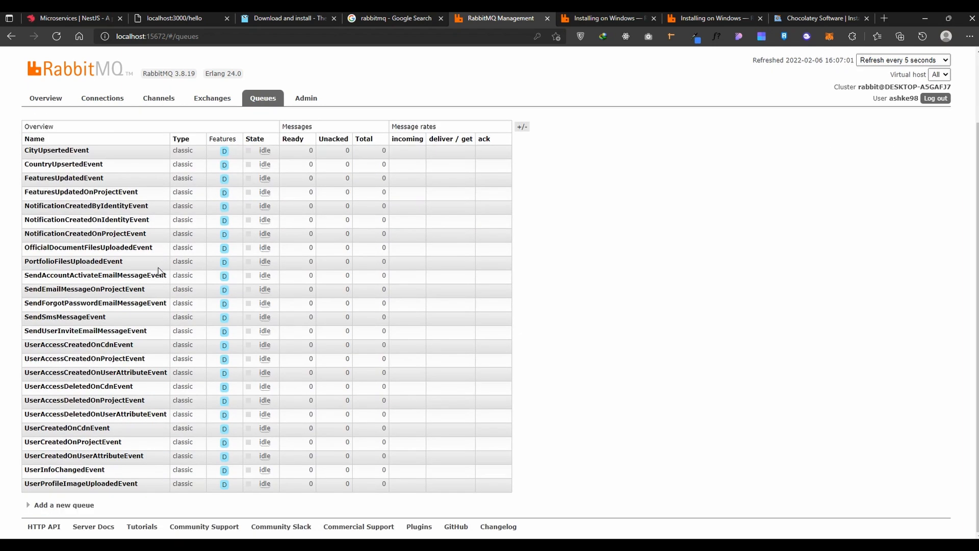
{"action": "left_click", "coordinate": [45, 98]}
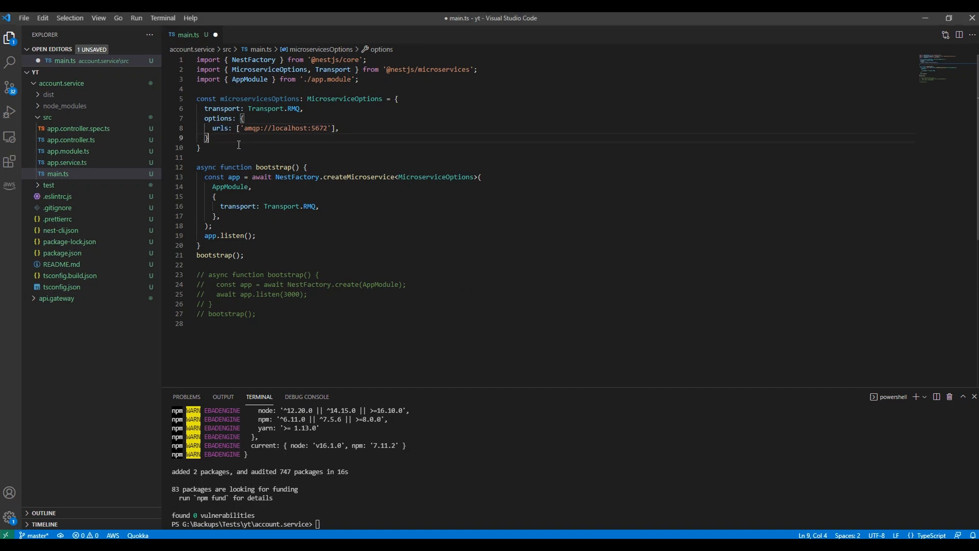
Step: Add queue: 'account_service_queue' to the RMQ options after the urls entry
{"action": "left_click", "coordinate": [360, 128]}
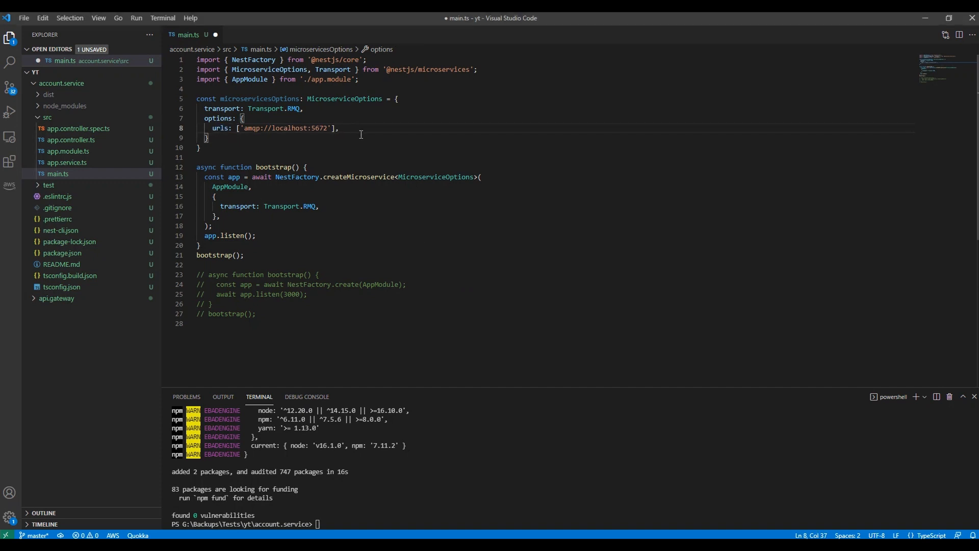
{"action": "type", "text": "qeu"}
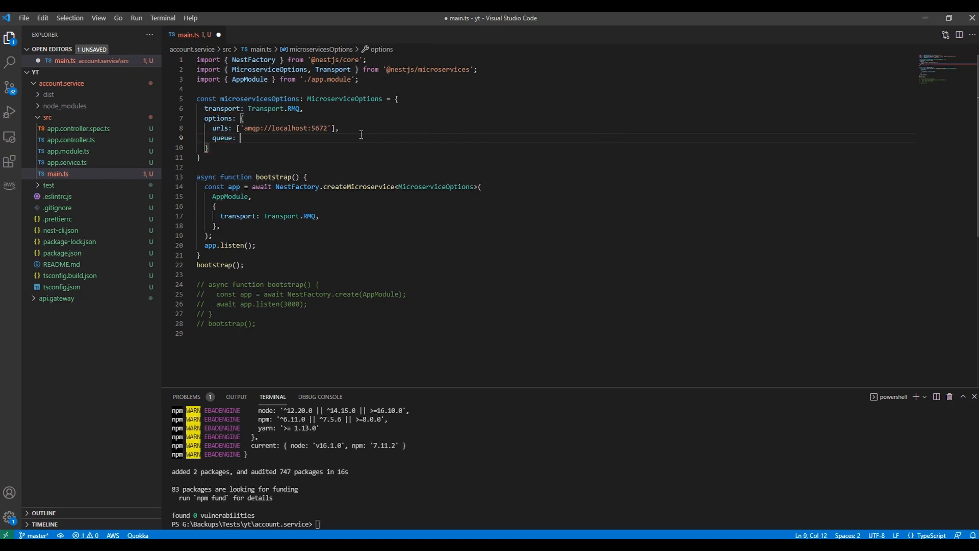
{"action": "type", "text": "'"}
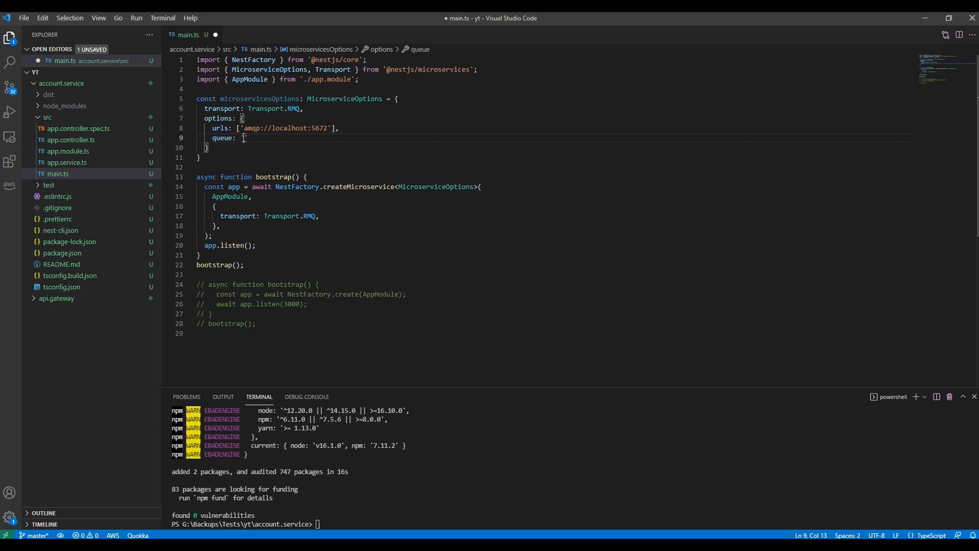
{"action": "type", "text": "'"}
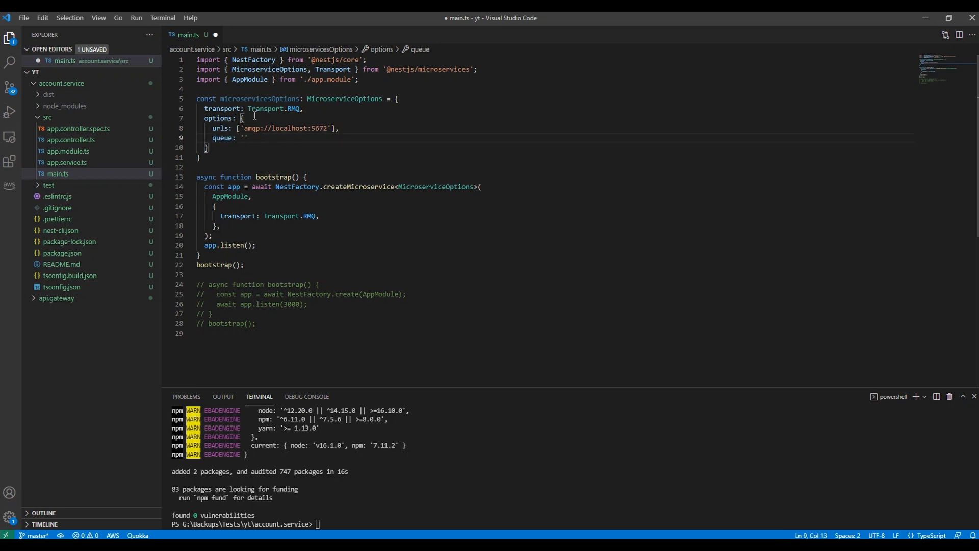
{"action": "mouse_move", "coordinate": [256, 119]}
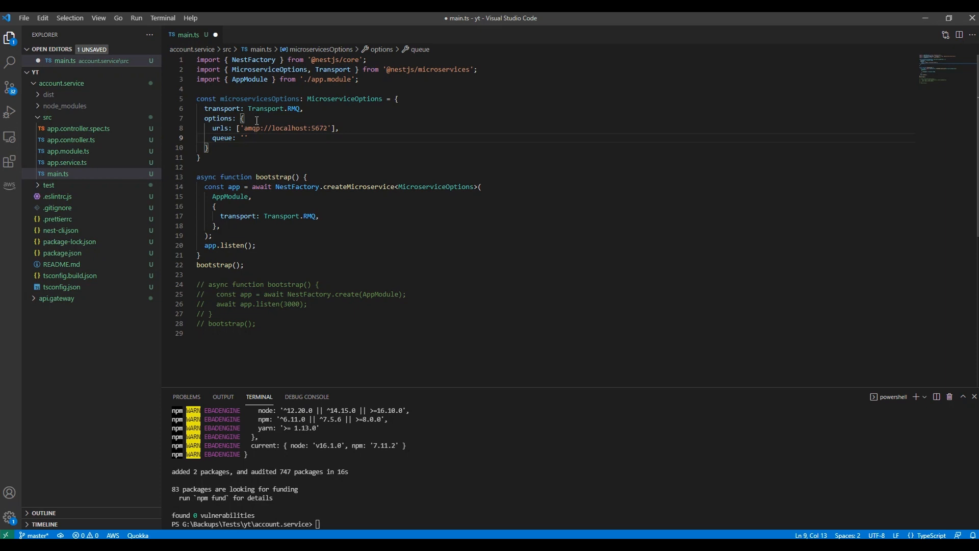
{"action": "type", "text": "account_"}
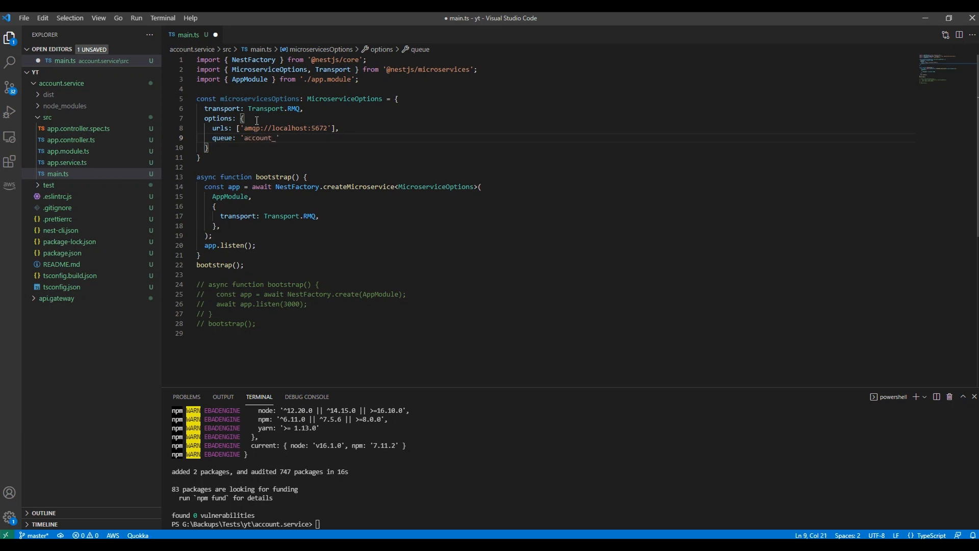
{"action": "type", "text": "service"}
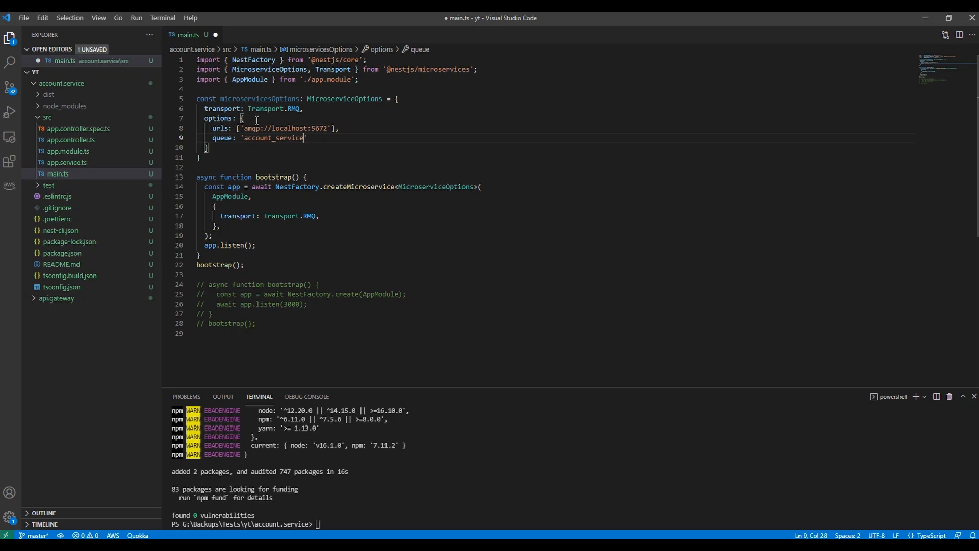
{"action": "type", "text": "_queue"}
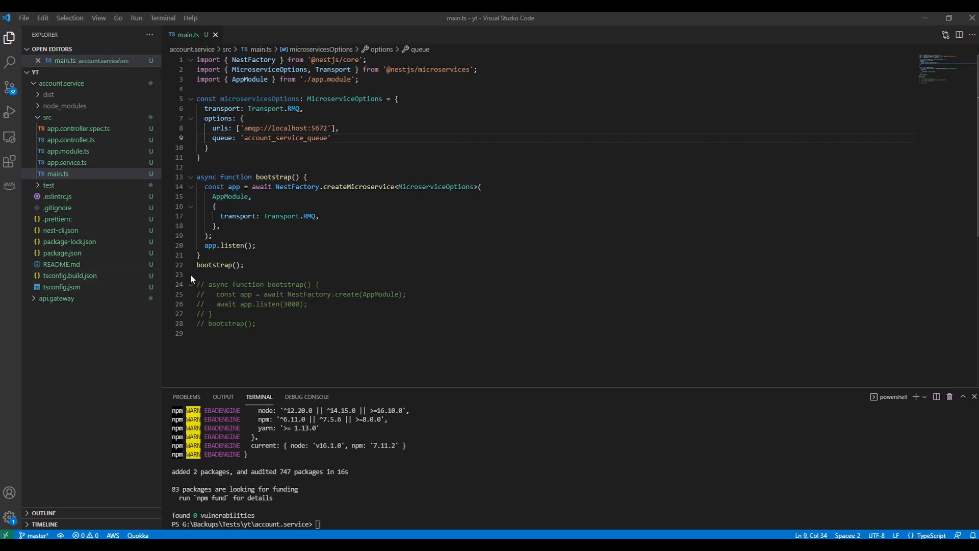
{"action": "left_click", "coordinate": [330, 138]}
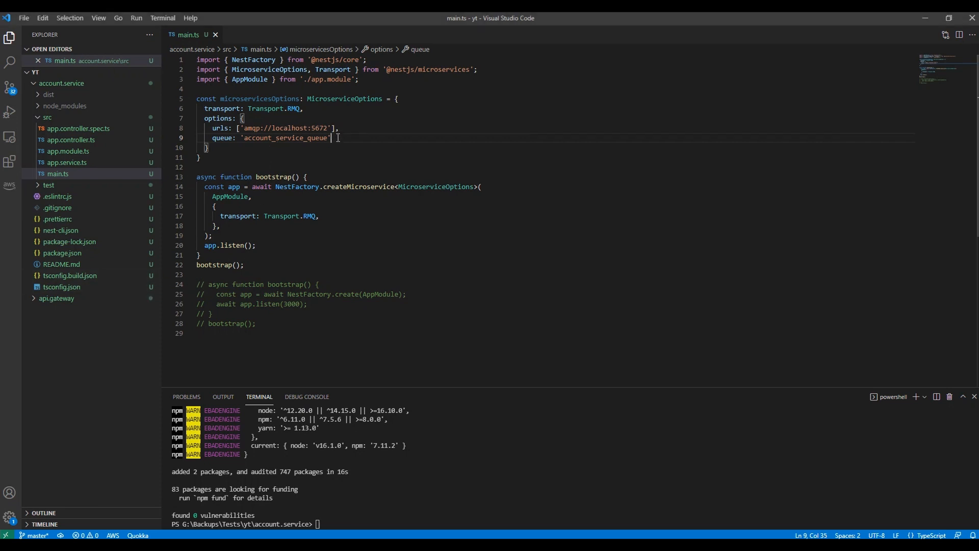
{"action": "mouse_move", "coordinate": [341, 139]}
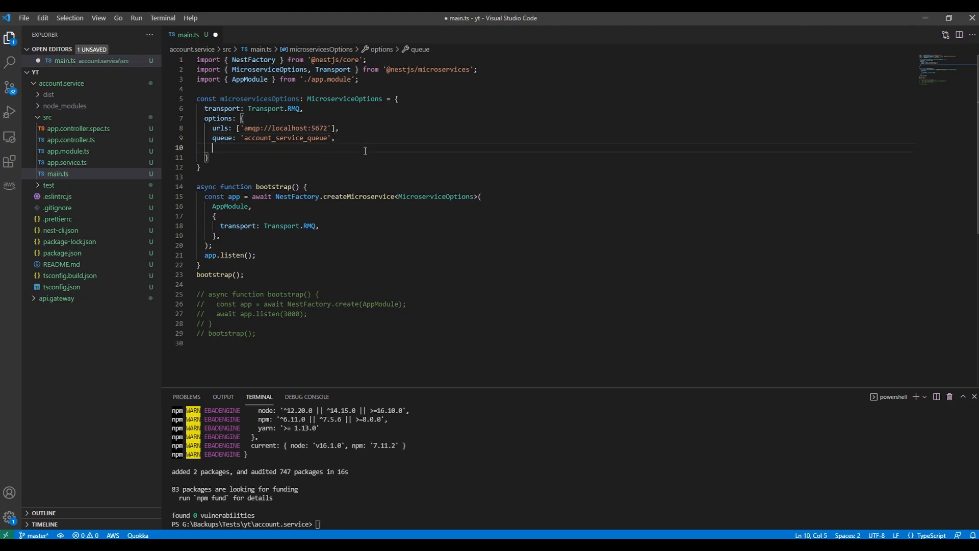
Step: Add a commented-out 'noAck: false,' option to microservicesOptions and save main.ts
{"action": "type", "text": "// noa"}
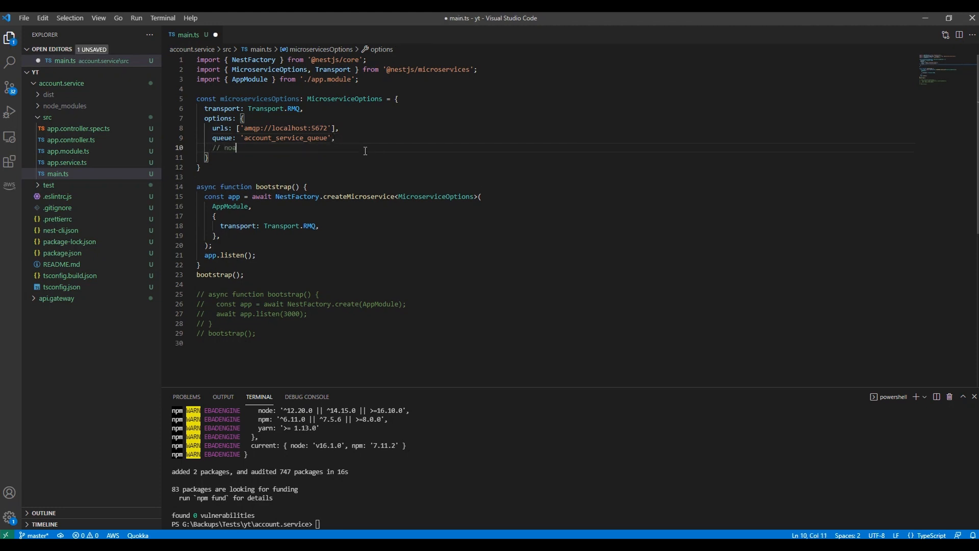
{"action": "type", "text": "A"}
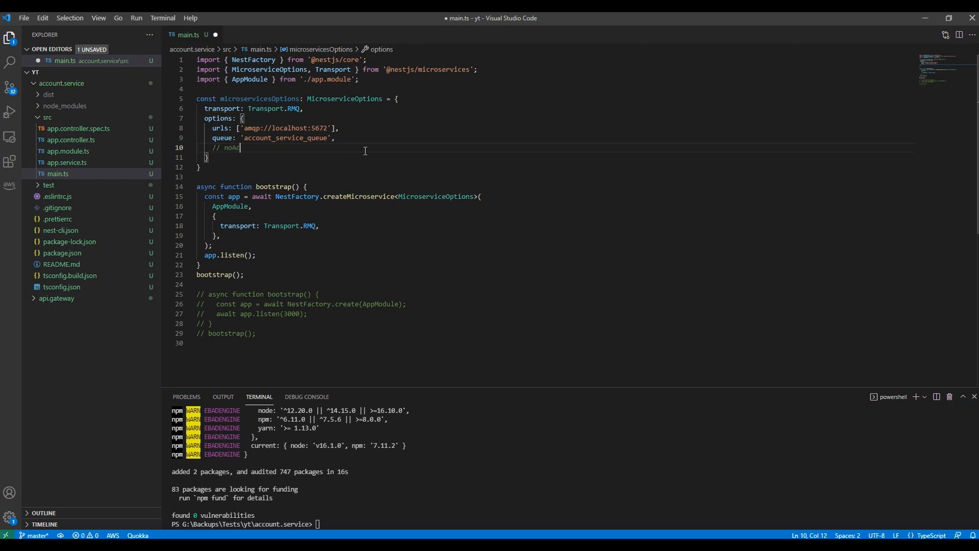
{"action": "type", "text": "k"}
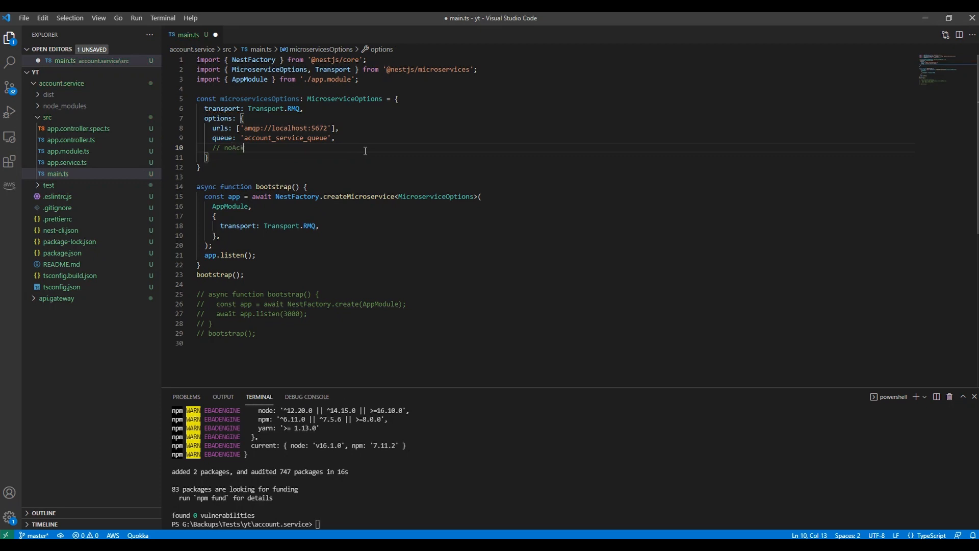
{"action": "type", "text": ": false,"}
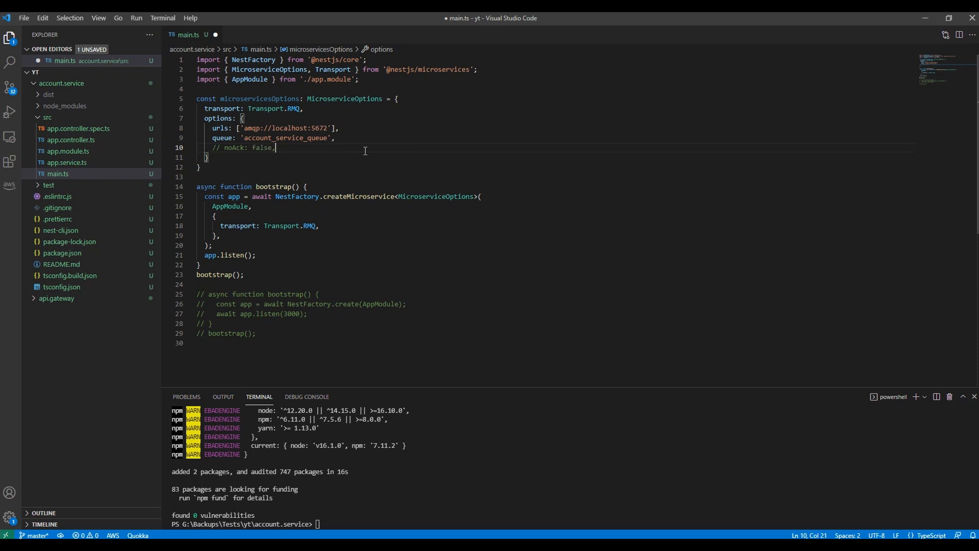
{"action": "key", "text": "Enter"}
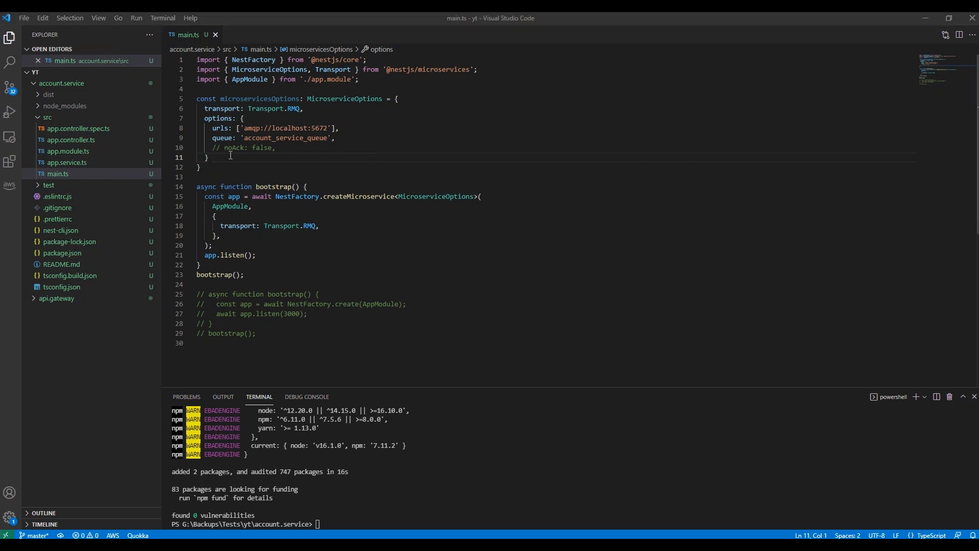
Step: Remove the commented-out noAck line, leaving only urls and queue in the options
{"action": "left_click_drag", "start_coordinate": [213, 147], "coordinate": [208, 157]}
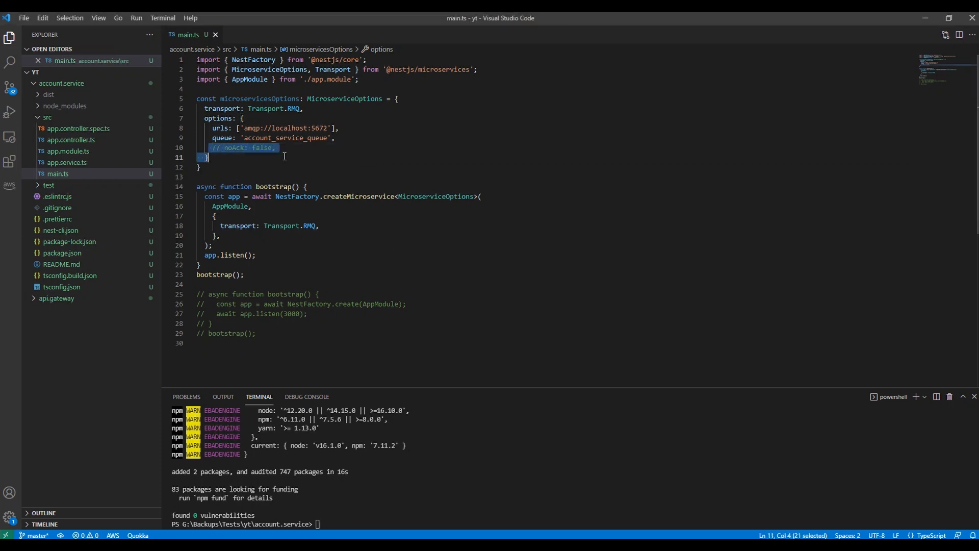
{"action": "left_click", "coordinate": [284, 147]}
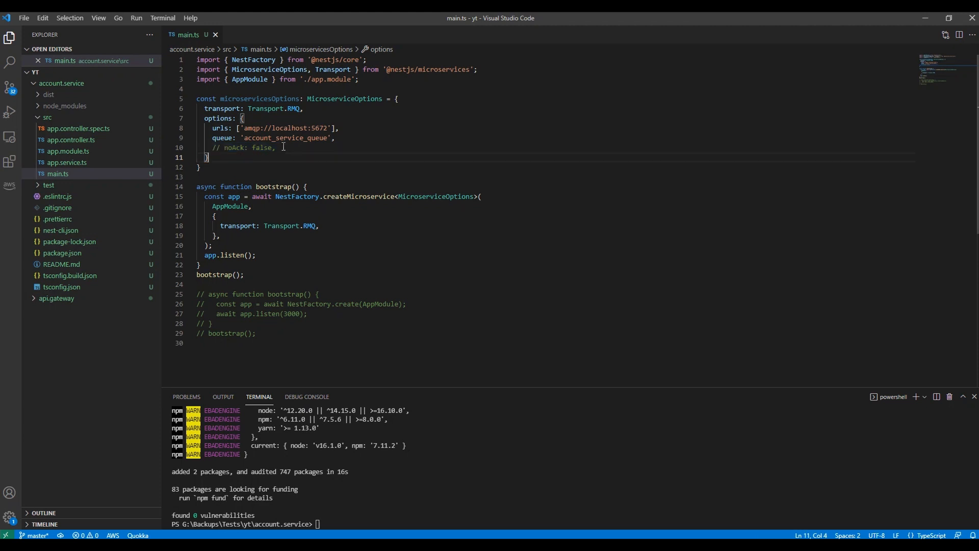
{"action": "left_click_drag", "start_coordinate": [212, 147], "coordinate": [275, 147]}
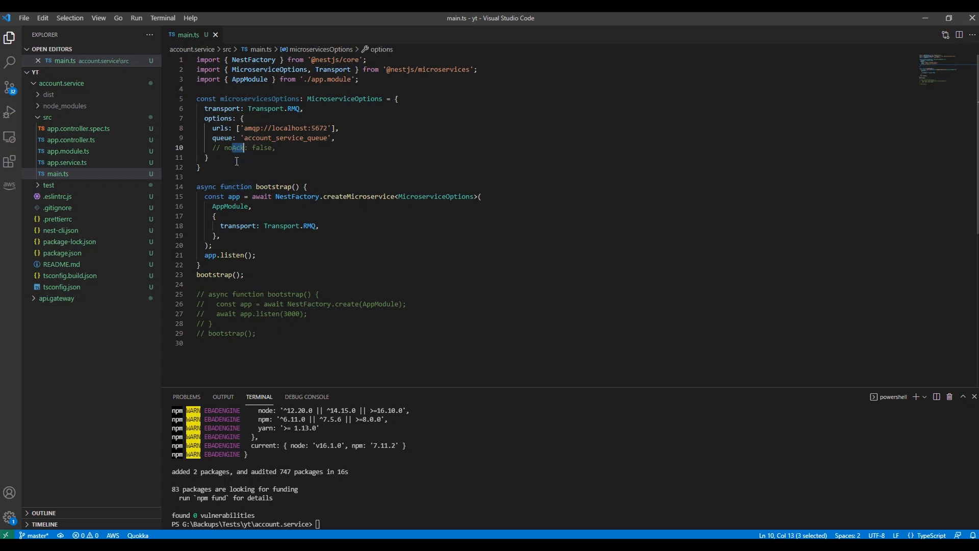
{"action": "left_click", "coordinate": [280, 157]}
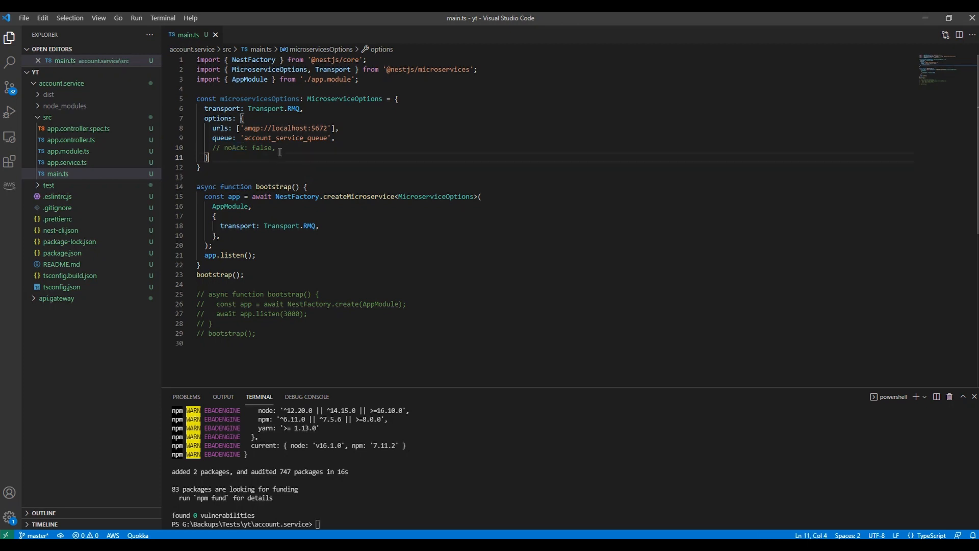
{"action": "key", "text": "Backspace"}
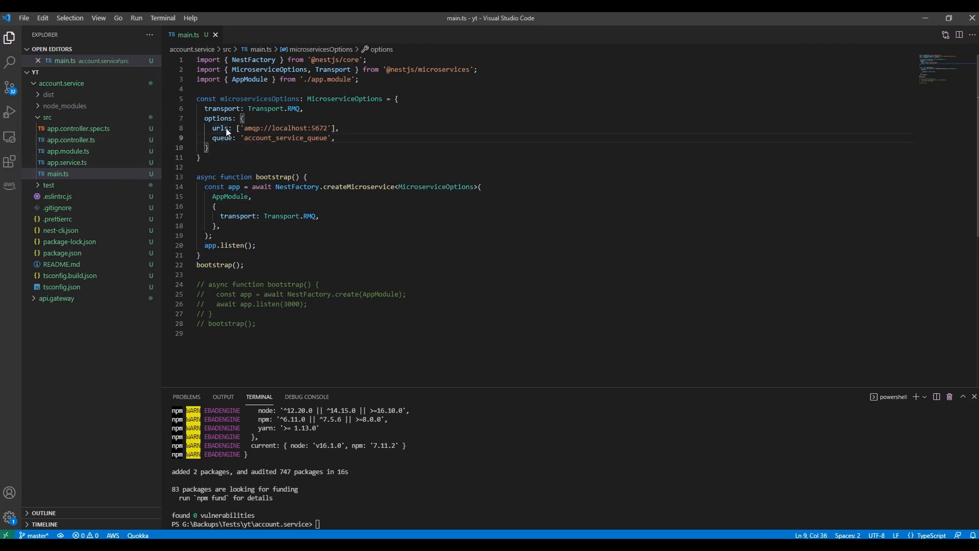
Step: Replace the inline Transport.RMQ object in createMicroservice with the microservicesOptions constant
{"action": "double_click", "coordinate": [259, 99]}
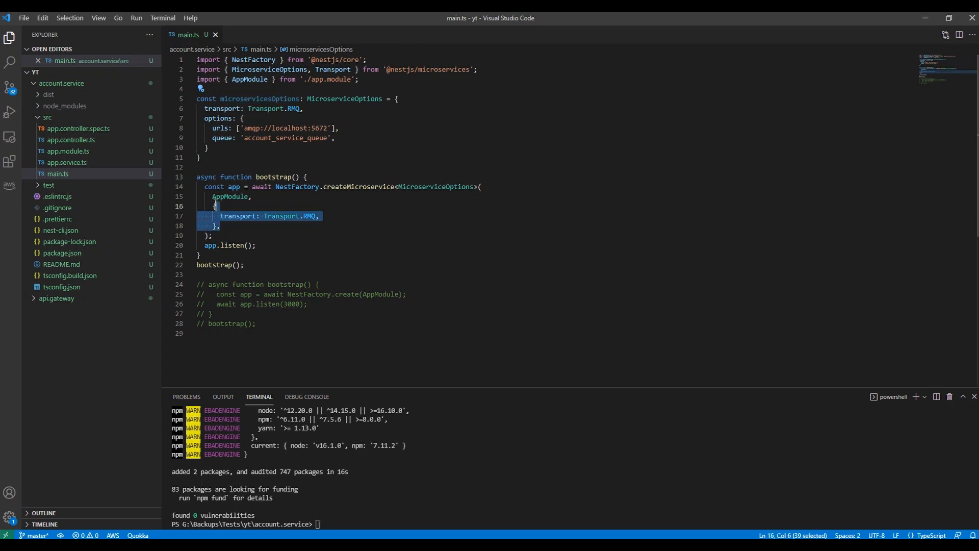
{"action": "type", "text": "microservicesOptions"}
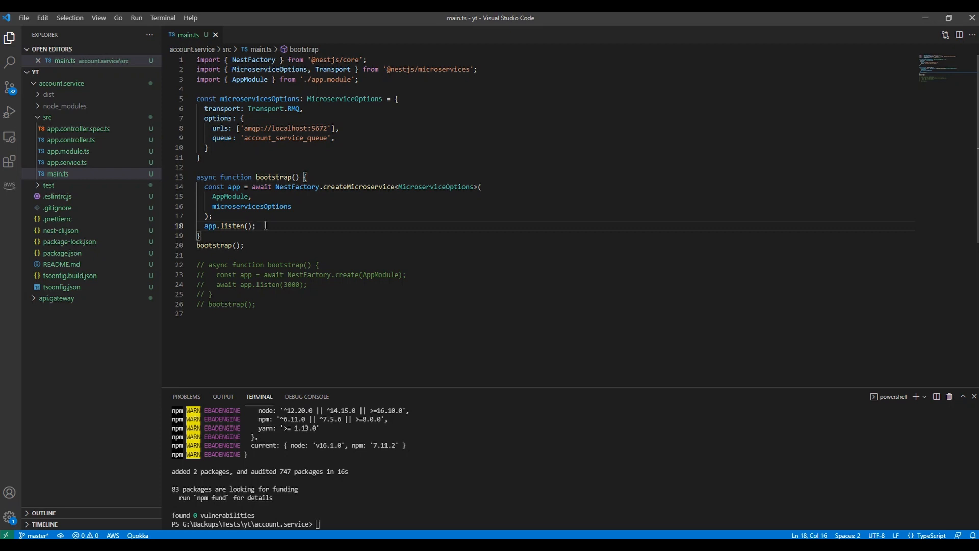
{"action": "mouse_move", "coordinate": [260, 216]}
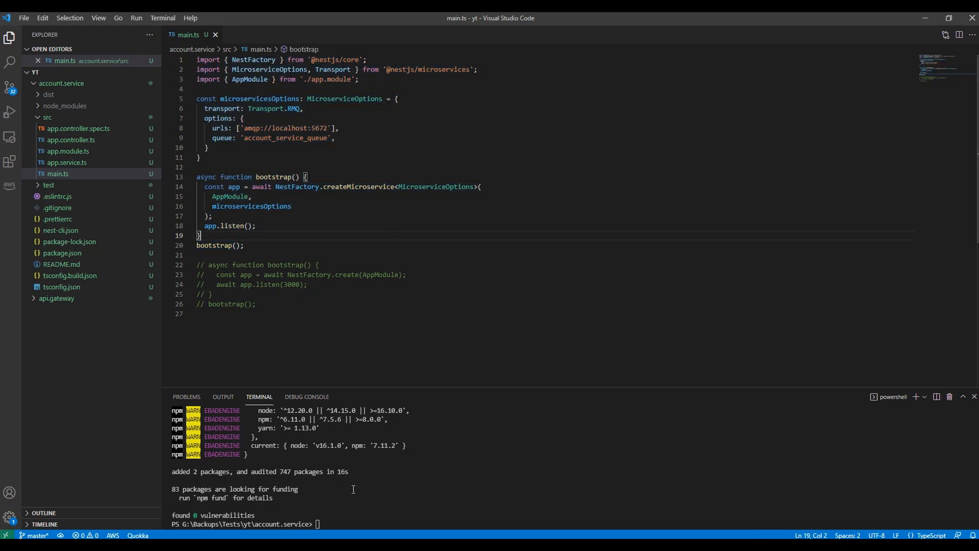
Step: Start the account.service from the terminal with npm, revealing the missing amqplib error
{"action": "type", "text": "npm r"}
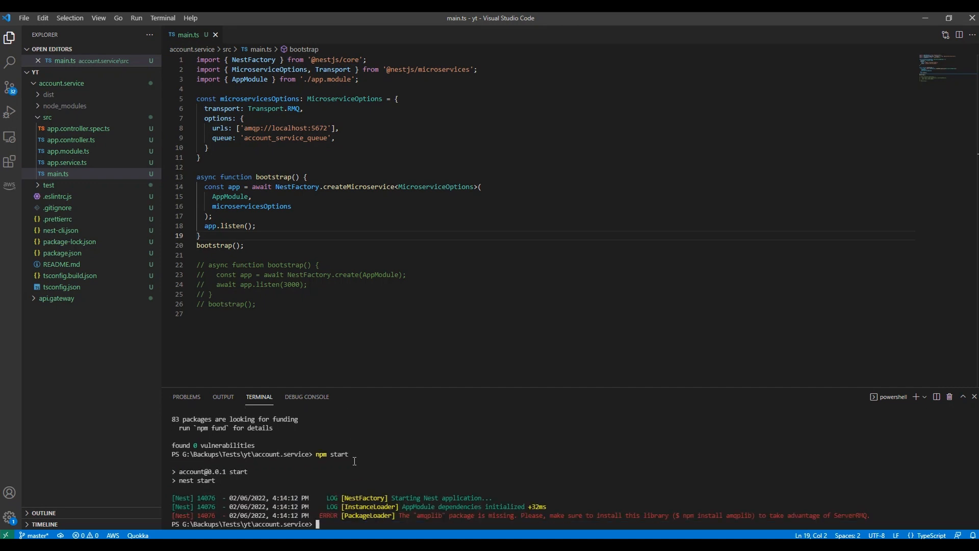
{"action": "mouse_move", "coordinate": [393, 485]}
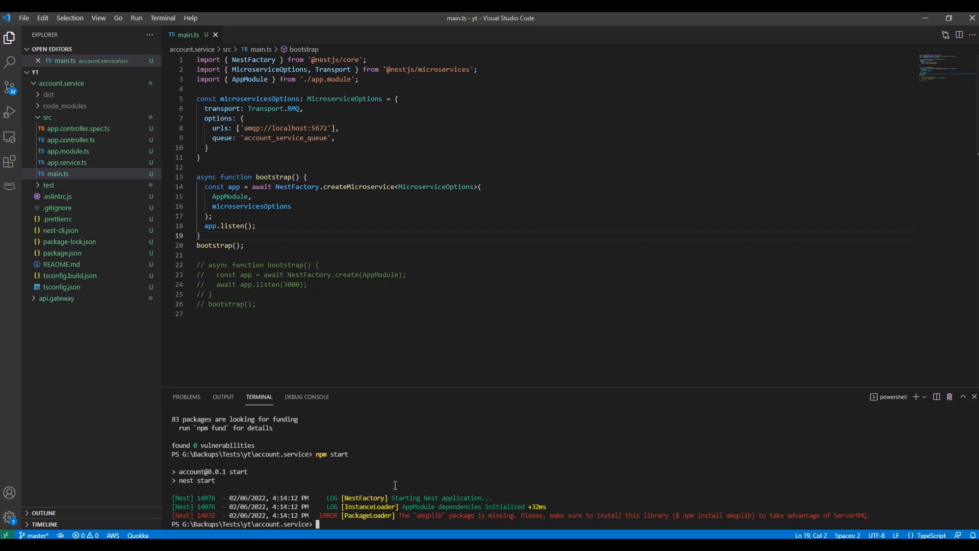
{"action": "mouse_move", "coordinate": [507, 536]}
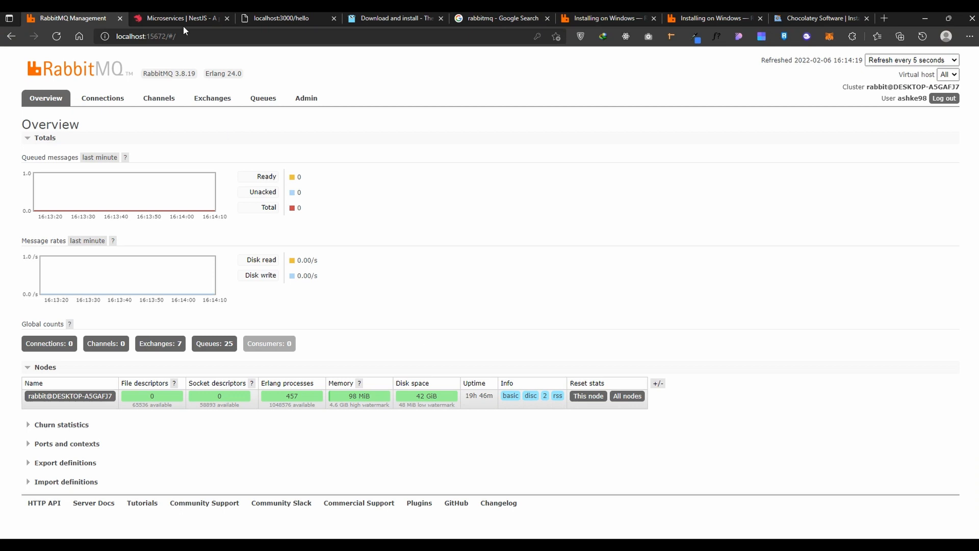
Step: Bring up the NestJS RabbitMQ microservices docs page with the amqplib install command
{"action": "left_click", "coordinate": [182, 18]}
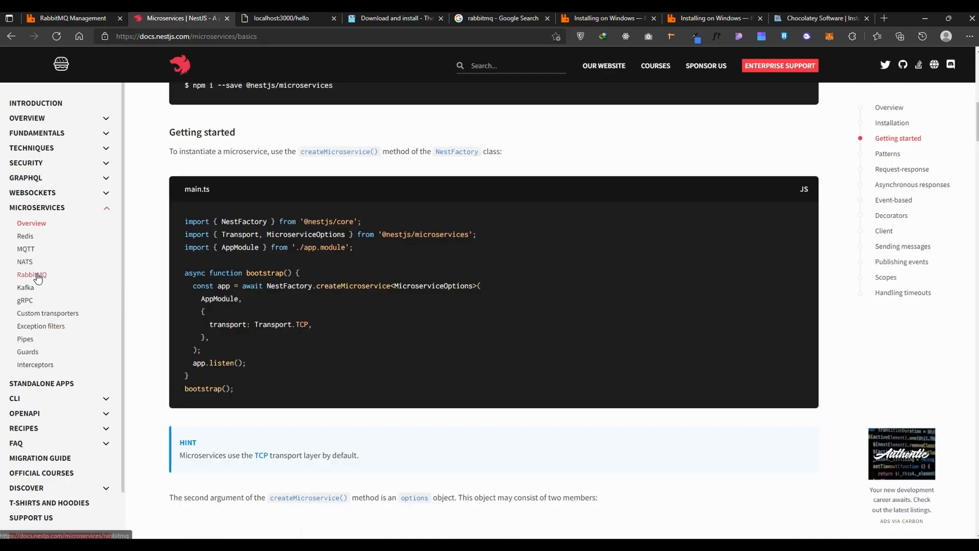
{"action": "left_click", "coordinate": [32, 274]}
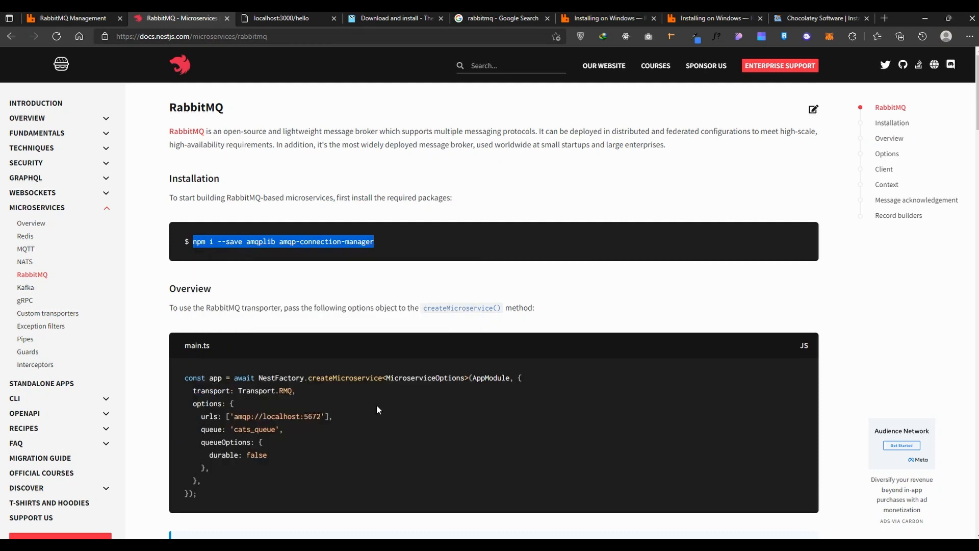
{"action": "mouse_move", "coordinate": [523, 476]}
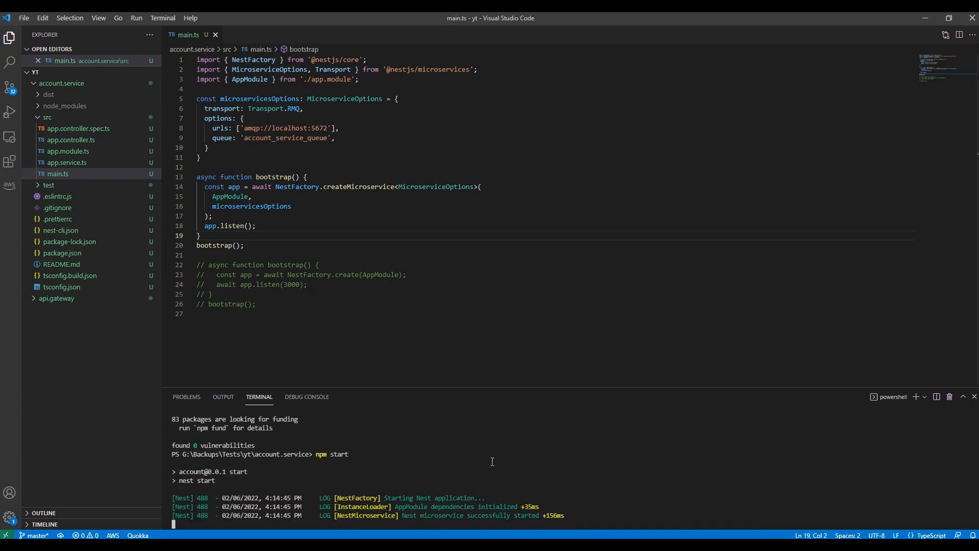
{"action": "mouse_move", "coordinate": [436, 515]}
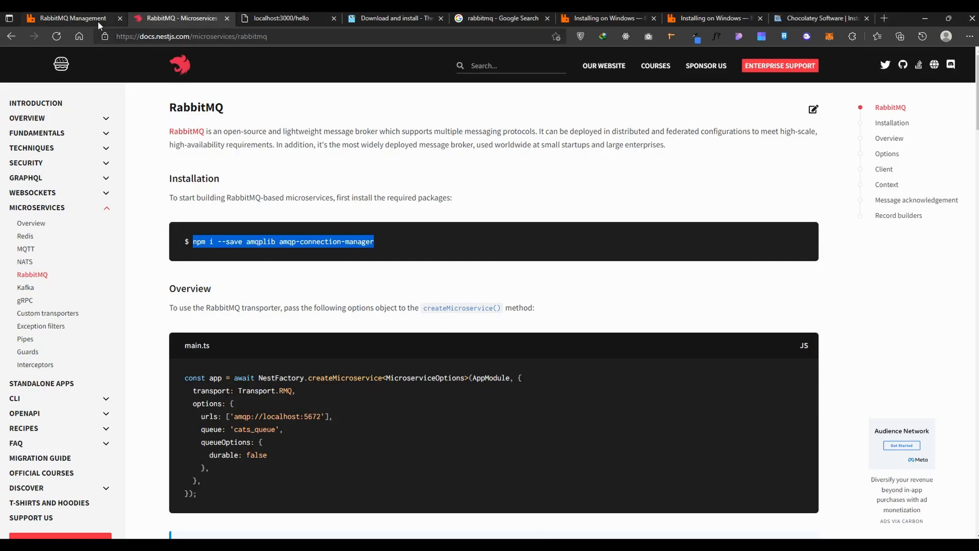
Step: In RabbitMQ Management, review Connections, Channels and Queues, then view account_service_queue's details
{"action": "left_click", "coordinate": [68, 19]}
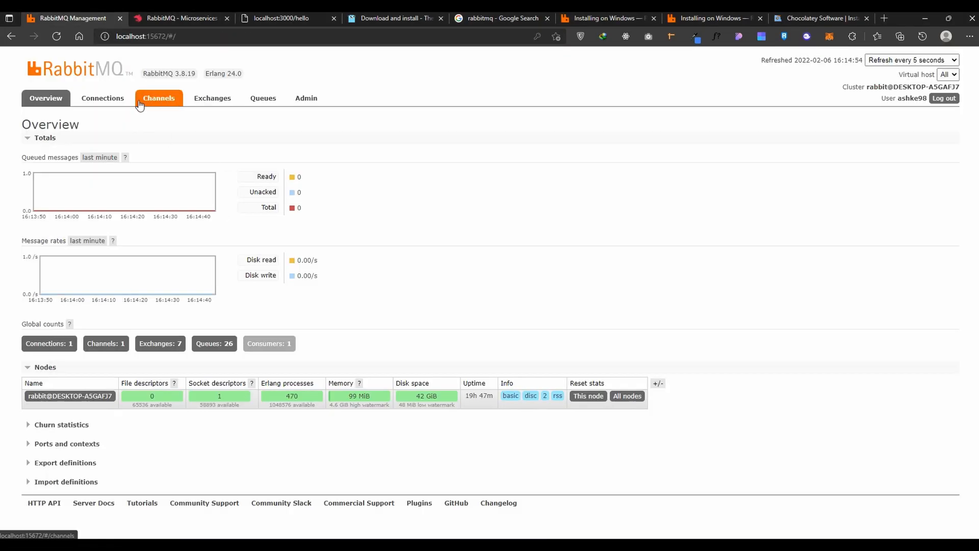
{"action": "left_click", "coordinate": [102, 98]}
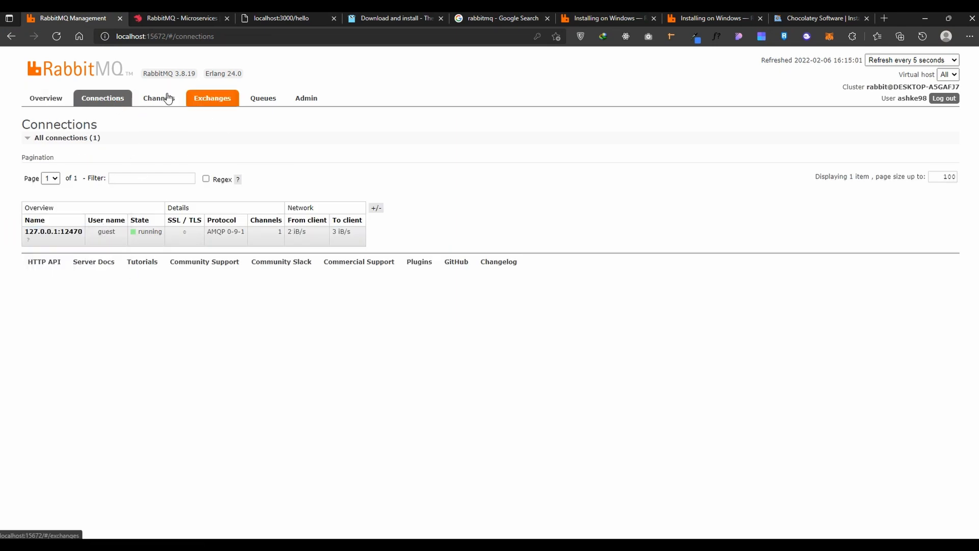
{"action": "left_click", "coordinate": [158, 98]}
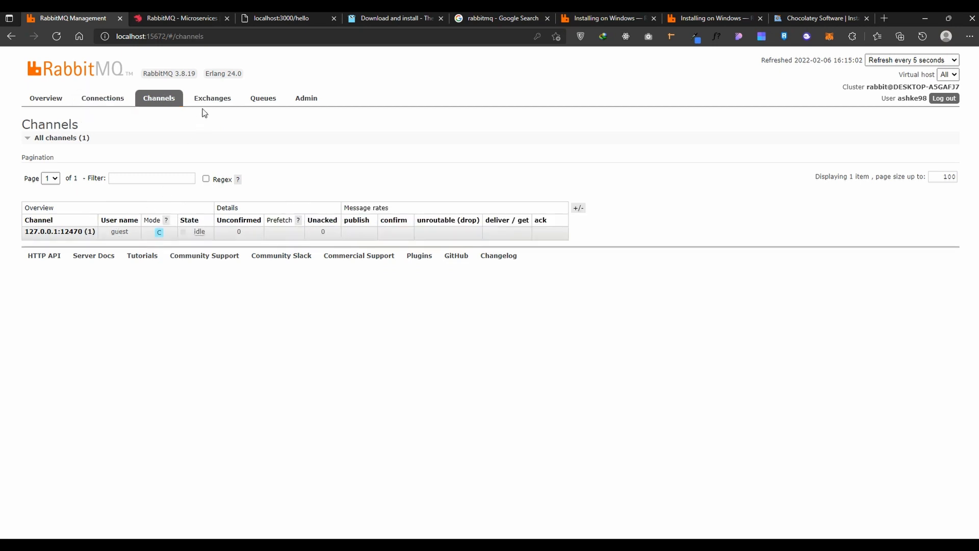
{"action": "left_click", "coordinate": [263, 98]}
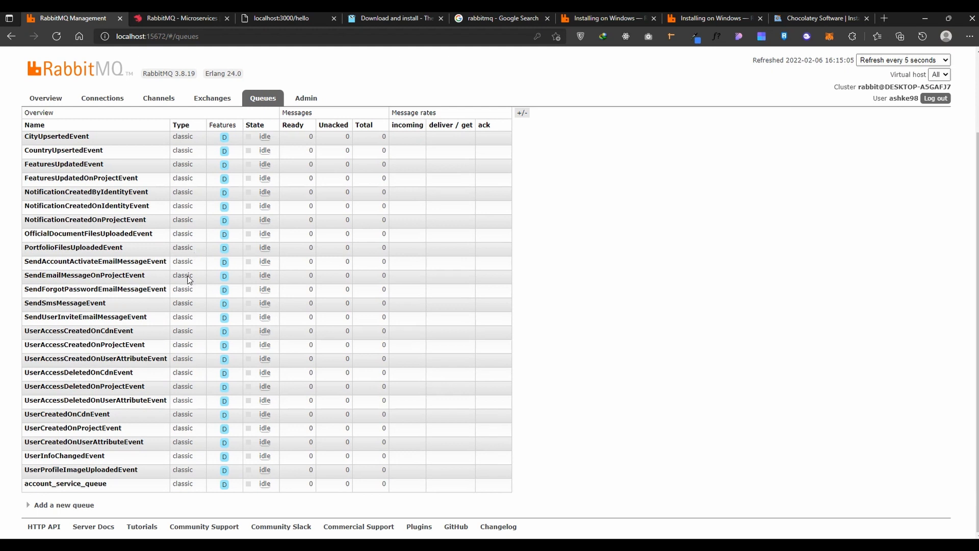
{"action": "mouse_move", "coordinate": [66, 483]}
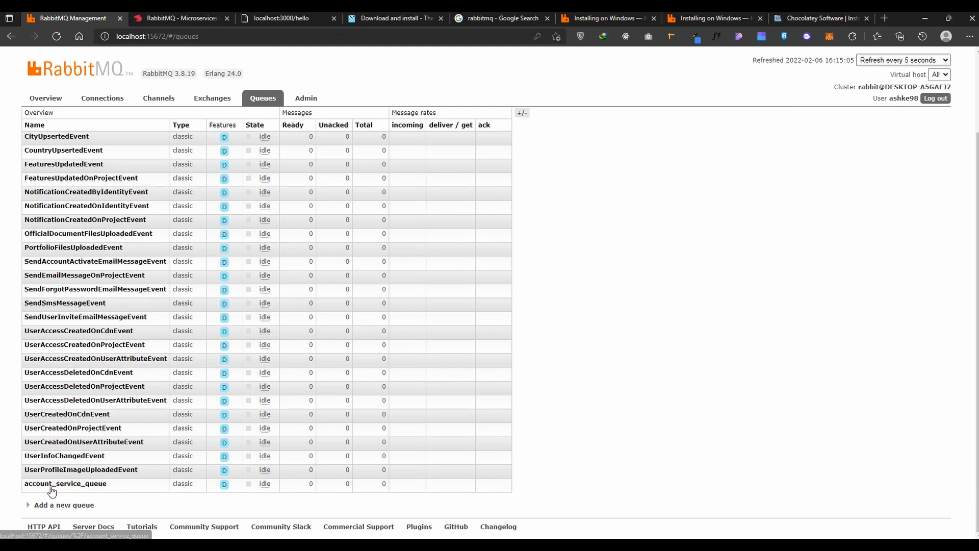
{"action": "left_click", "coordinate": [65, 482]}
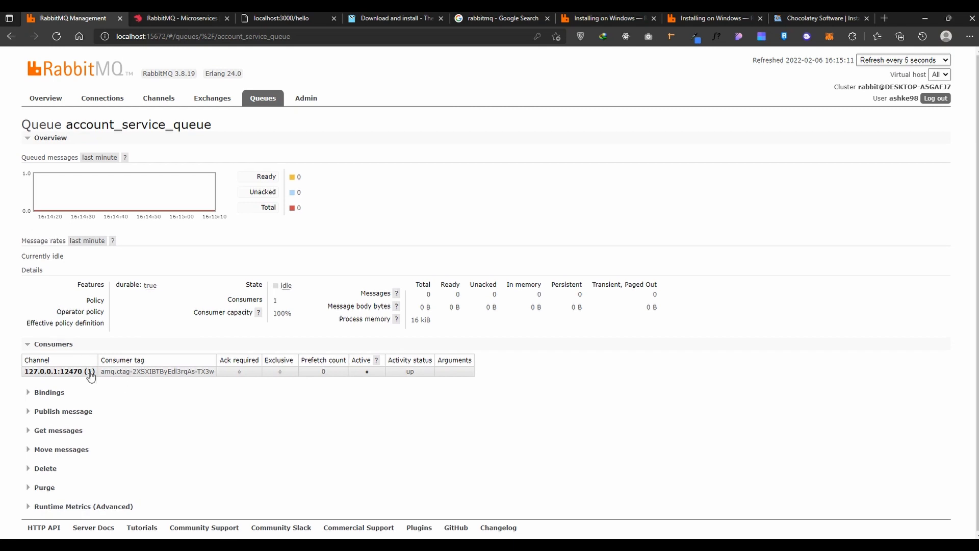
{"action": "mouse_move", "coordinate": [59, 371]}
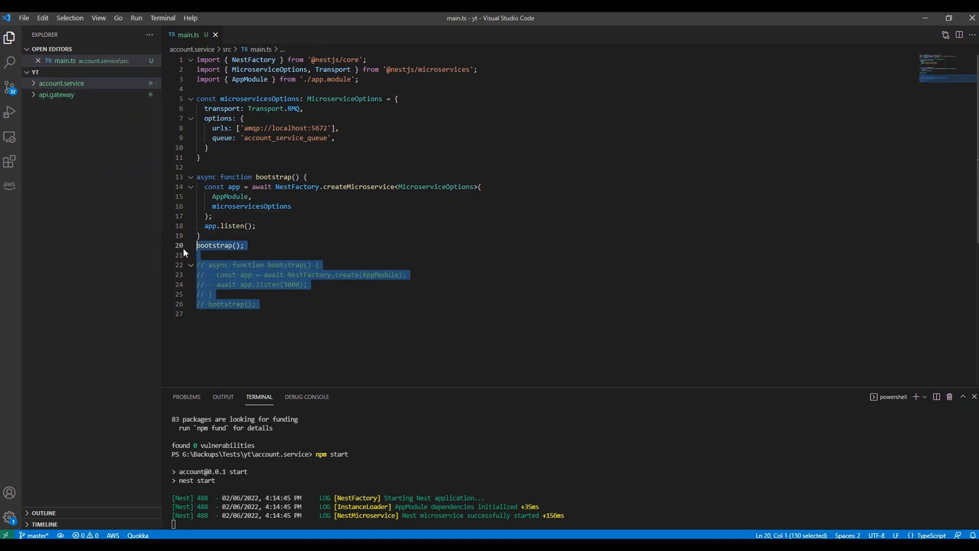
Step: Delete the old commented-out bootstrap code, save main.ts, and stop the running service with y
{"action": "key", "text": "Delete"}
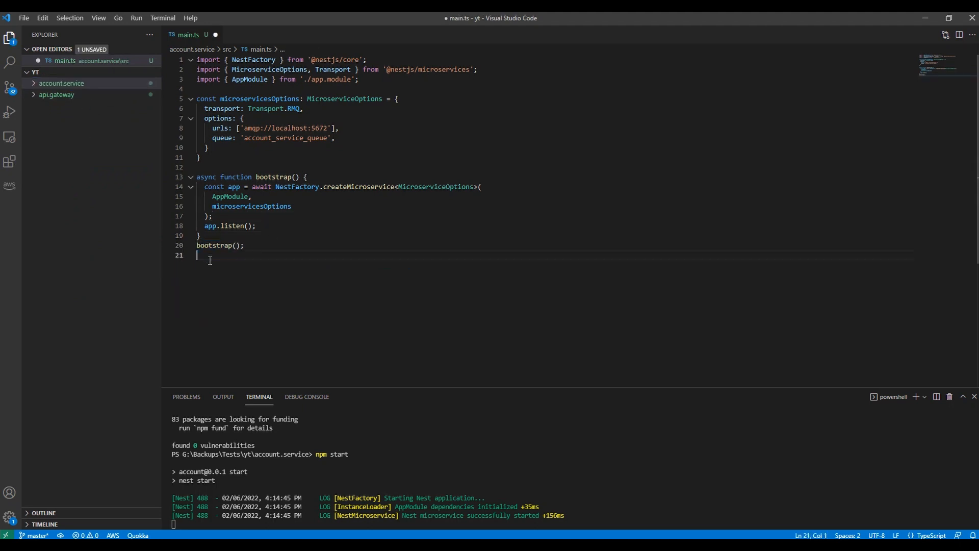
{"action": "key", "text": "ctrl+s"}
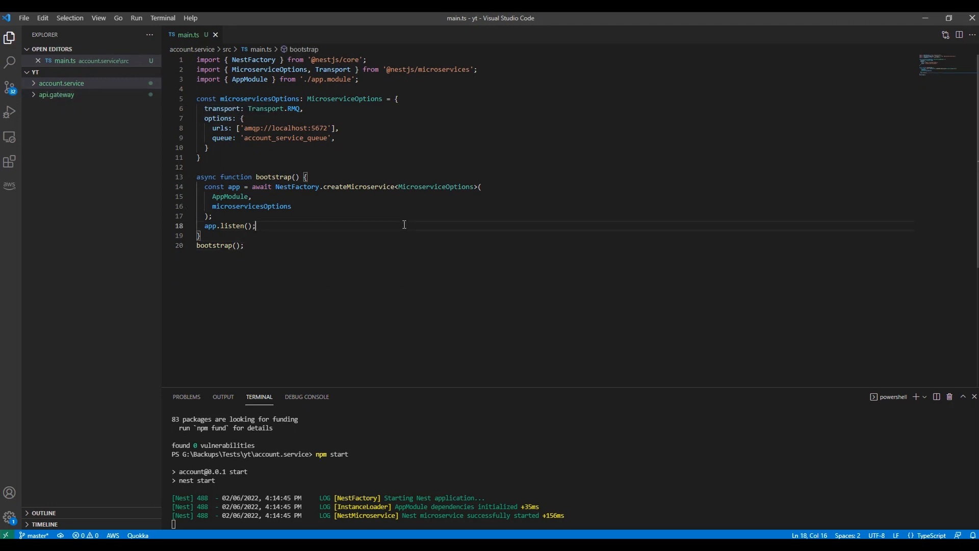
{"action": "key", "text": "ctrl+c"}
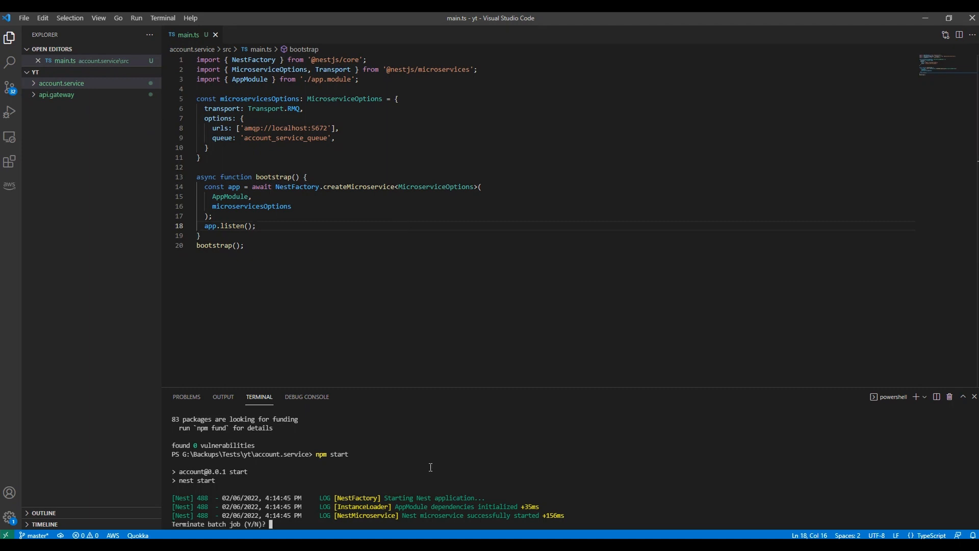
{"action": "type", "text": "y"}
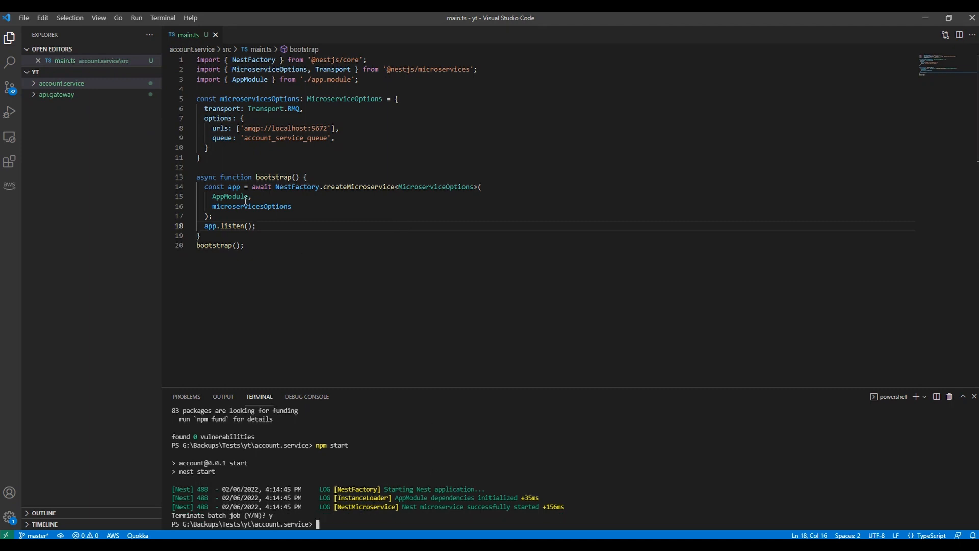